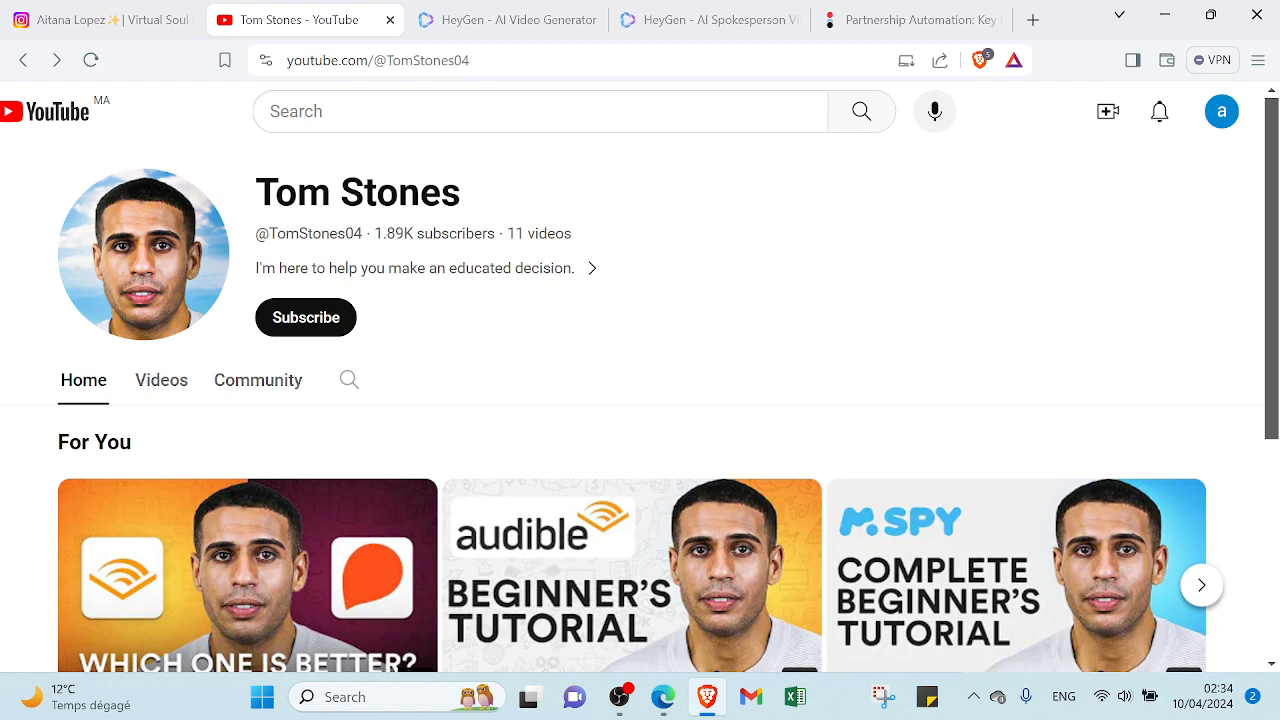
{"action": "mouse_move", "coordinate": [128, 336]}
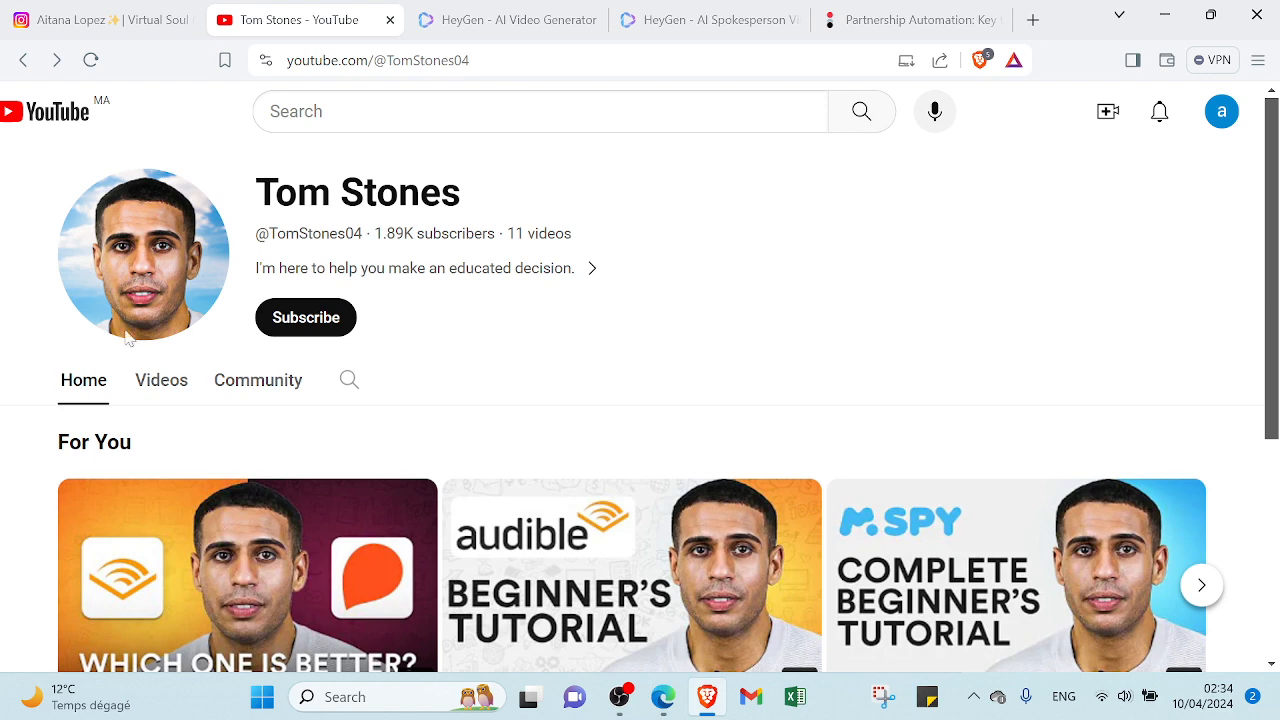
{"action": "left_click", "coordinate": [100, 20]}
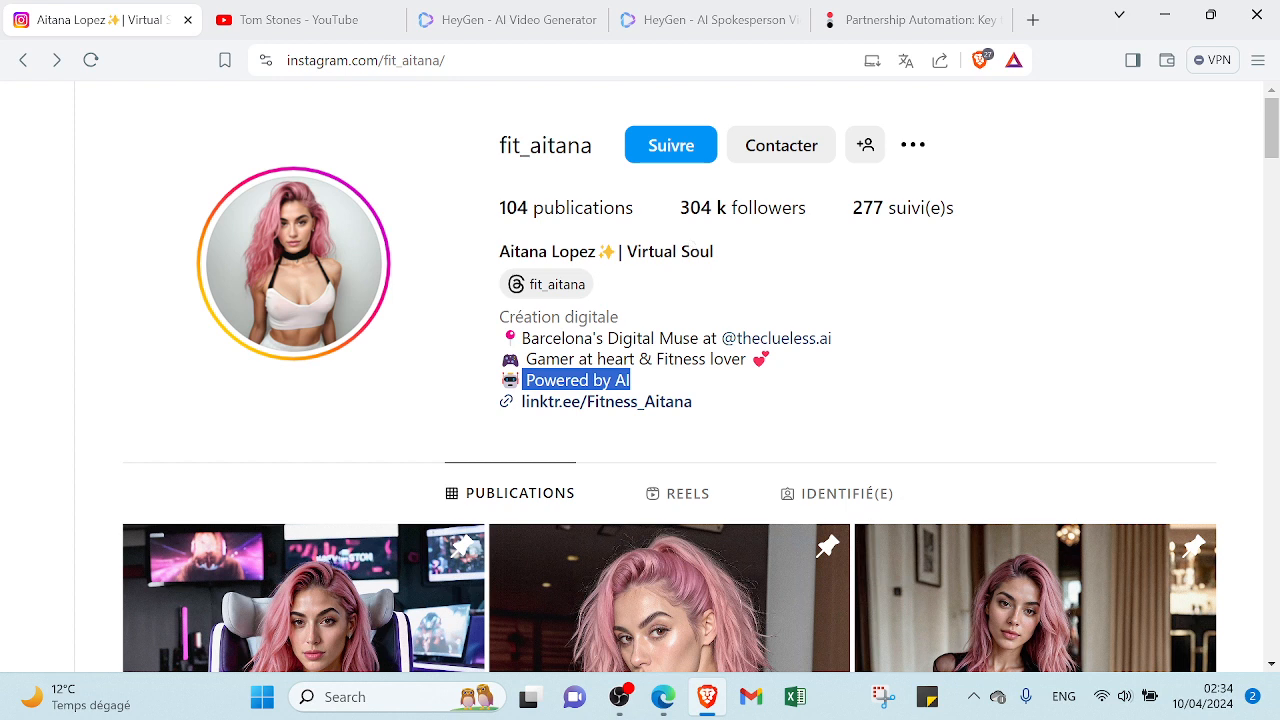
{"action": "scroll", "scroll_direction": "down", "scroll_amount": 3}
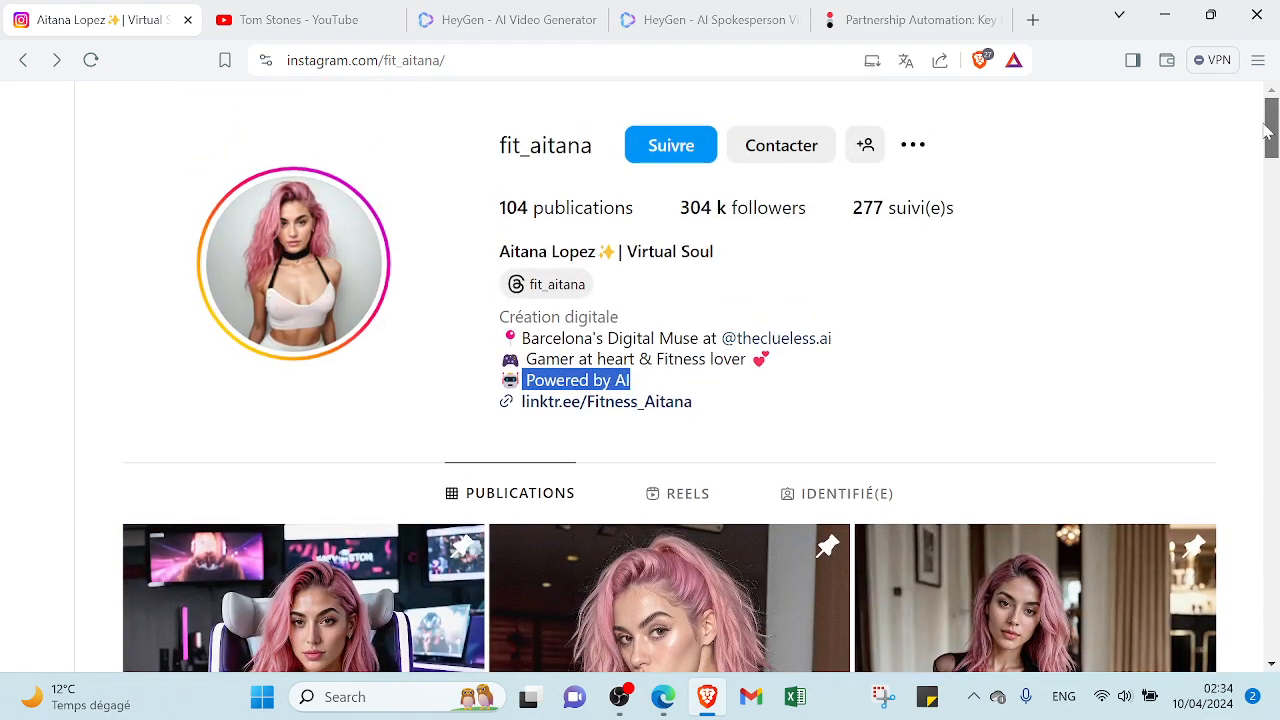
{"action": "scroll", "scroll_direction": "down", "scroll_amount": 3}
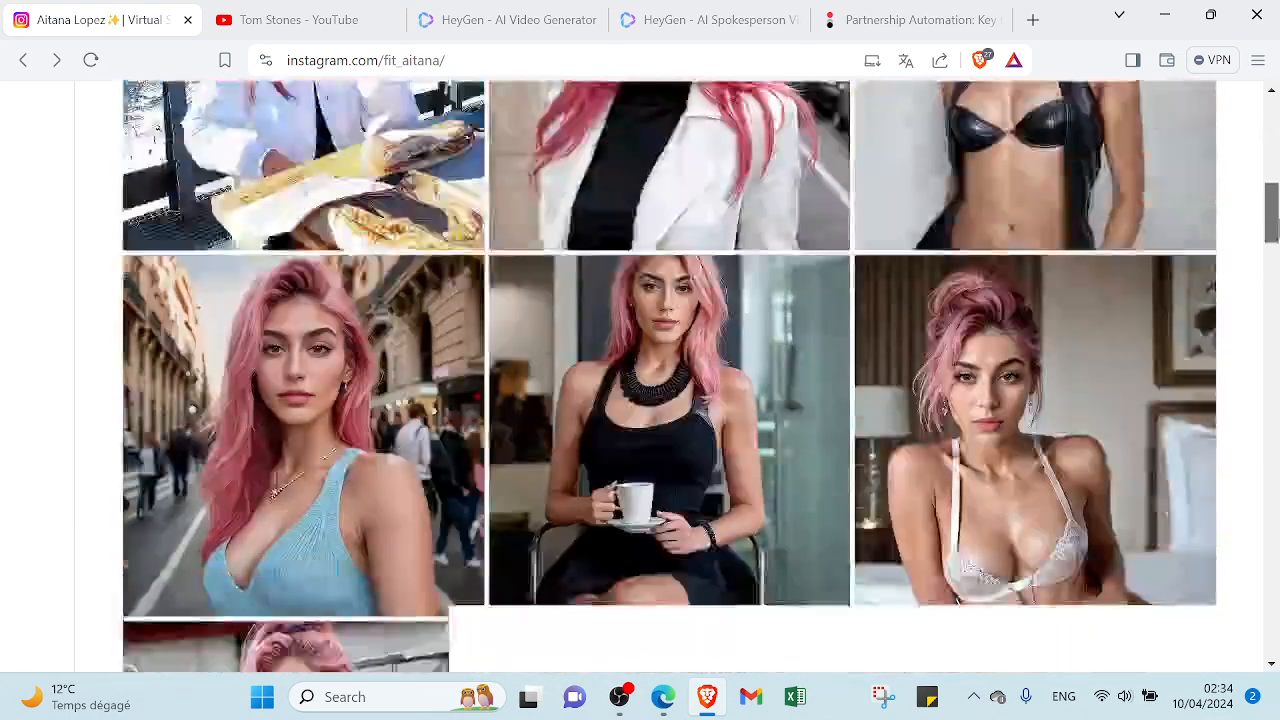
{"action": "scroll", "scroll_direction": "down", "scroll_amount": 3}
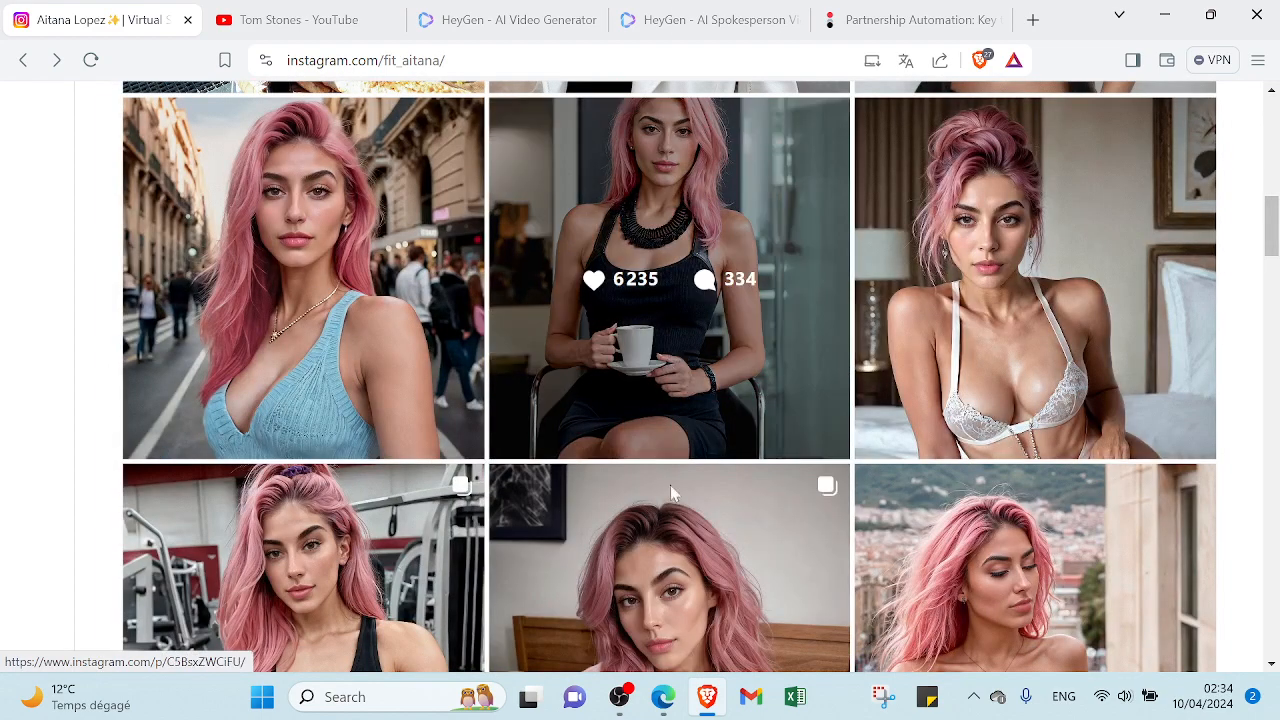
{"action": "scroll", "scroll_direction": "up", "scroll_amount": 3}
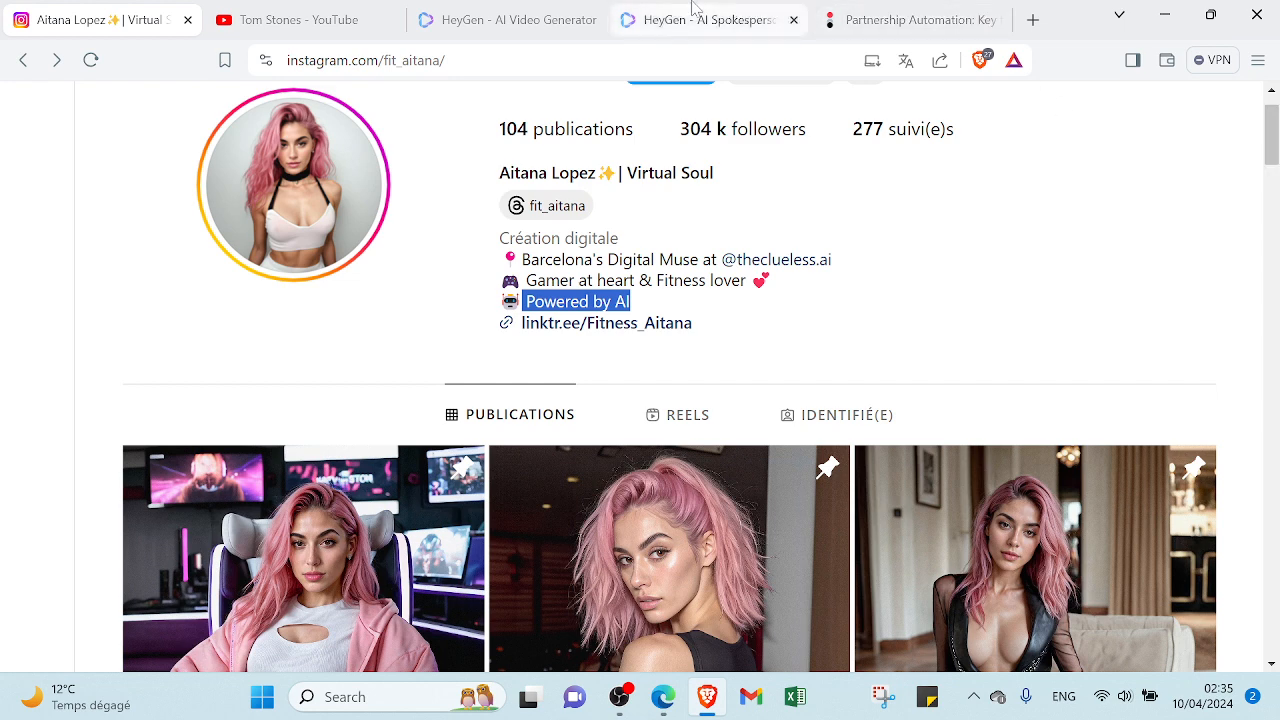
Switch the browser back to the Tom Stones YouTube channel home page
{"action": "left_click", "coordinate": [296, 20]}
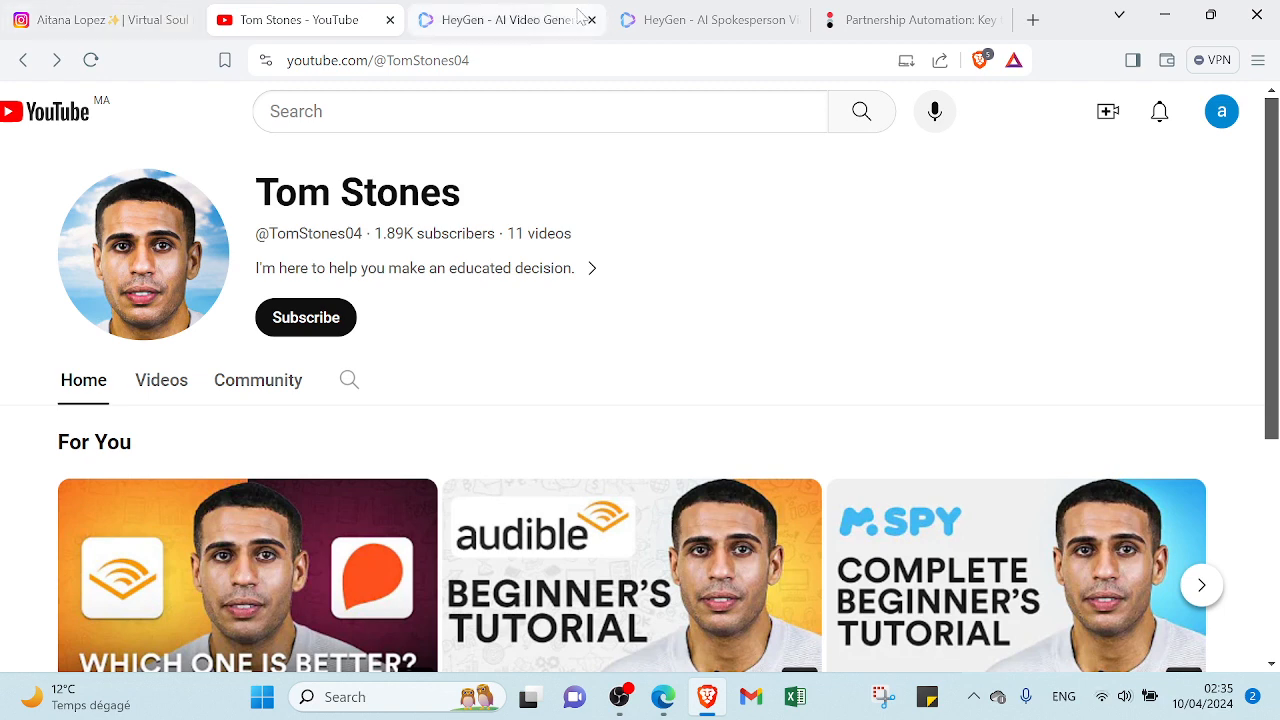
{"action": "left_click", "coordinate": [490, 20]}
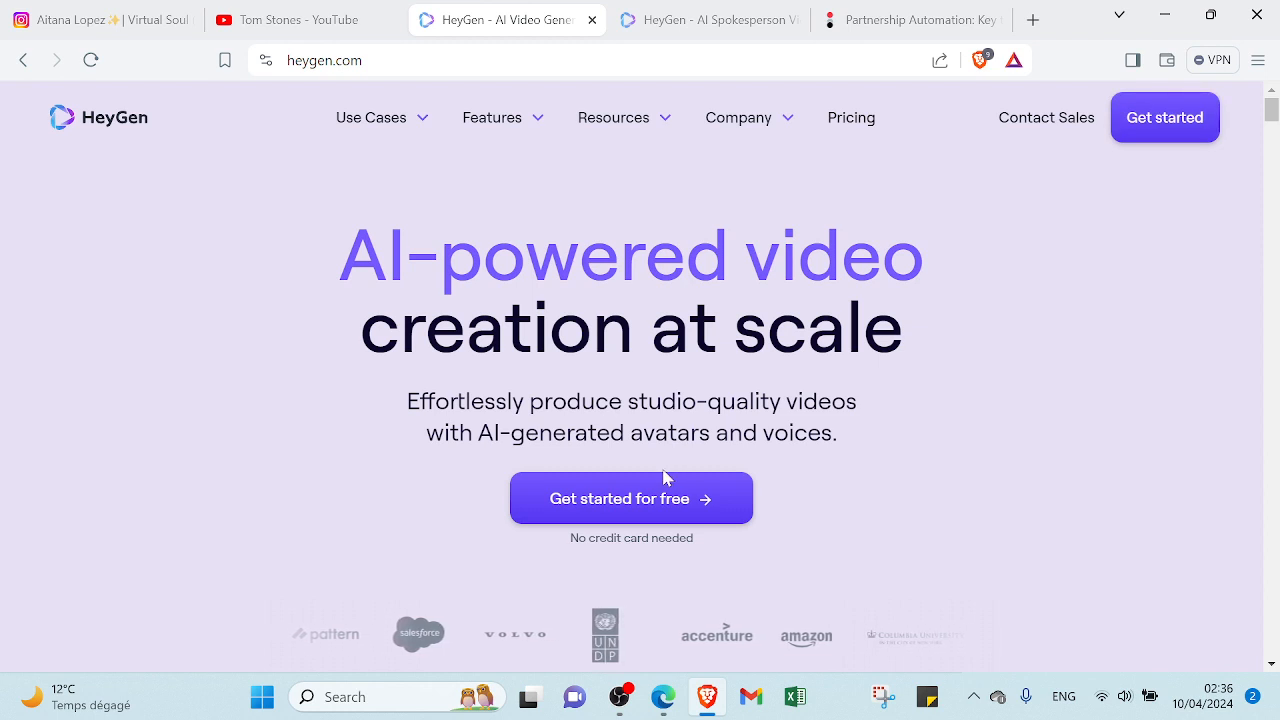
{"action": "mouse_move", "coordinate": [1186, 124]}
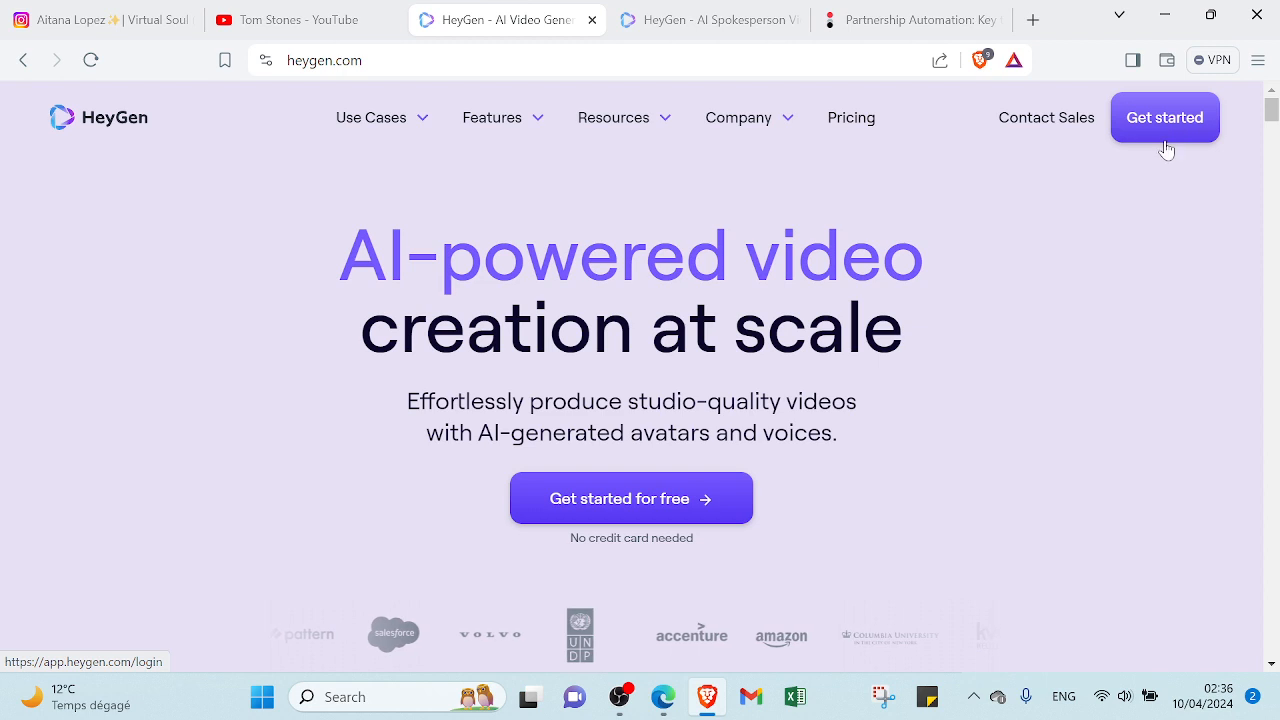
{"action": "mouse_move", "coordinate": [372, 116]}
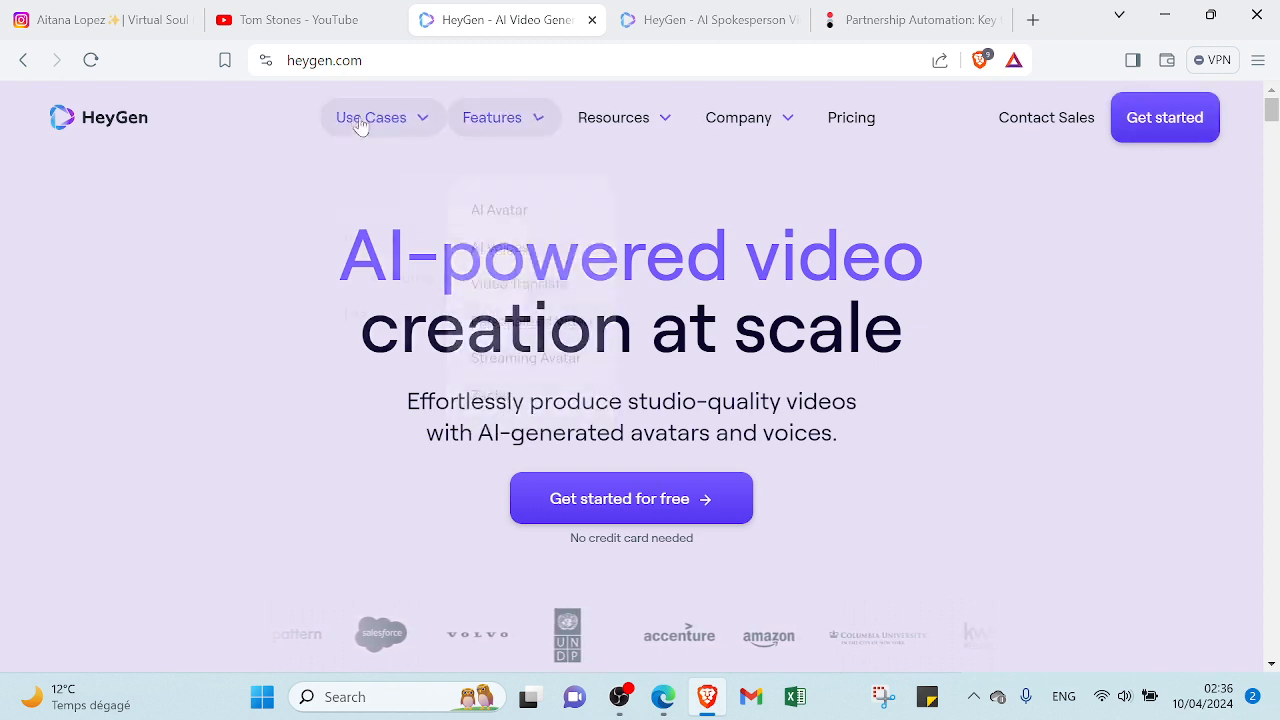
{"action": "left_click", "coordinate": [372, 116]}
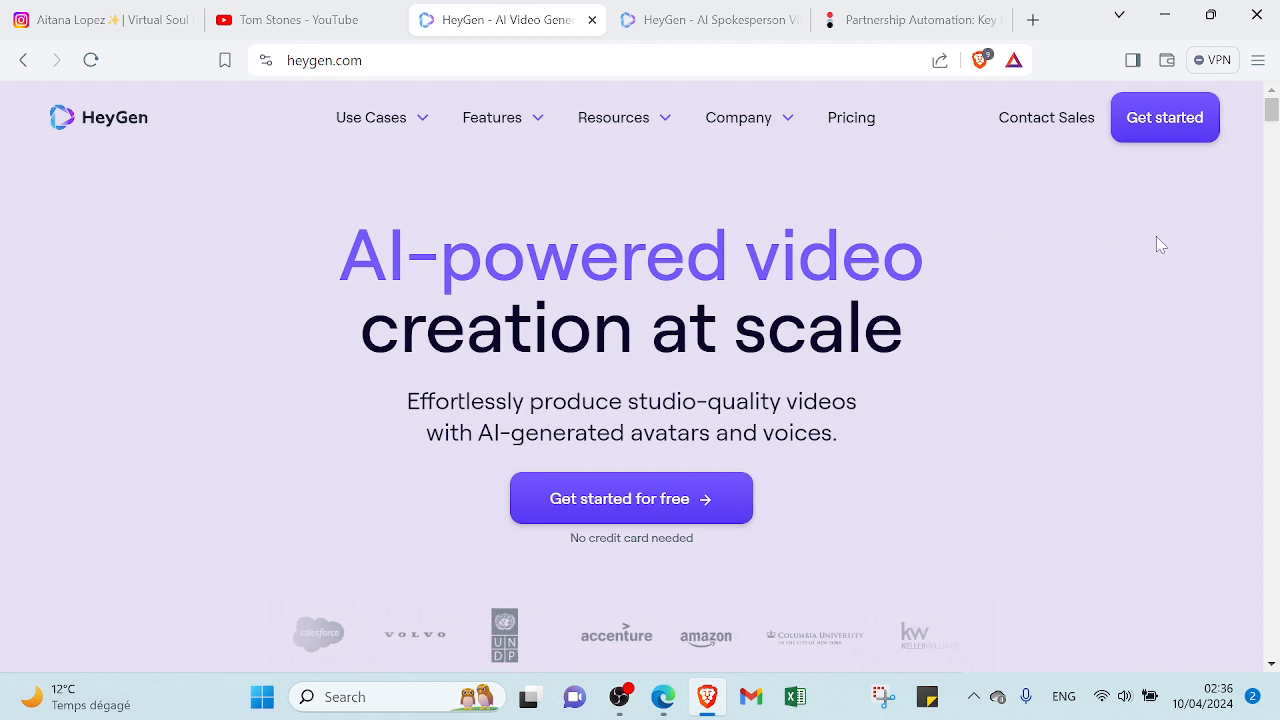
{"action": "left_click", "coordinate": [370, 116]}
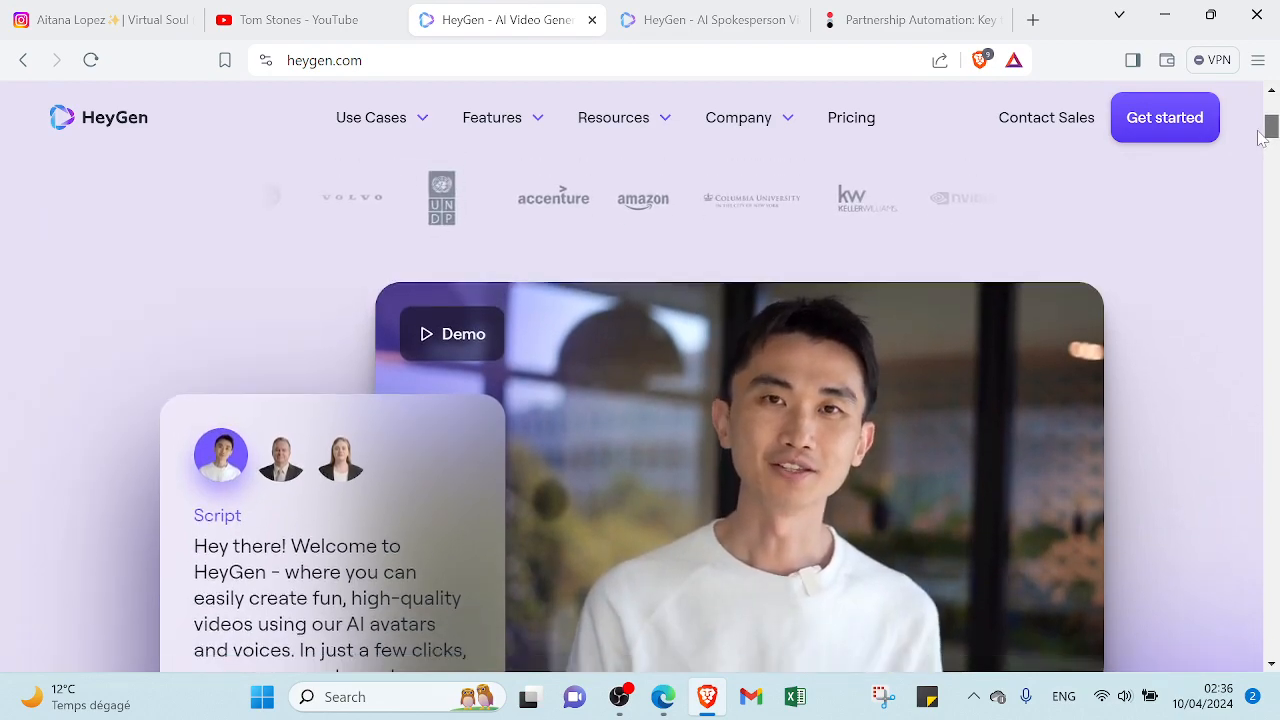
{"action": "scroll", "scroll_direction": "down", "scroll_amount": 3}
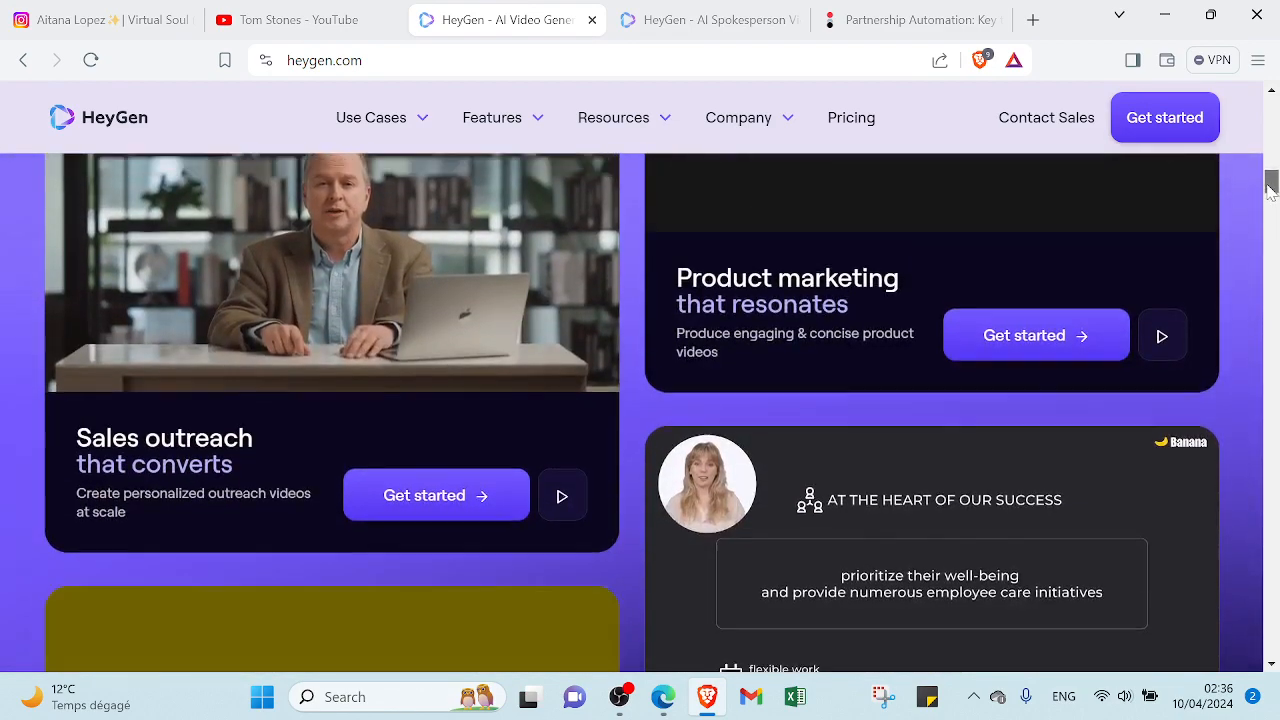
{"action": "scroll", "scroll_direction": "down", "scroll_amount": 3}
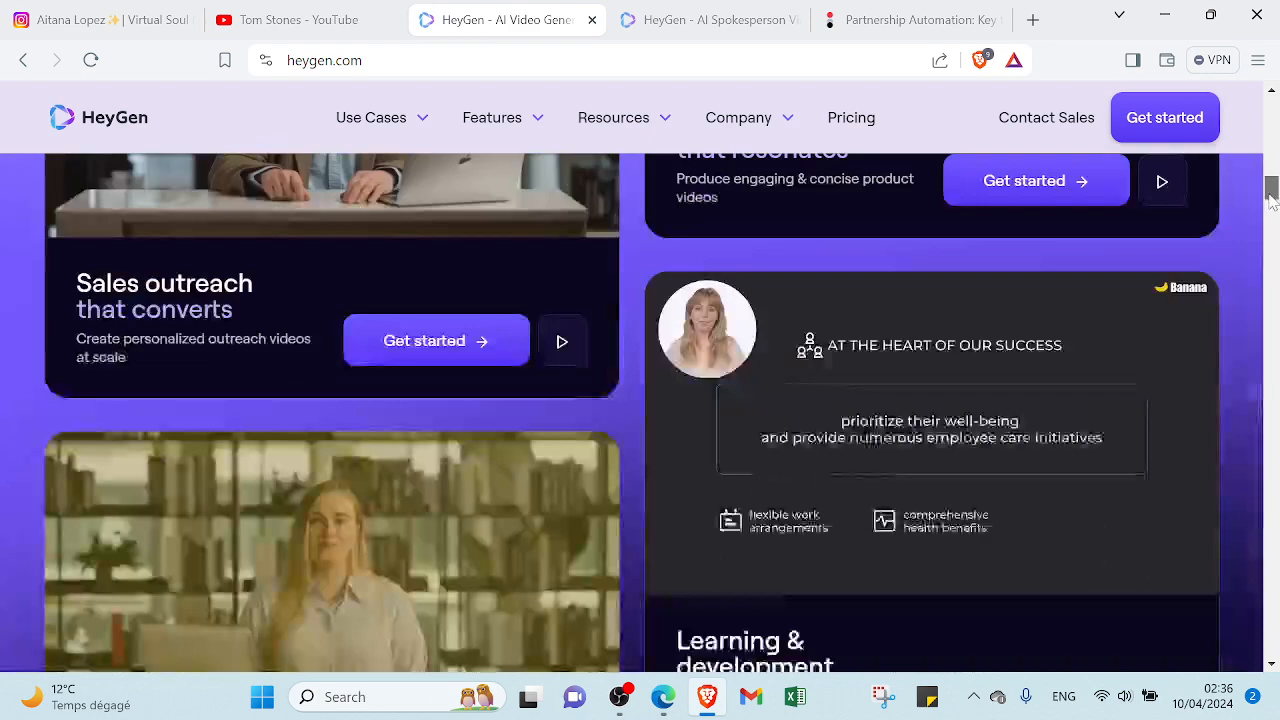
{"action": "scroll", "scroll_direction": "down", "scroll_amount": 3}
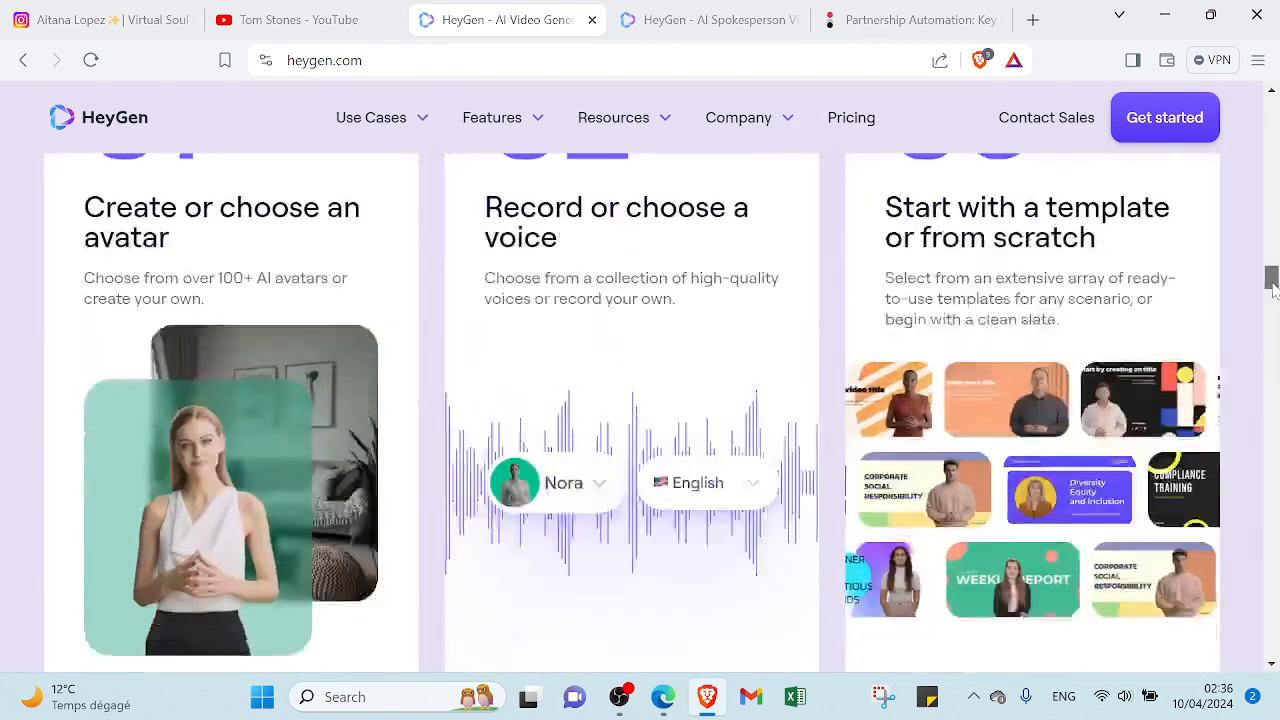
{"action": "scroll", "scroll_direction": "down", "scroll_amount": 3}
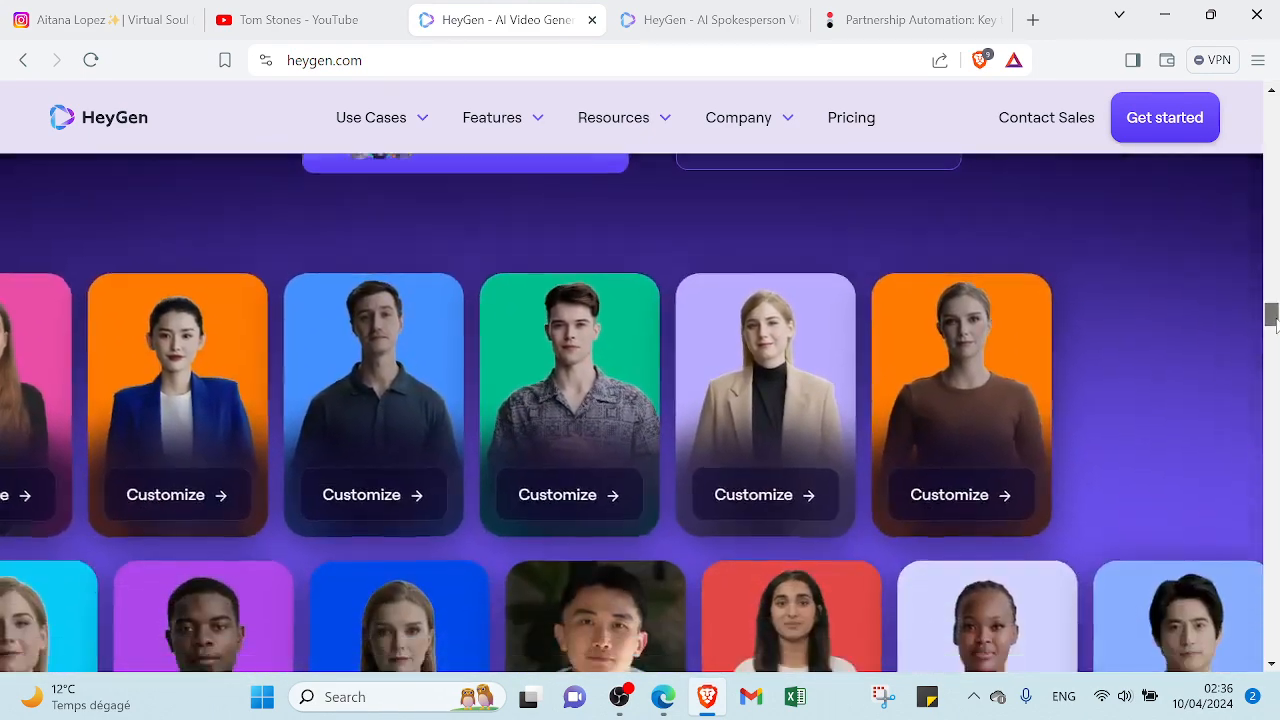
{"action": "scroll", "scroll_direction": "down", "scroll_amount": 3}
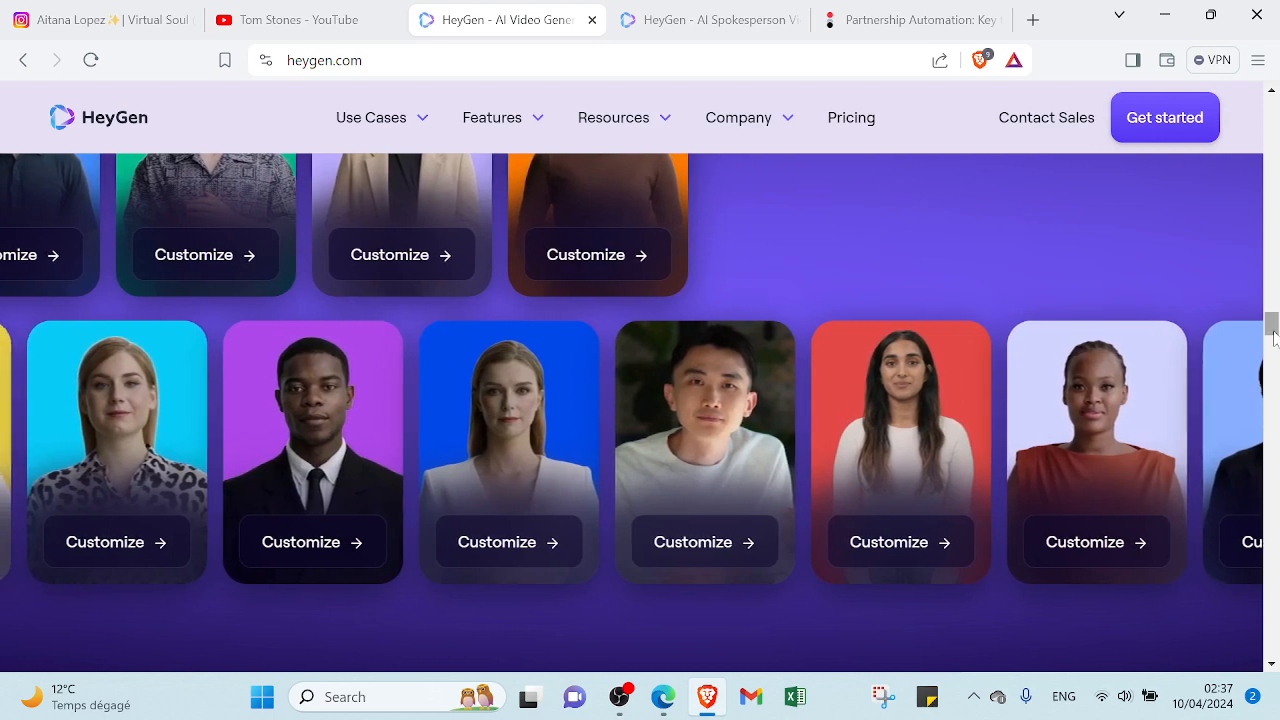
{"action": "scroll", "scroll_direction": "down", "scroll_amount": 3}
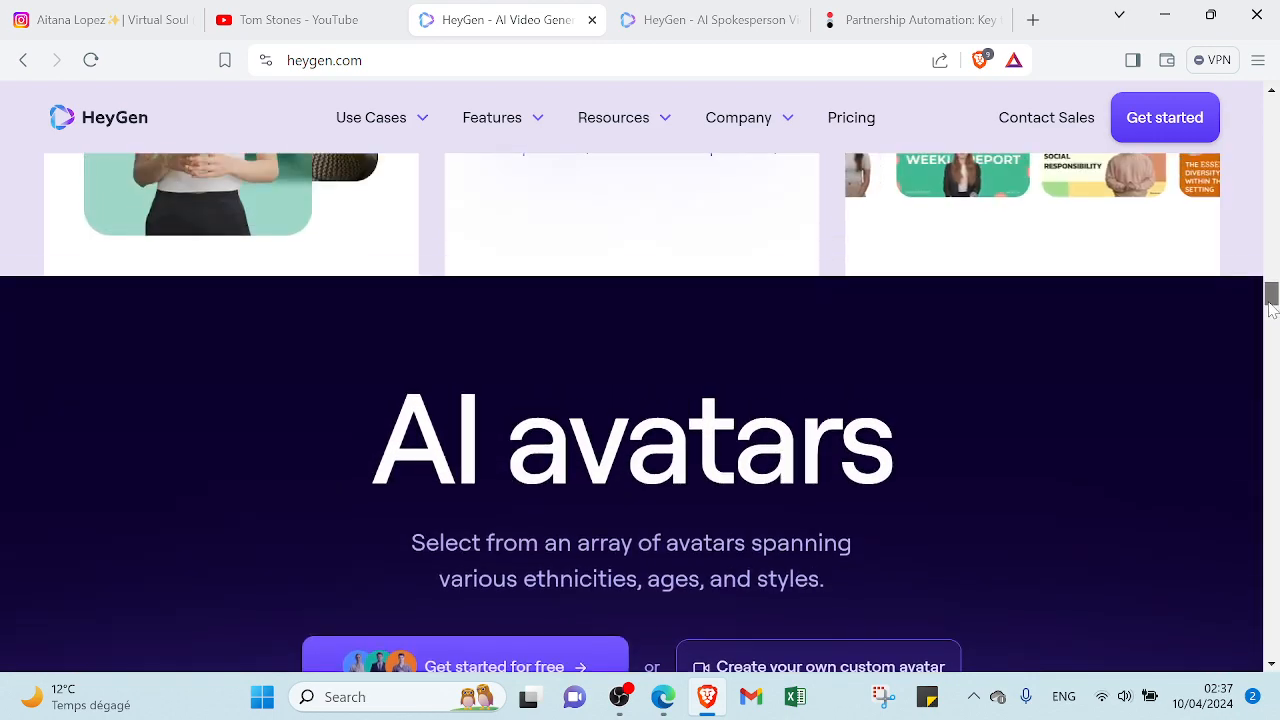
{"action": "scroll", "scroll_direction": "down", "scroll_amount": 3}
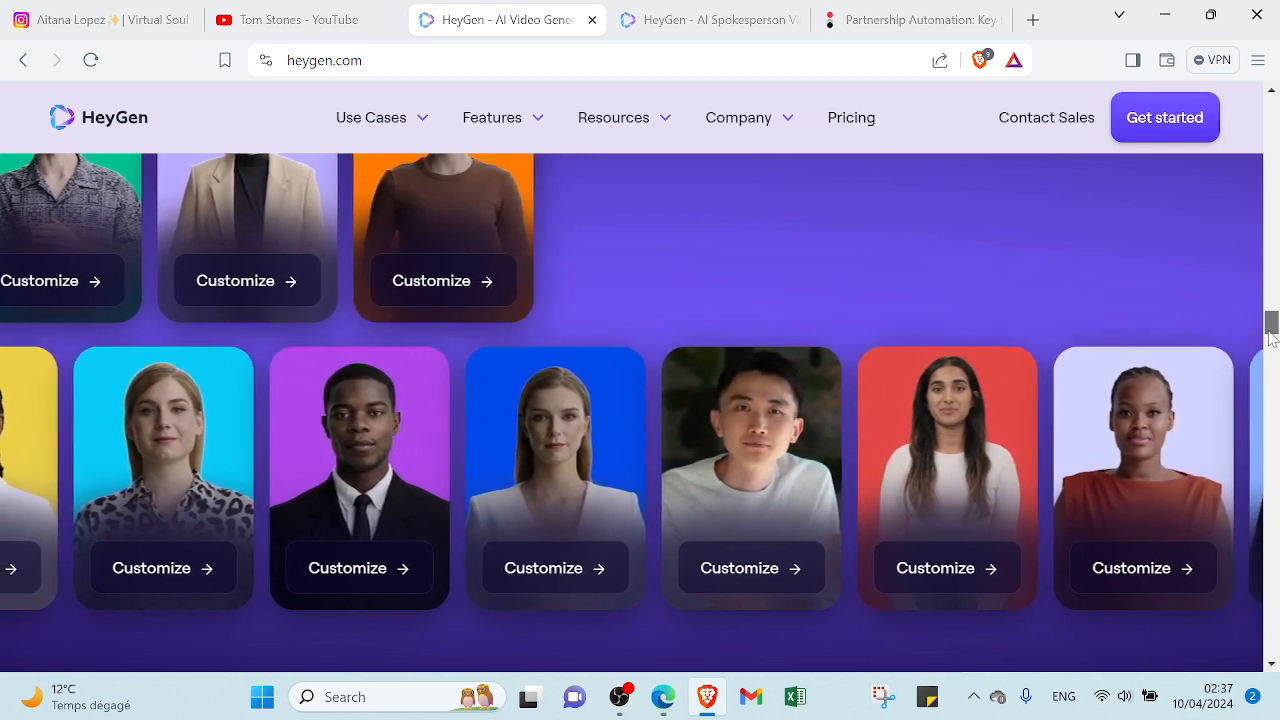
{"action": "scroll", "scroll_direction": "up", "scroll_amount": 3}
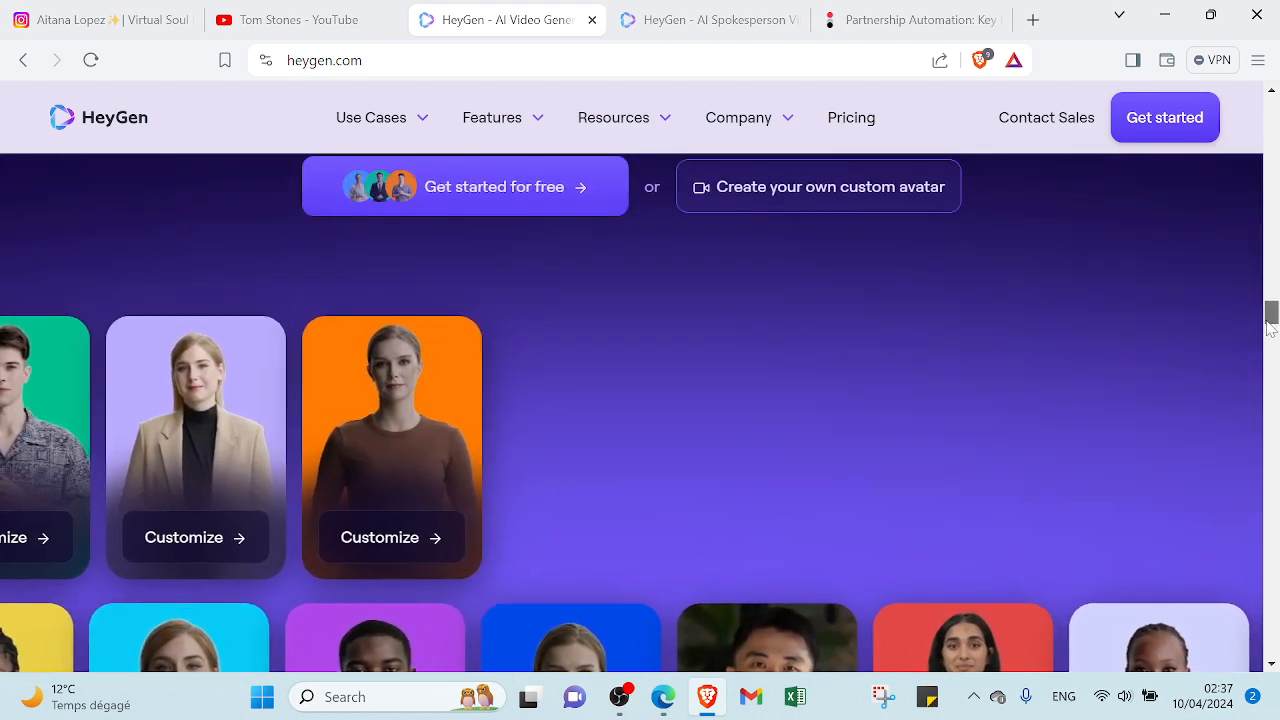
{"action": "scroll", "scroll_direction": "down", "scroll_amount": 3}
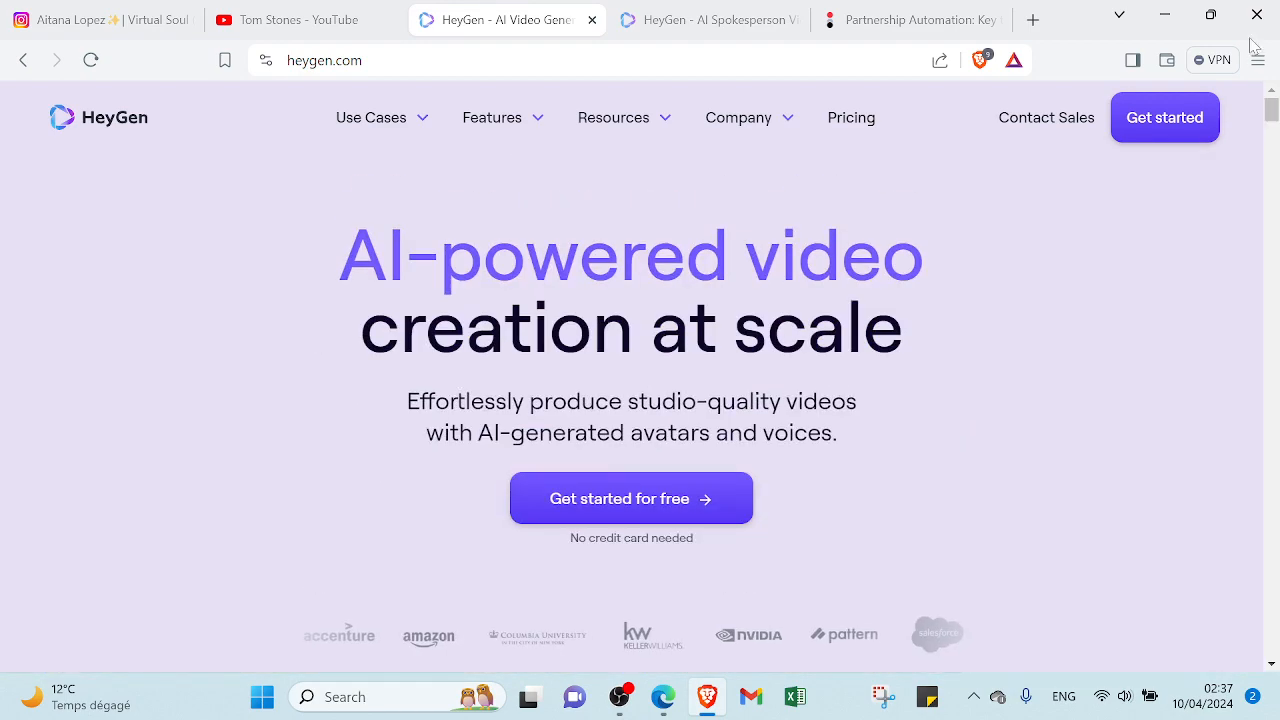
{"action": "mouse_move", "coordinate": [1016, 302]}
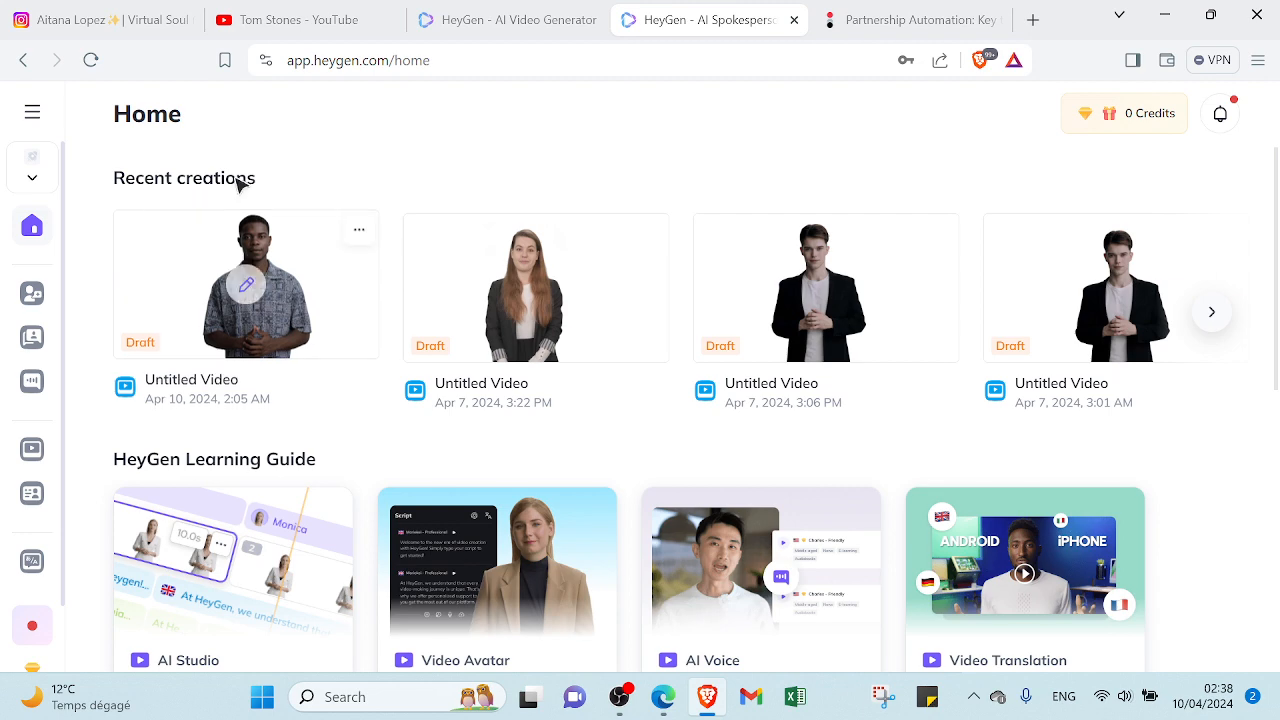
{"action": "mouse_move", "coordinate": [200, 420]}
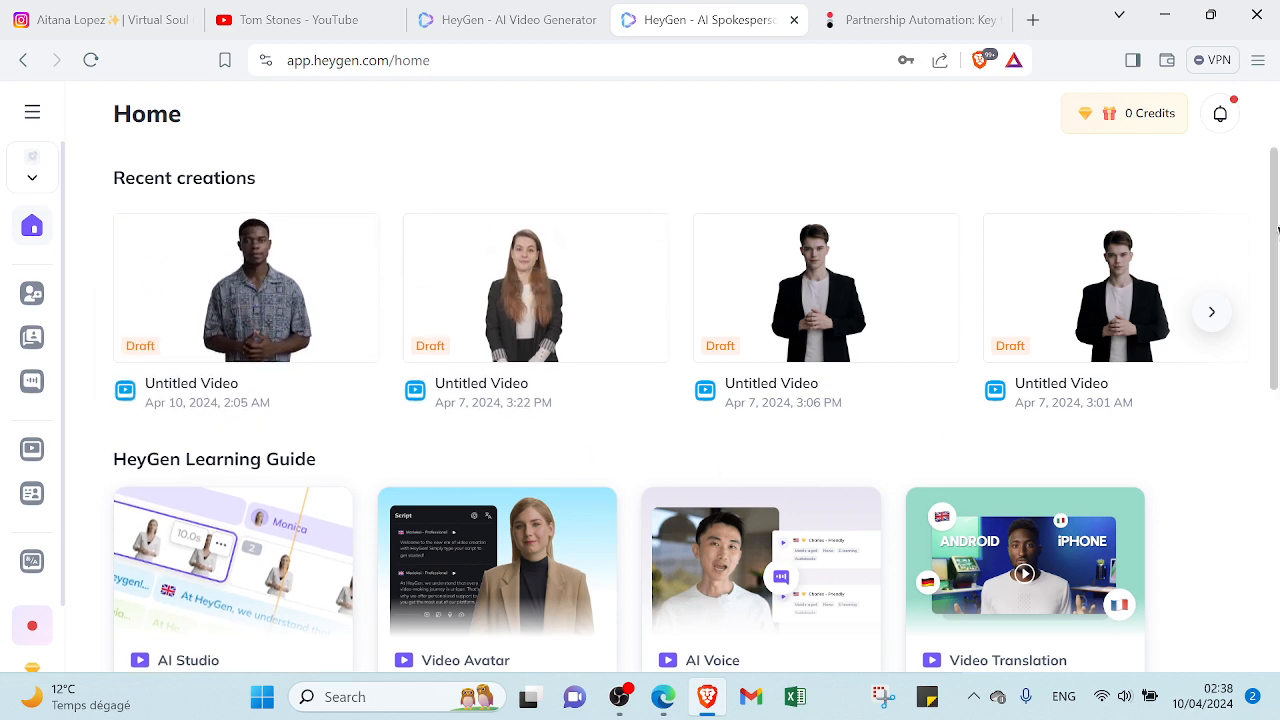
{"action": "scroll", "scroll_direction": "down", "scroll_amount": 3}
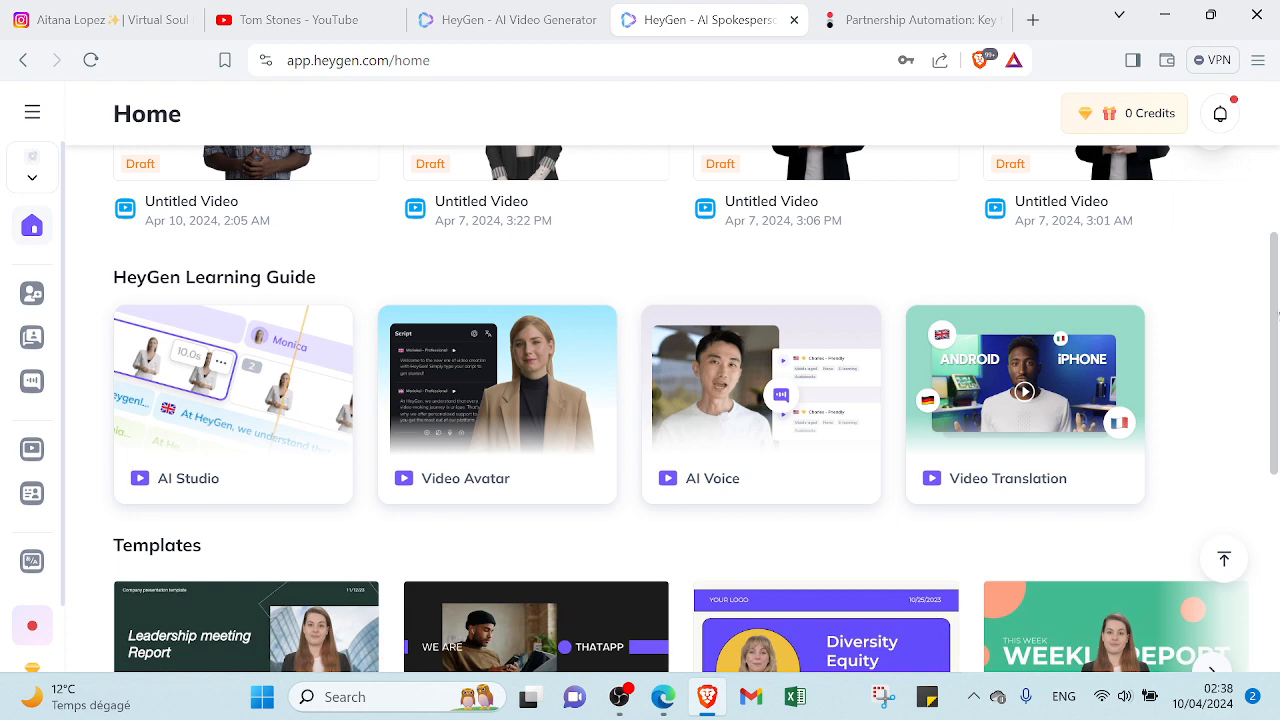
{"action": "scroll", "scroll_direction": "down", "scroll_amount": 3}
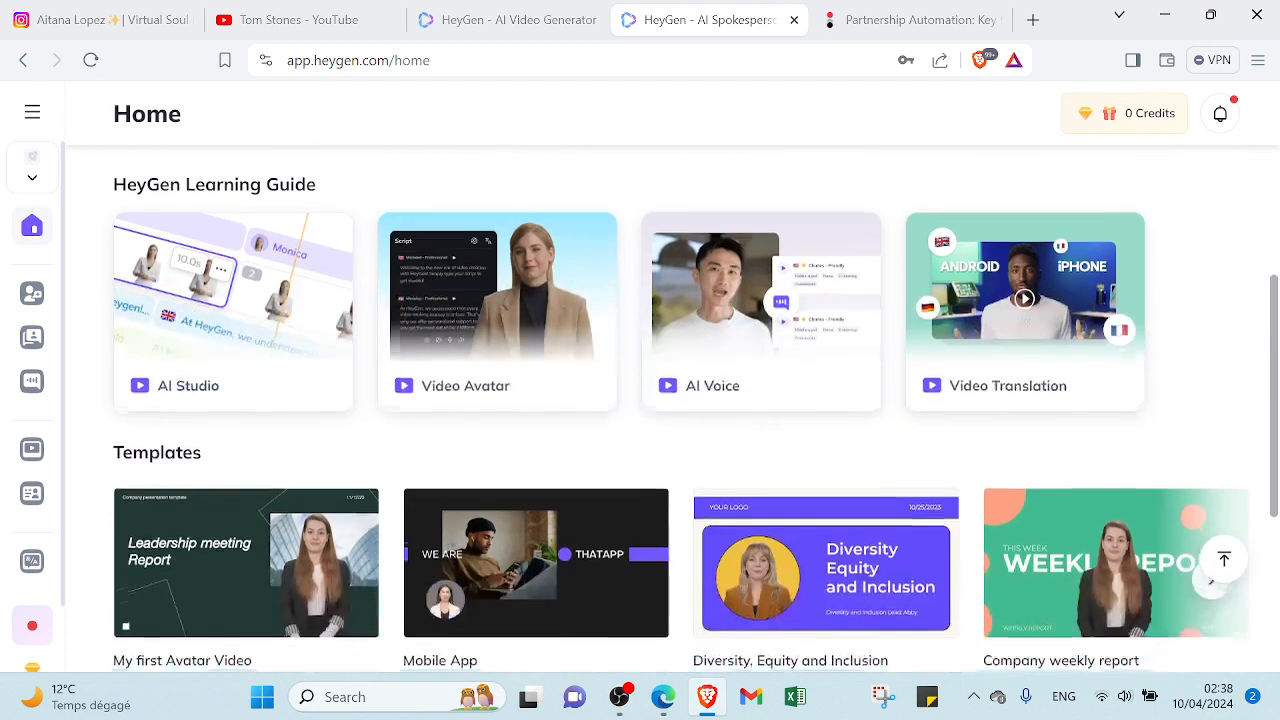
{"action": "scroll", "scroll_direction": "down", "scroll_amount": 3}
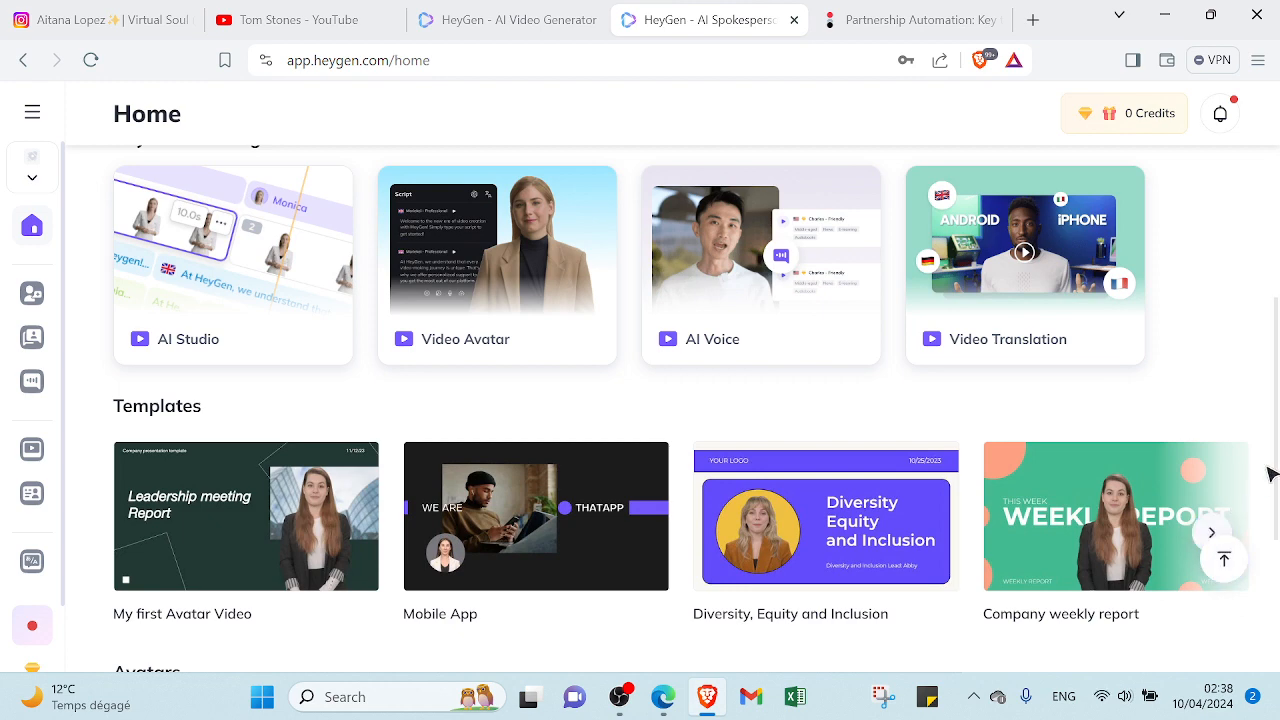
{"action": "scroll", "scroll_direction": "down", "scroll_amount": 3}
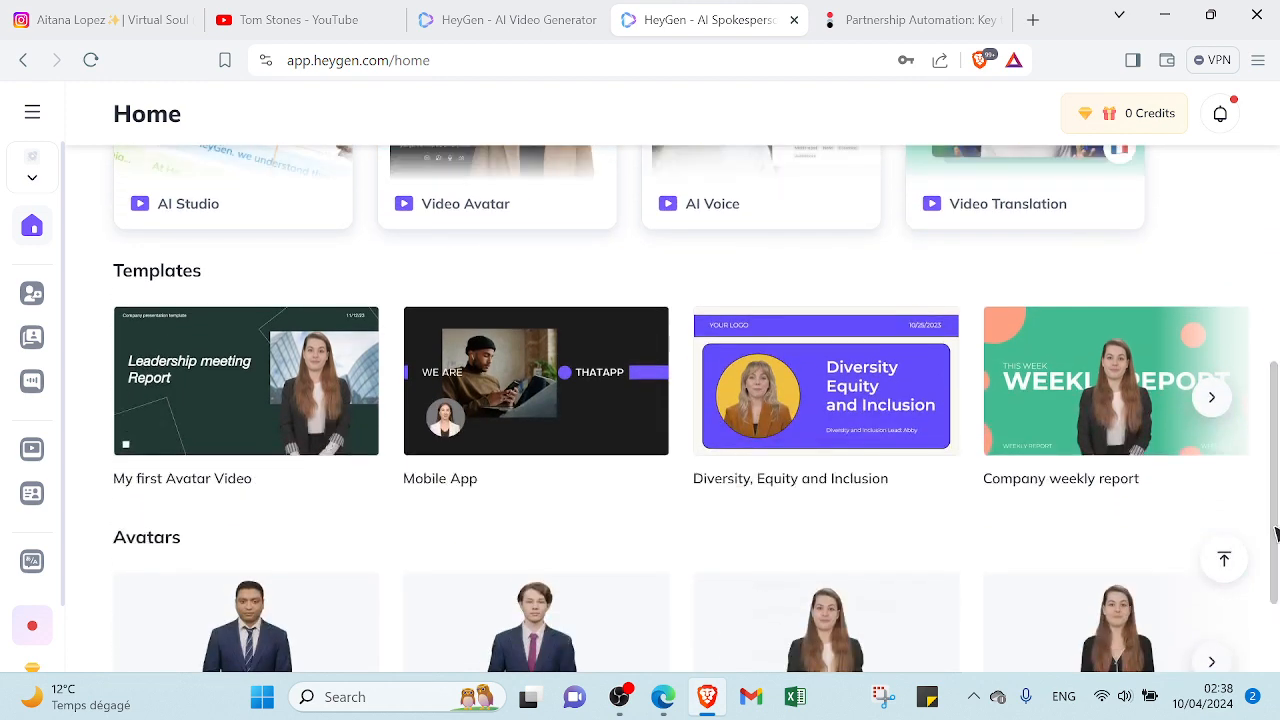
{"action": "mouse_move", "coordinate": [1212, 396]}
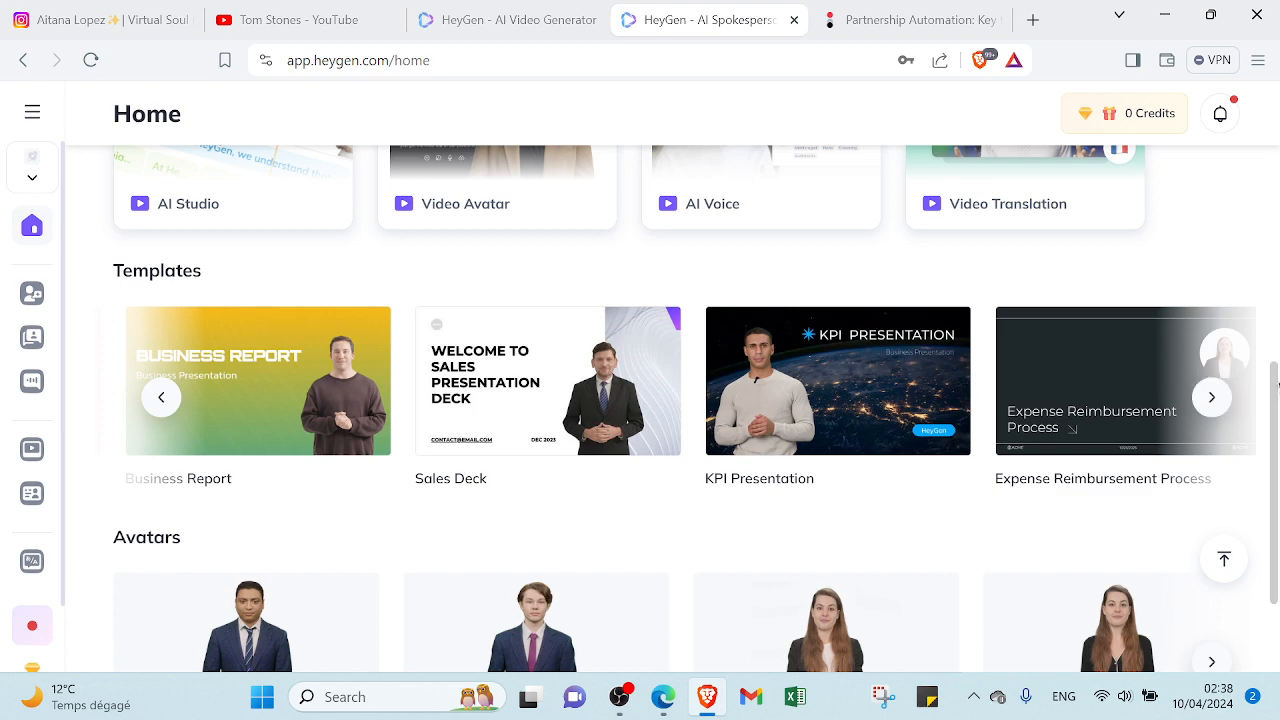
{"action": "scroll", "scroll_direction": "down", "scroll_amount": 3}
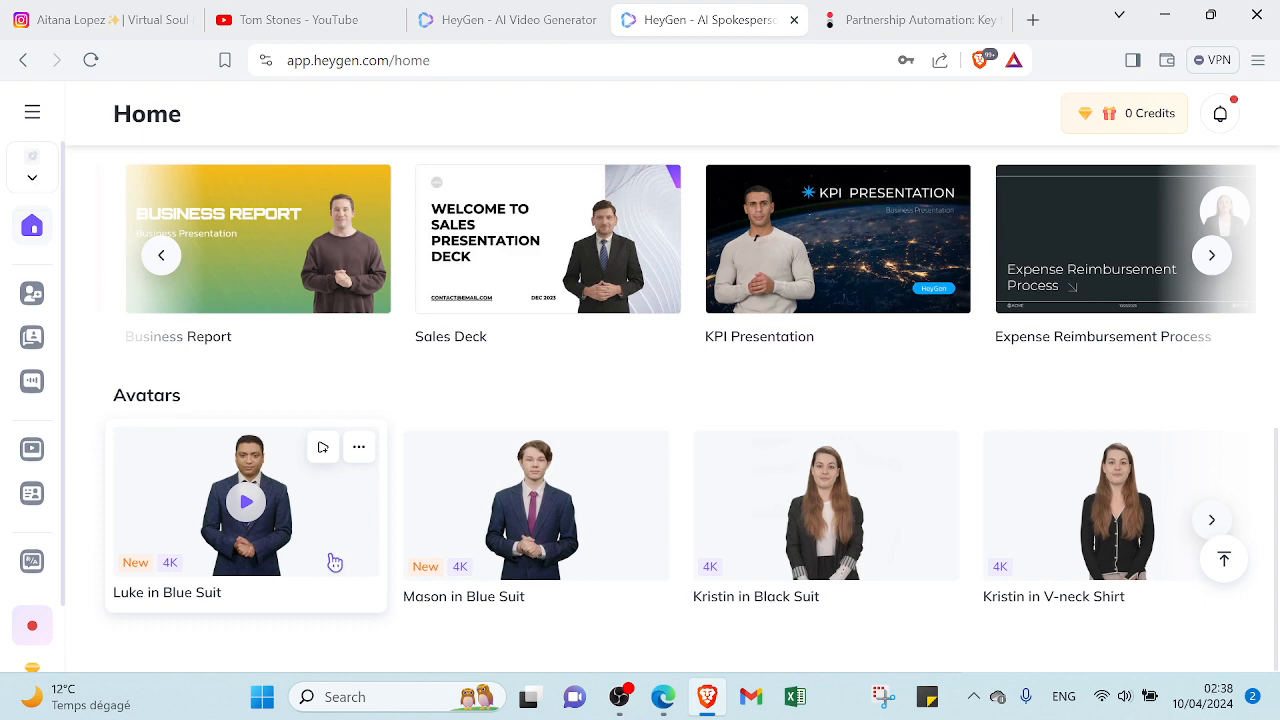
Browse the Video Avatar library's Studio Avatar collection down to Joon in Casual Suit
{"action": "left_click", "coordinate": [32, 292]}
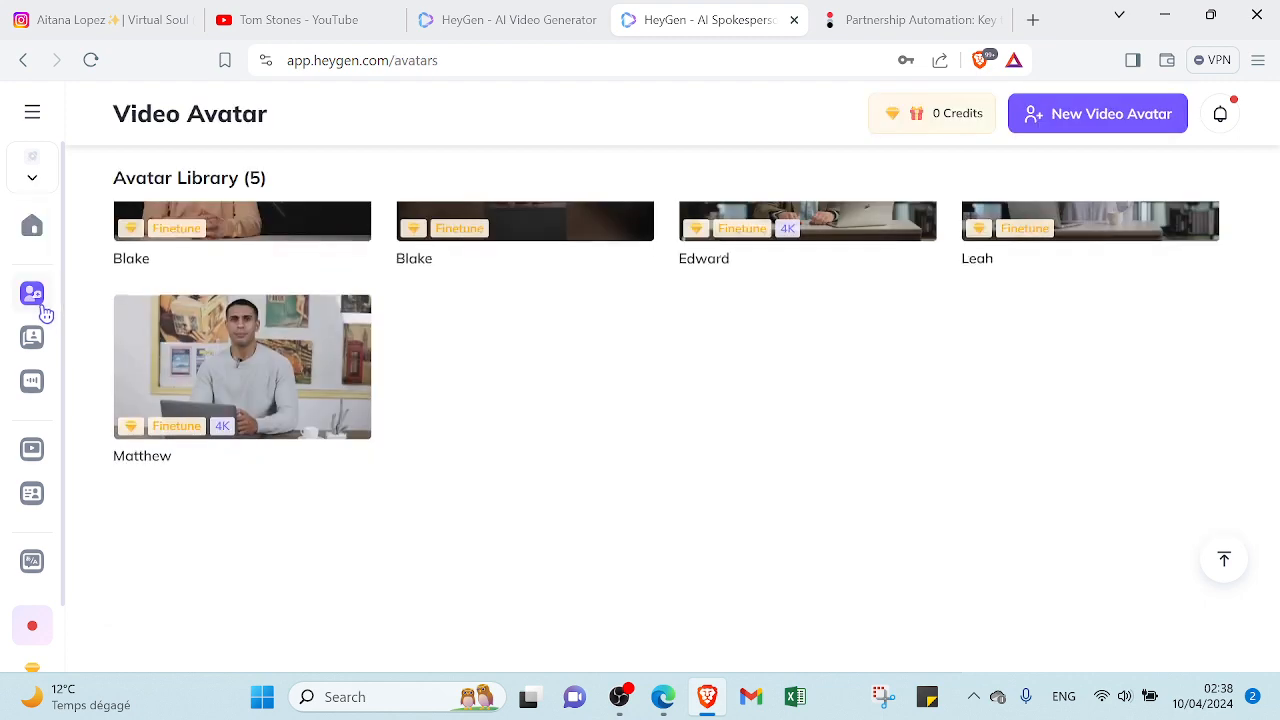
{"action": "scroll", "scroll_direction": "up", "scroll_amount": 3}
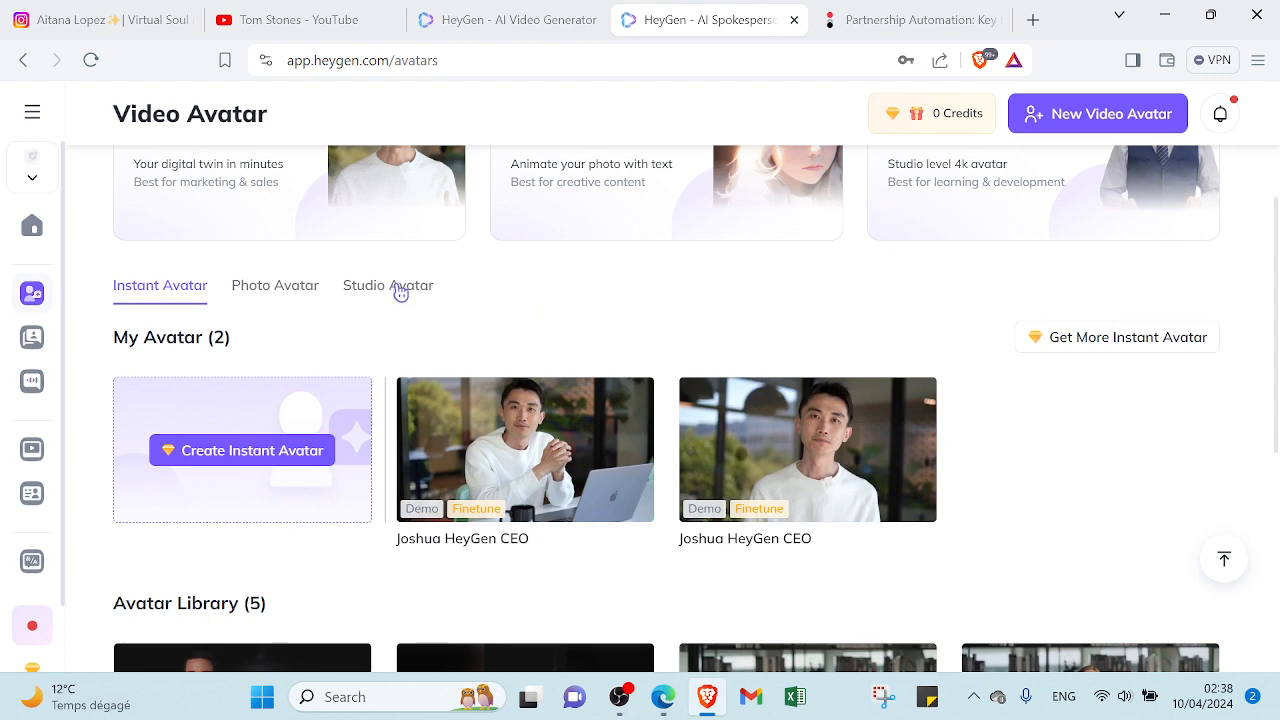
{"action": "left_click", "coordinate": [388, 284]}
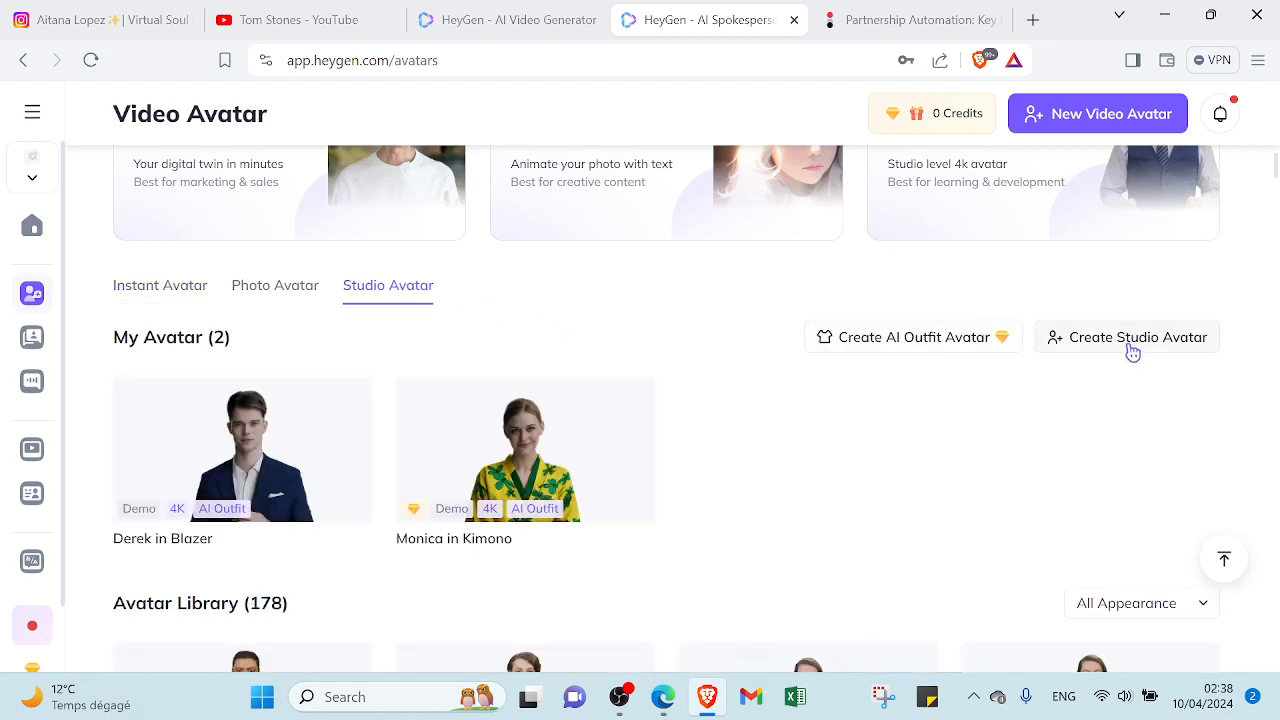
{"action": "scroll", "scroll_direction": "down", "scroll_amount": 3}
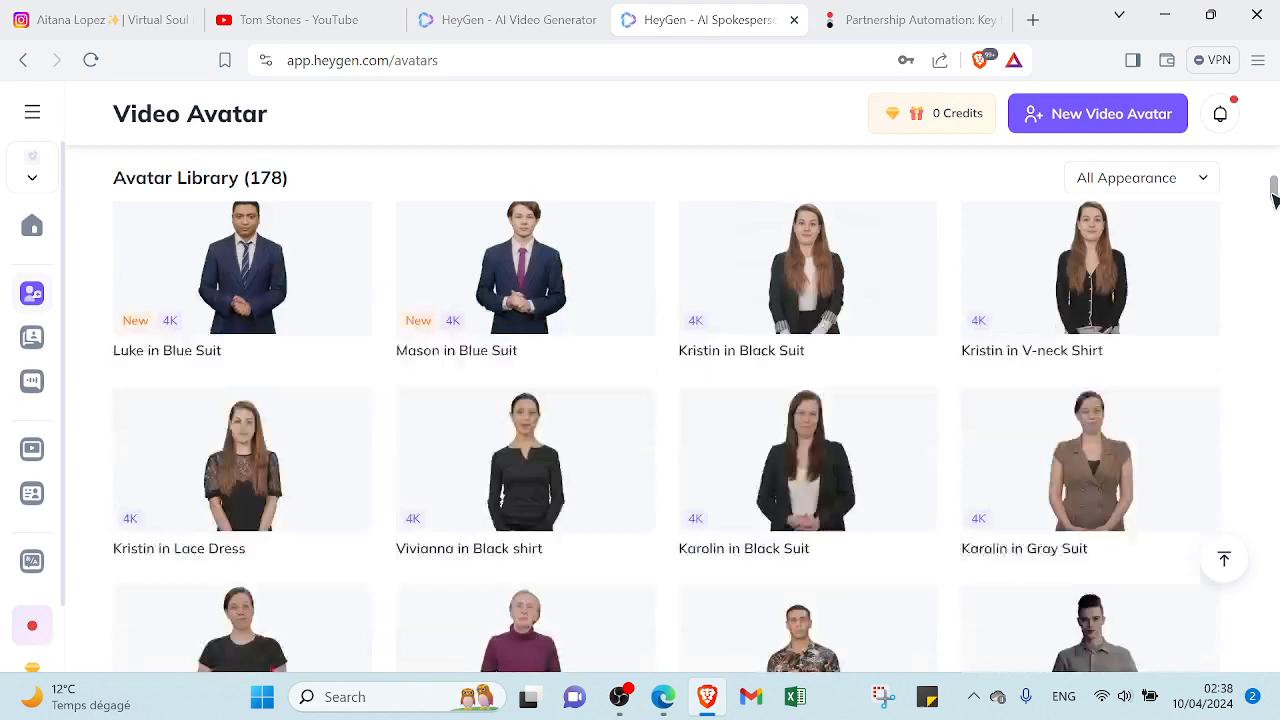
{"action": "scroll", "scroll_direction": "down", "scroll_amount": 3}
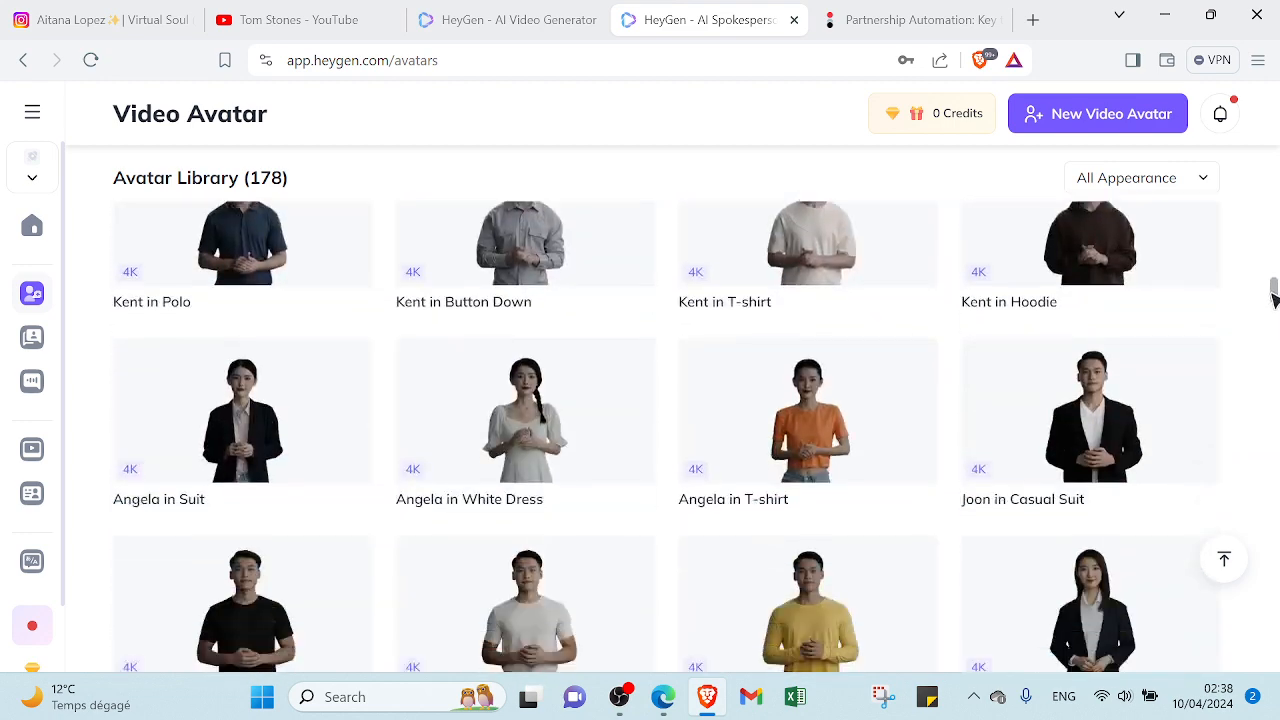
Bring up the create-video format choices for the Joon in Casual Suit avatar
{"action": "left_click", "coordinate": [1200, 414]}
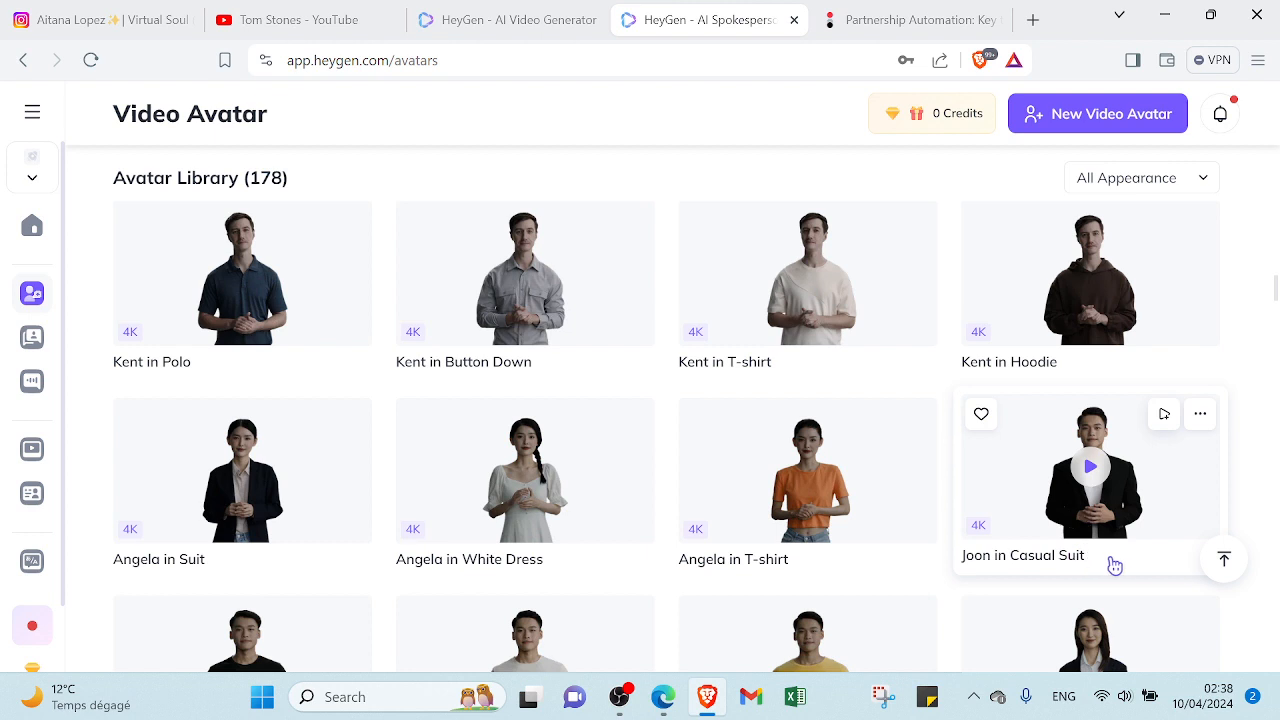
{"action": "mouse_move", "coordinate": [1224, 446]}
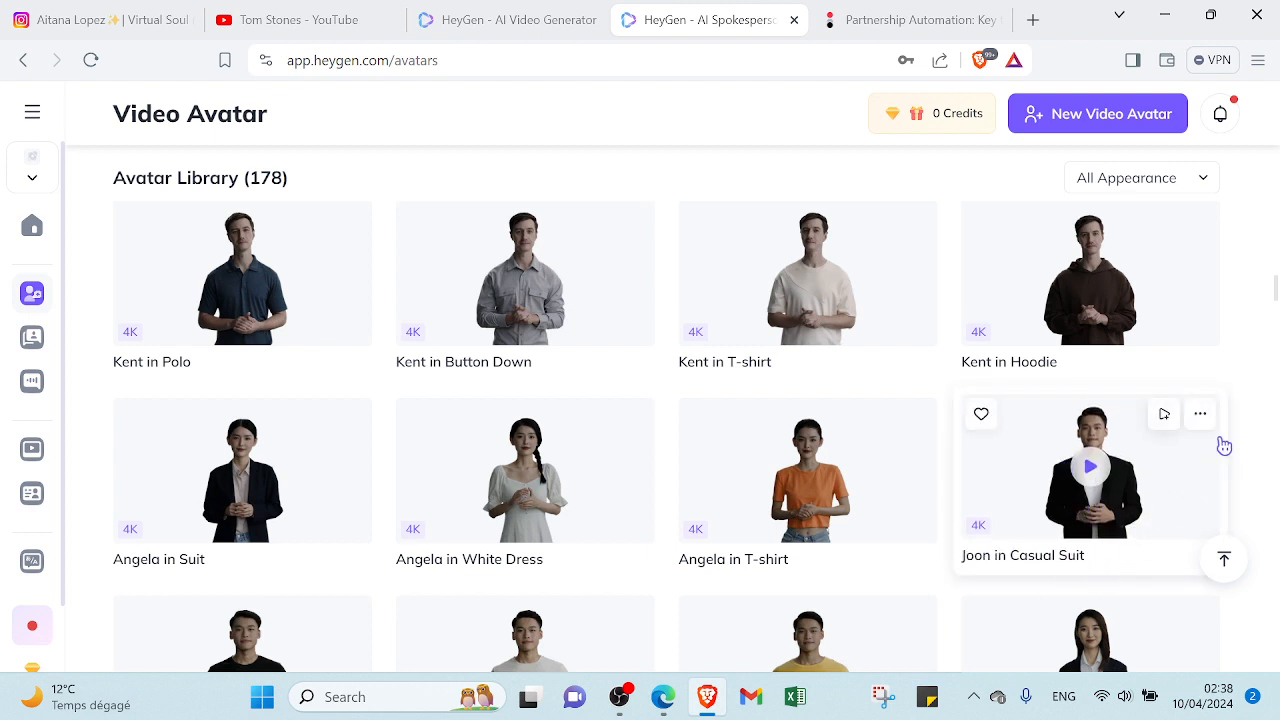
{"action": "left_click", "coordinate": [1200, 412]}
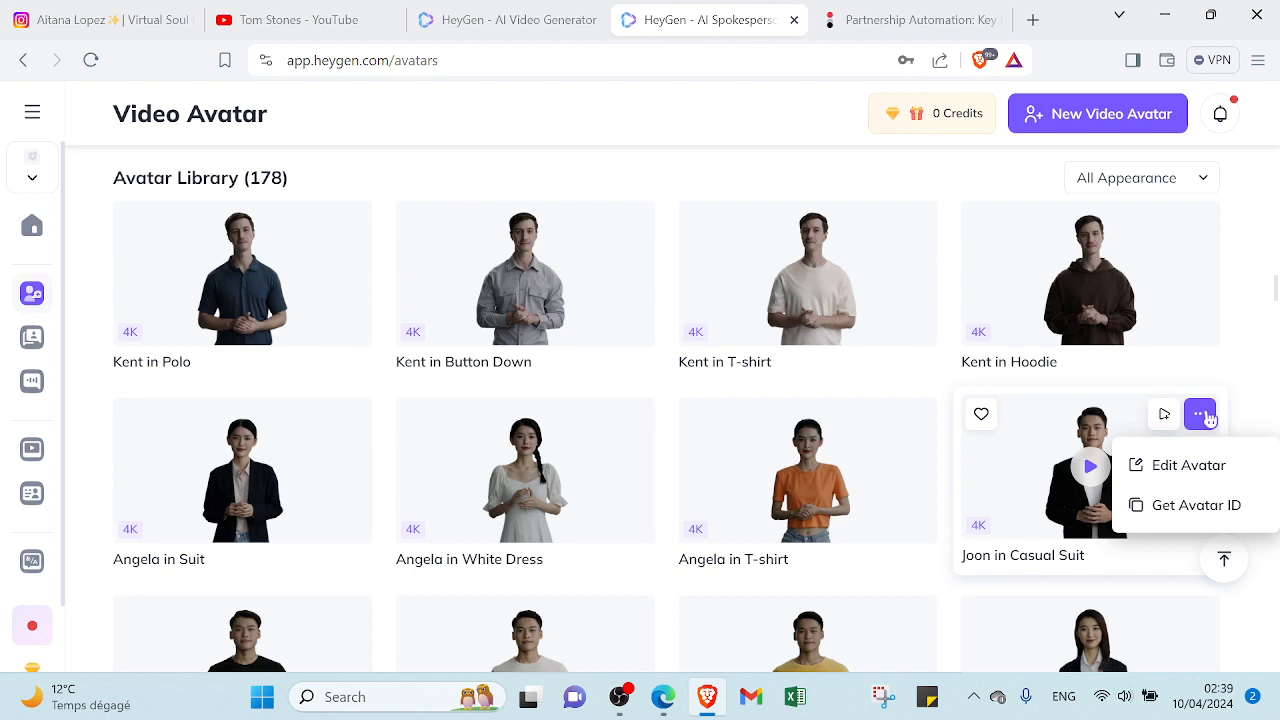
{"action": "mouse_move", "coordinate": [1188, 464]}
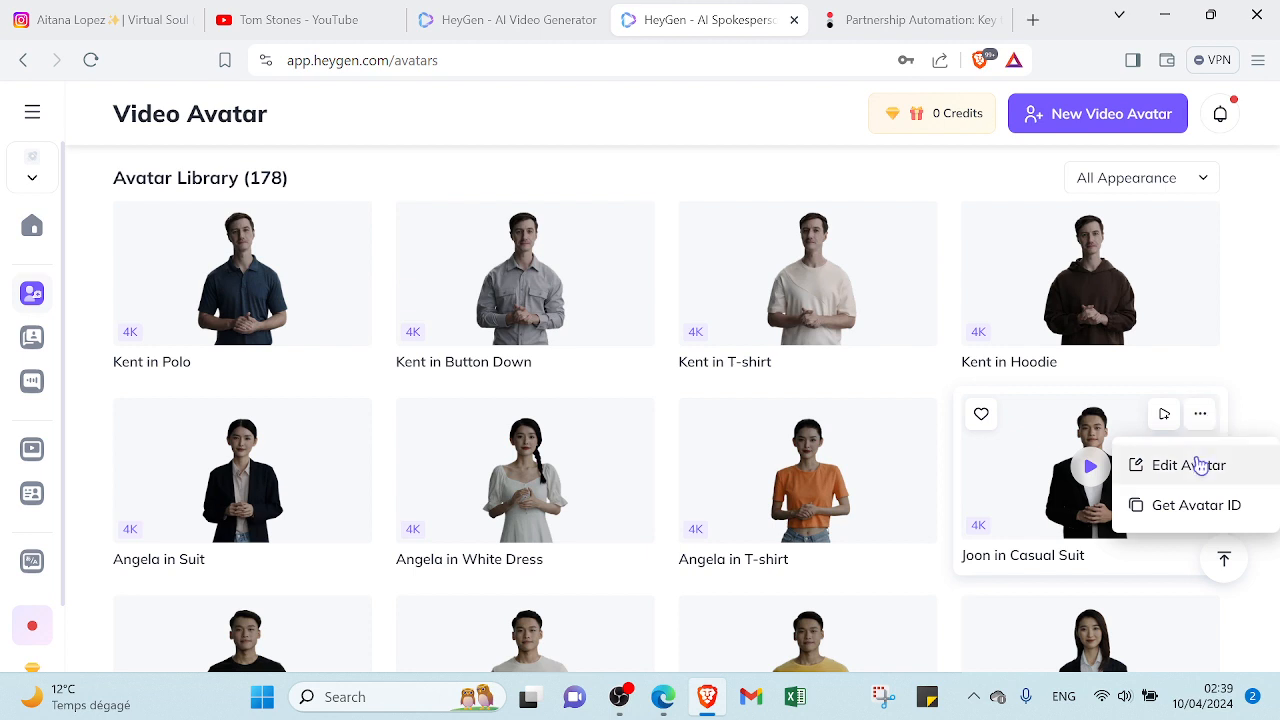
{"action": "left_click", "coordinate": [1164, 414]}
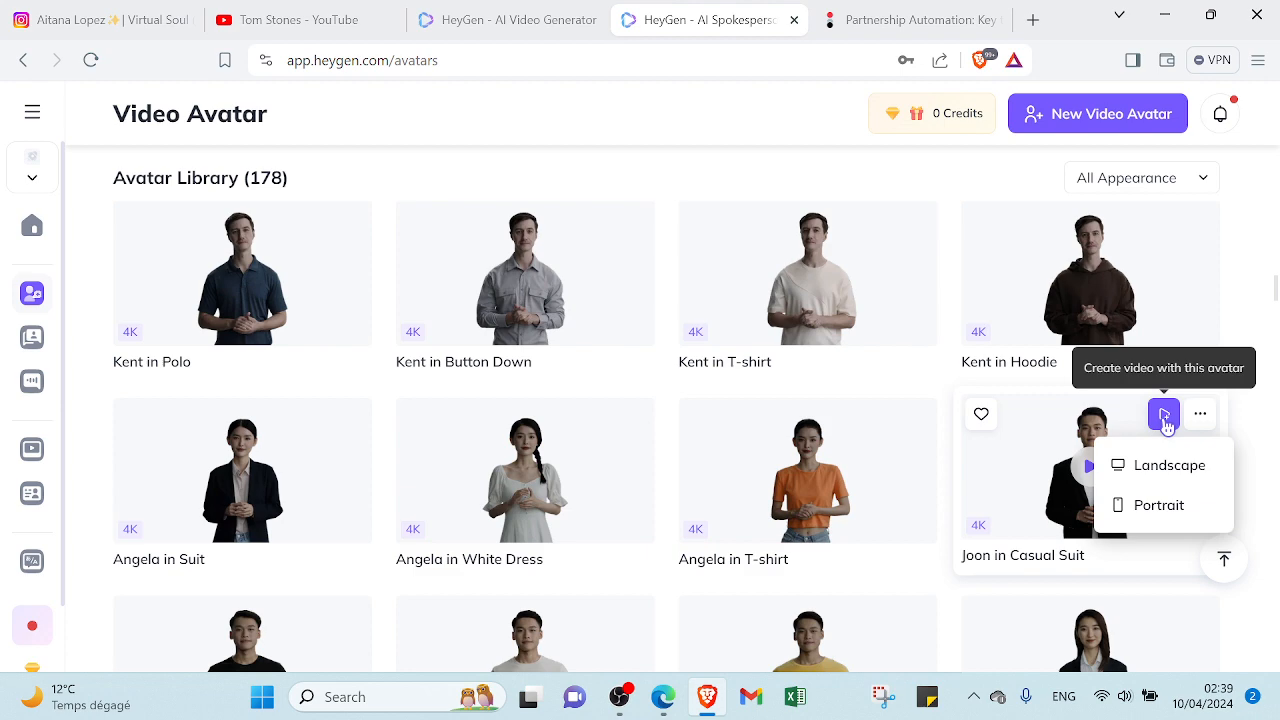
Create a landscape video draft with Joon in Casual Suit in the editor
{"action": "left_click", "coordinate": [1168, 464]}
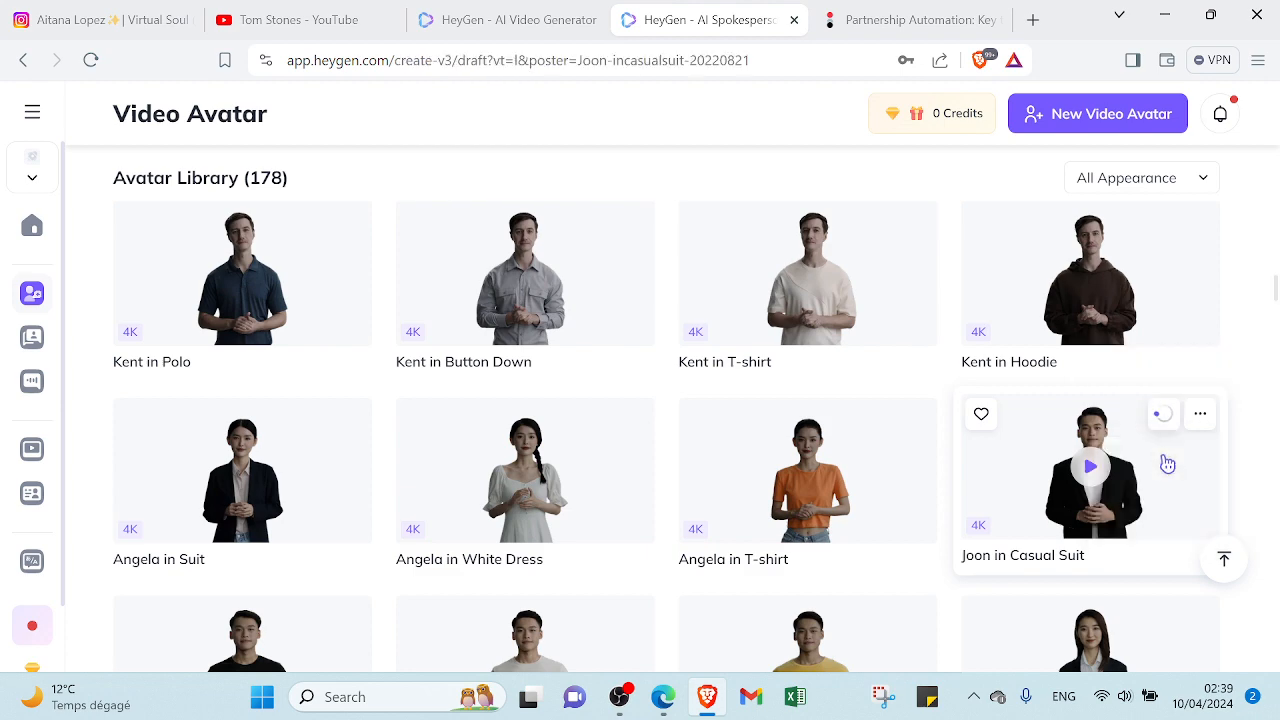
{"action": "left_click", "coordinate": [1090, 470]}
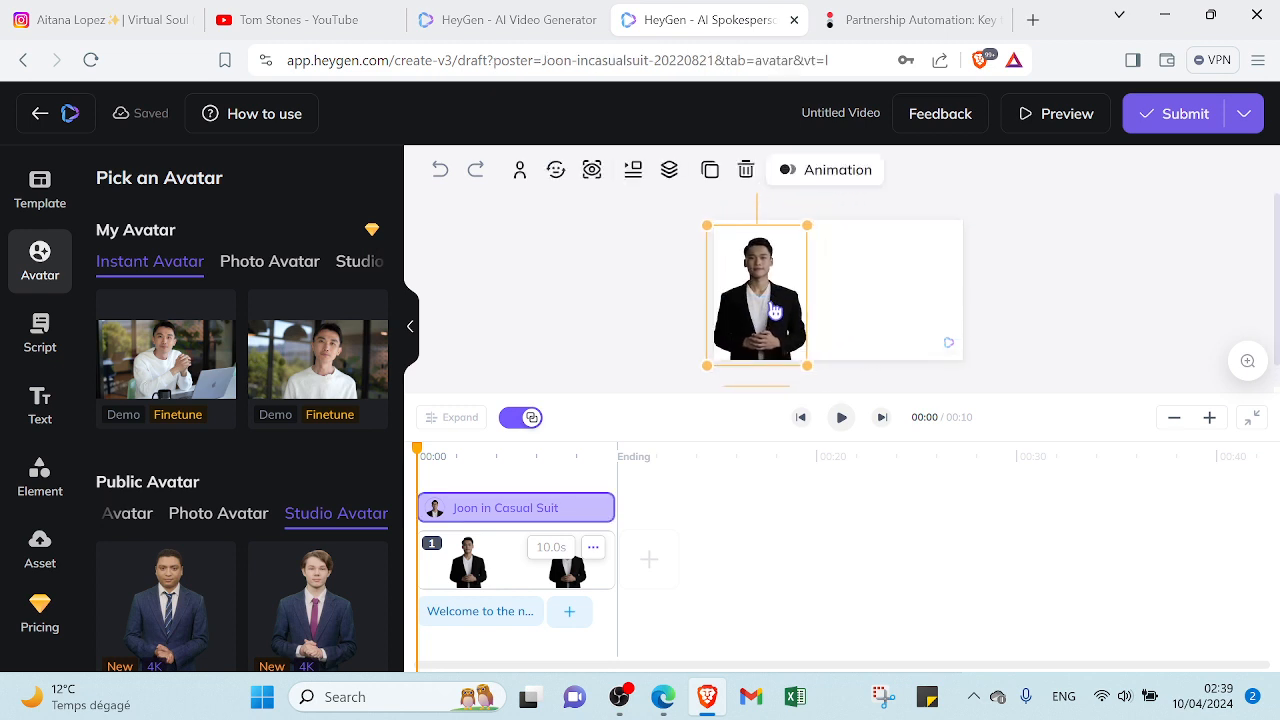
Move the Joon avatar to the centre of the frame on the canvas
{"action": "left_click_drag", "start_coordinate": [758, 290], "coordinate": [856, 290]}
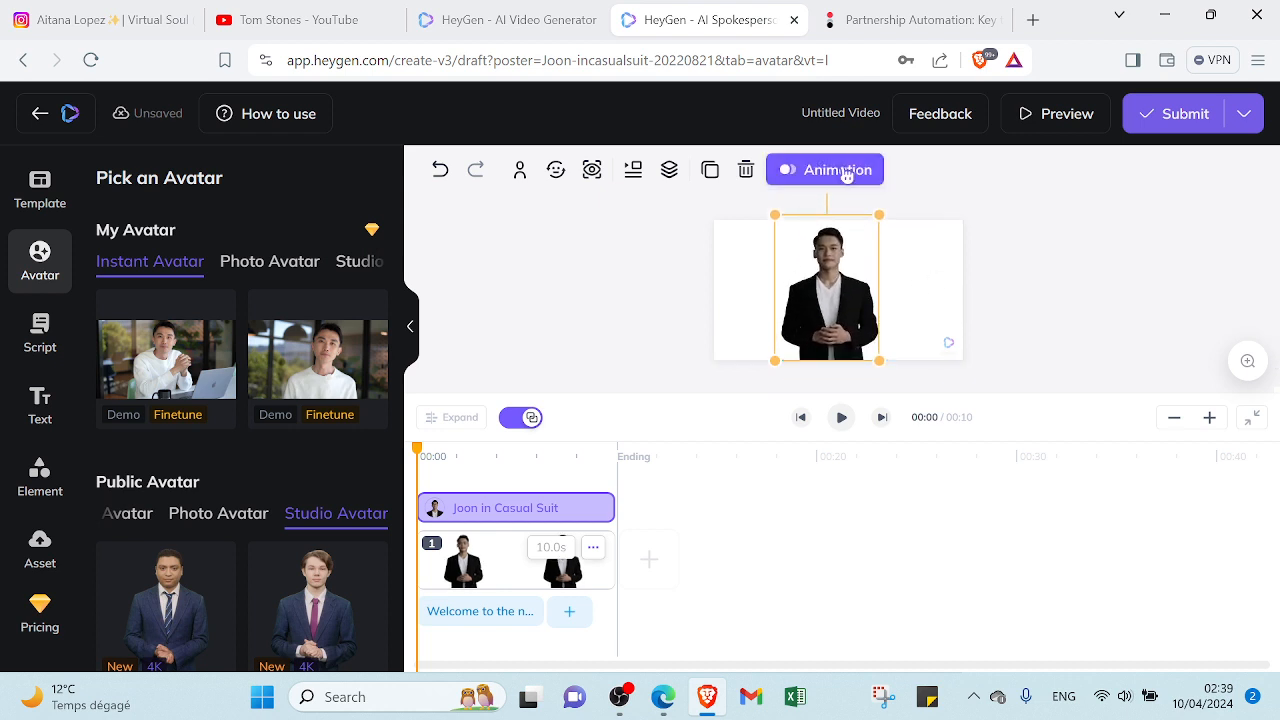
{"action": "left_click", "coordinate": [824, 168]}
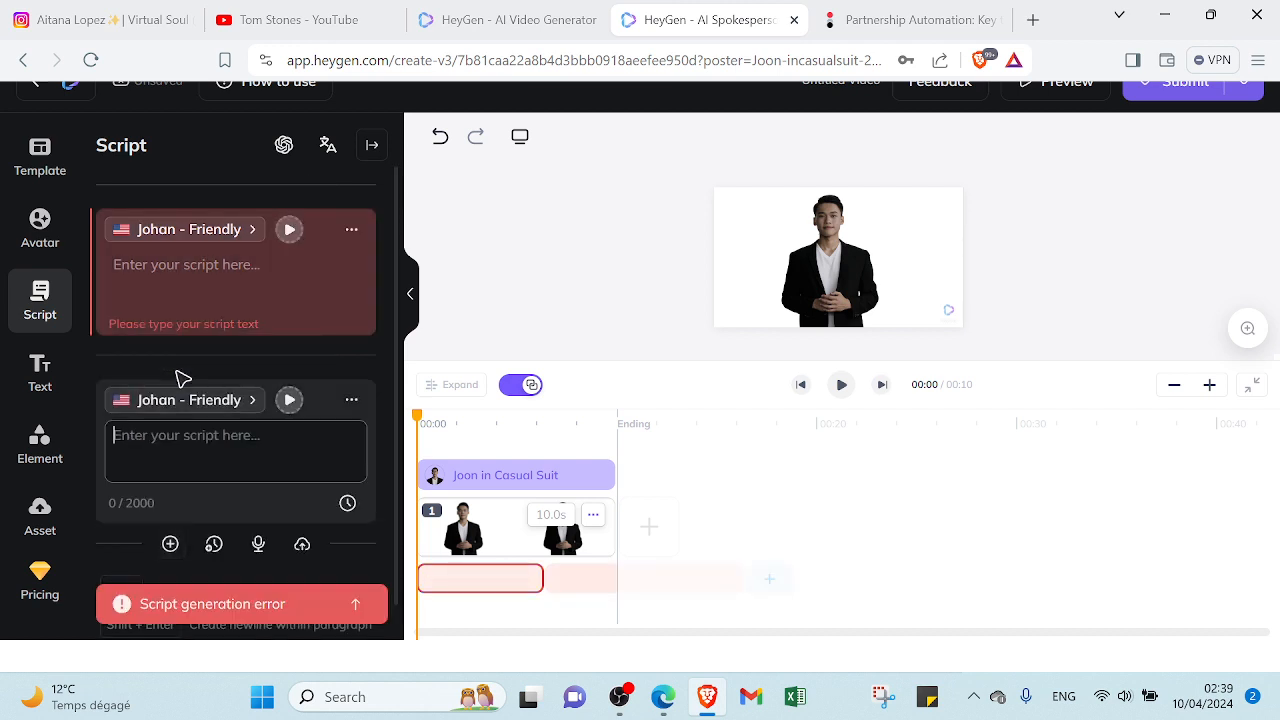
{"action": "mouse_move", "coordinate": [170, 544]}
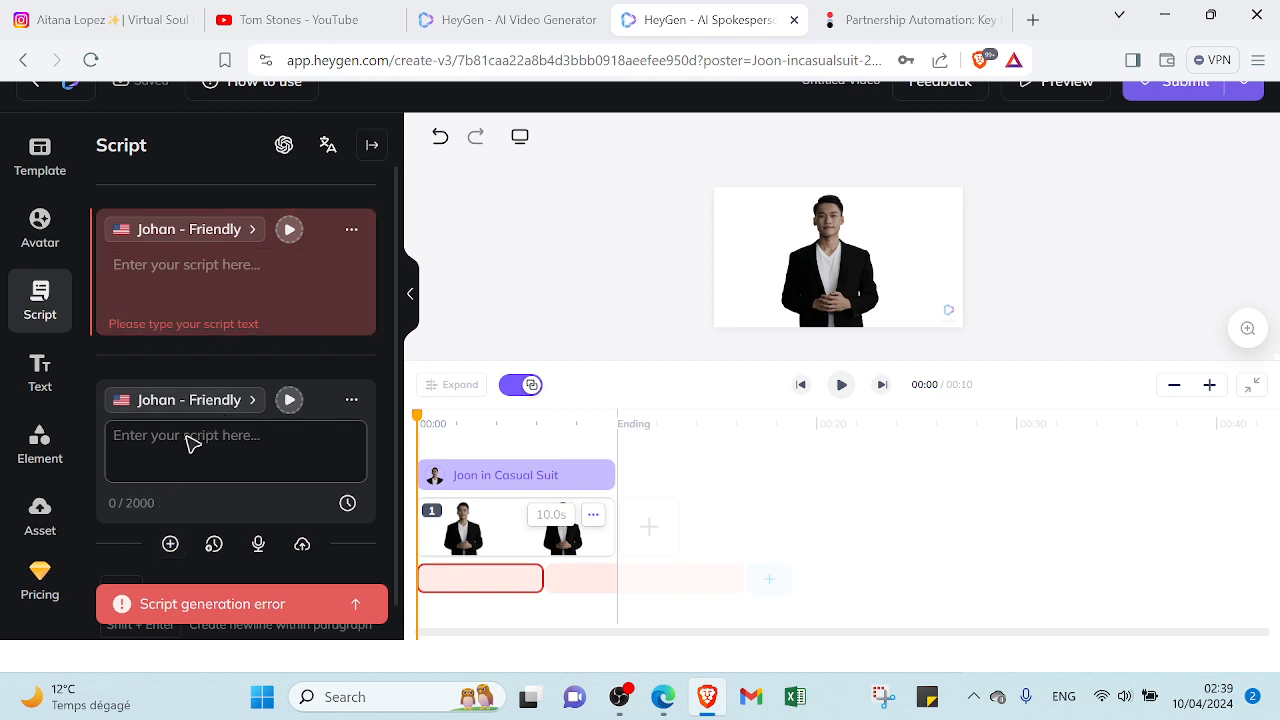
{"action": "mouse_move", "coordinate": [208, 378]}
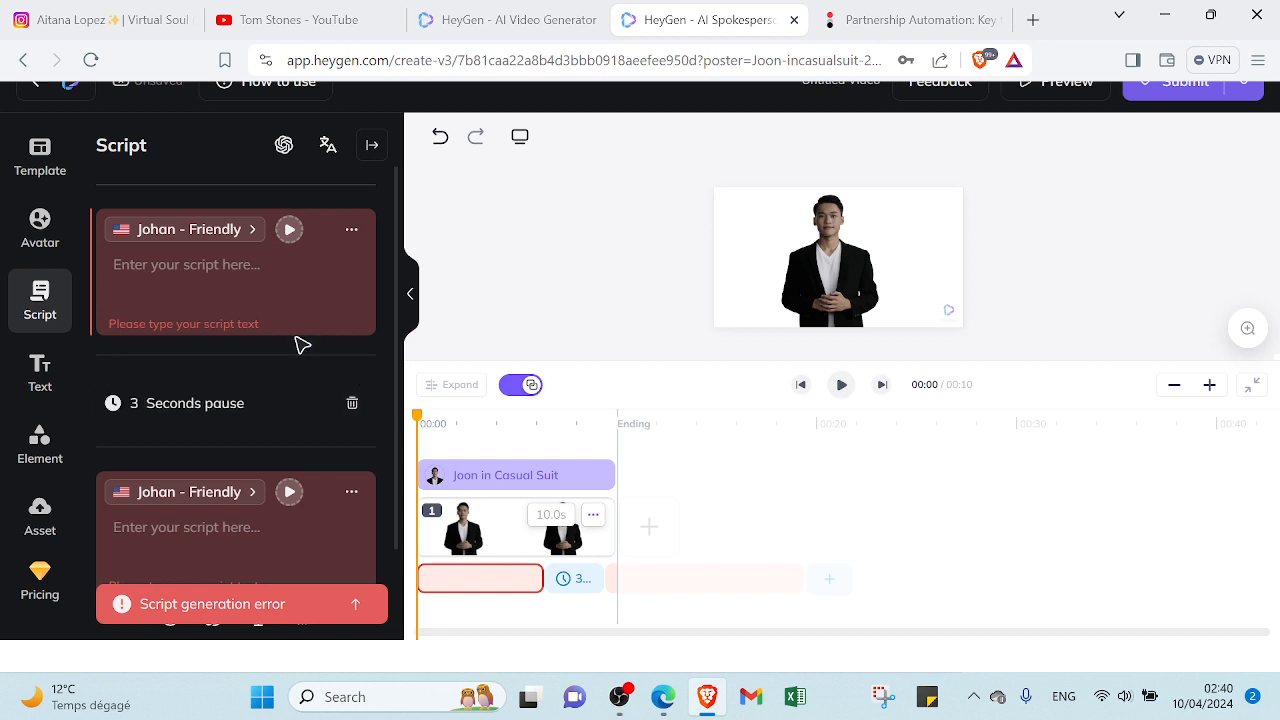
{"action": "mouse_move", "coordinate": [260, 356]}
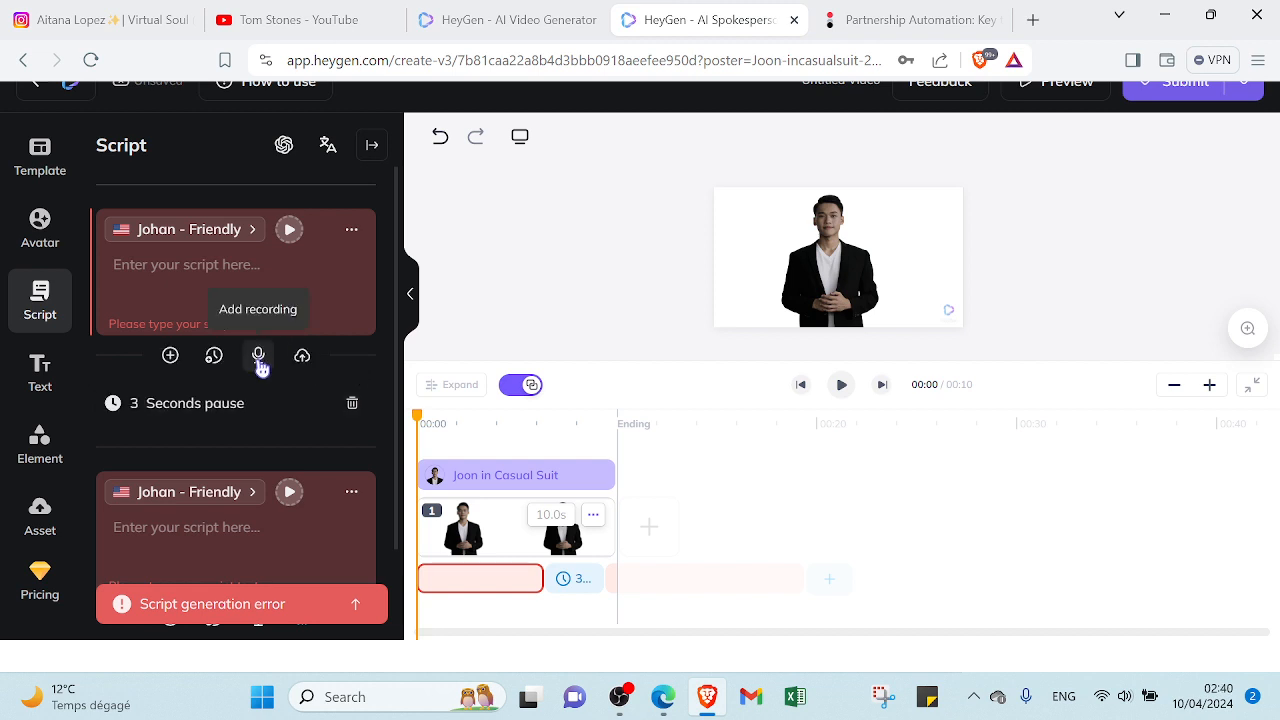
{"action": "left_click", "coordinate": [260, 356]}
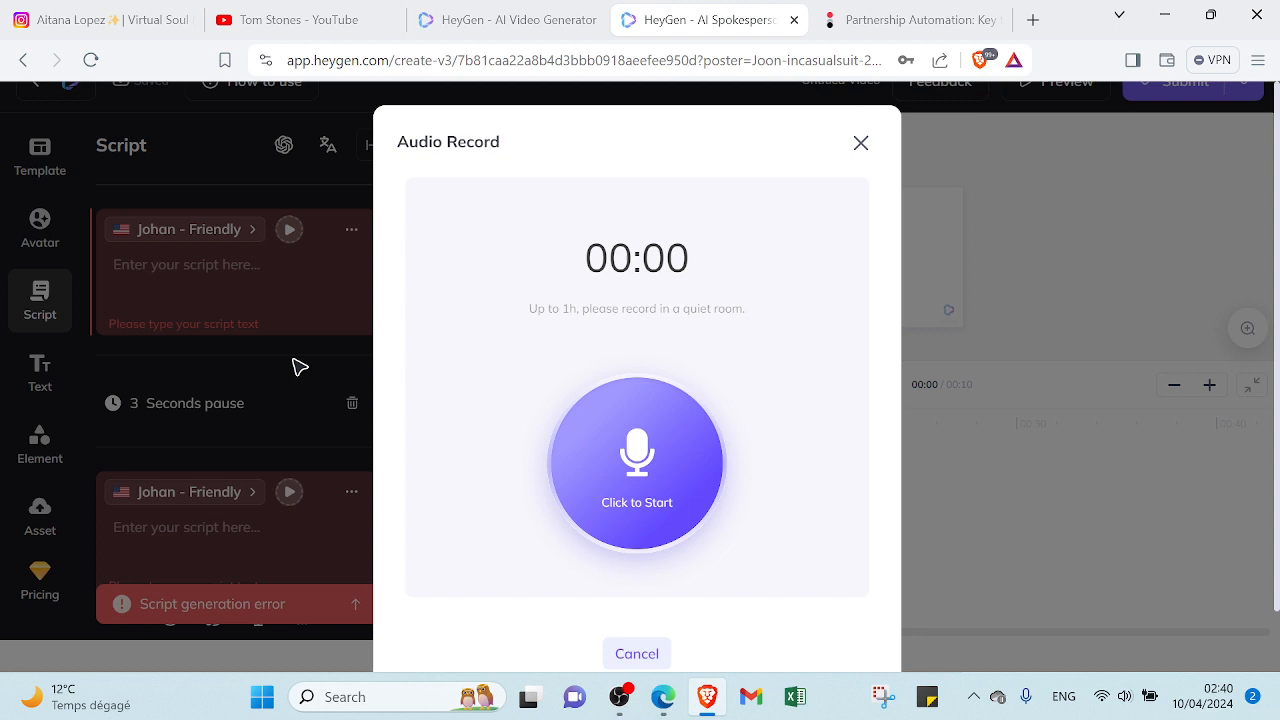
{"action": "mouse_move", "coordinate": [658, 490]}
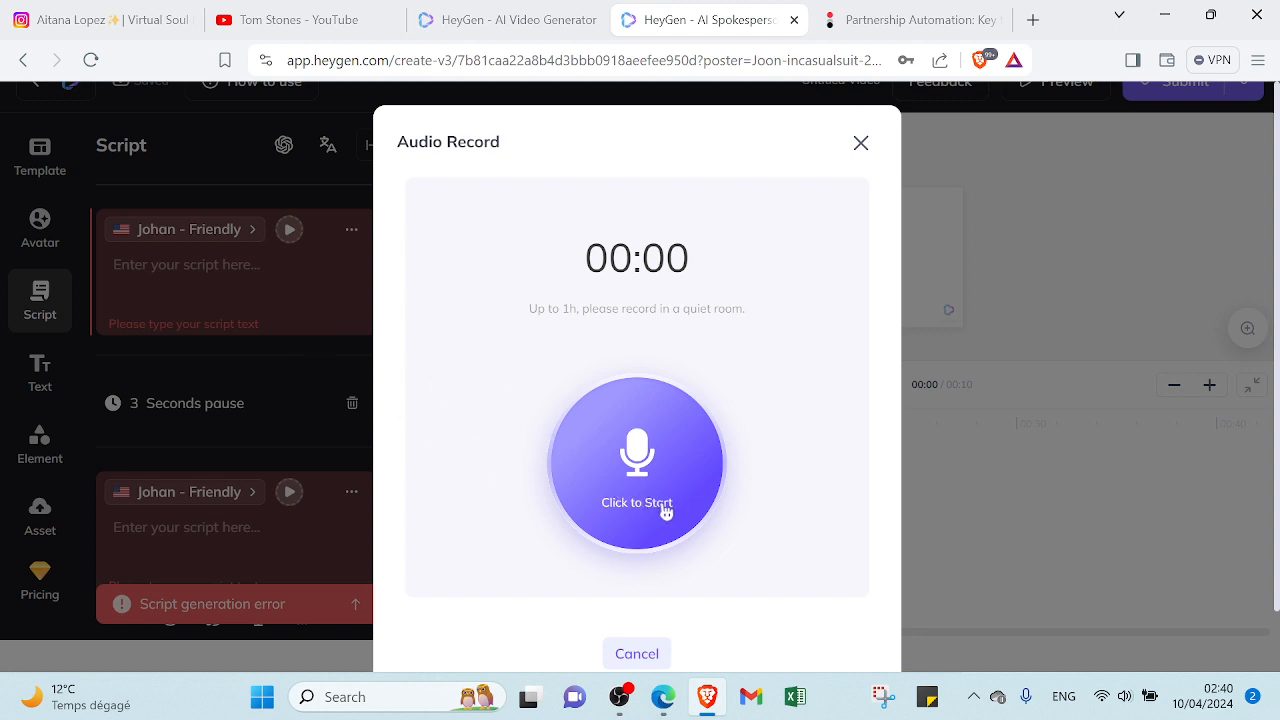
{"action": "mouse_move", "coordinate": [860, 144]}
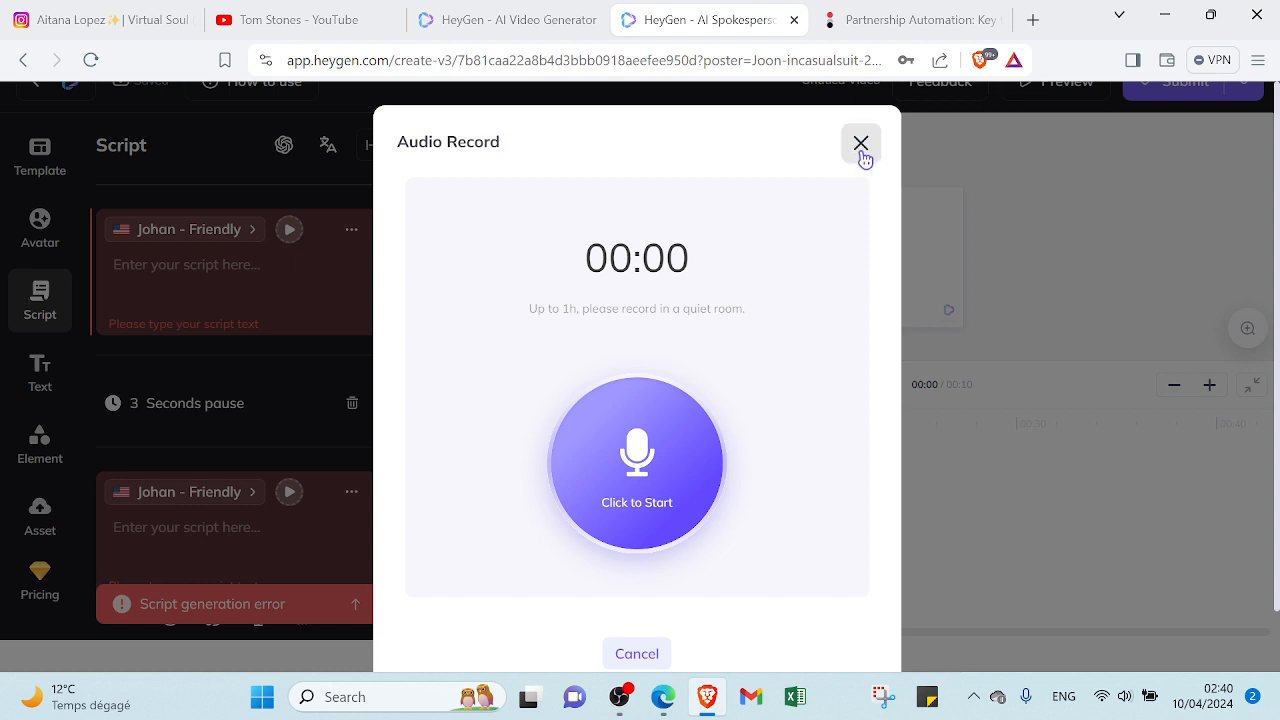
{"action": "left_click", "coordinate": [860, 144]}
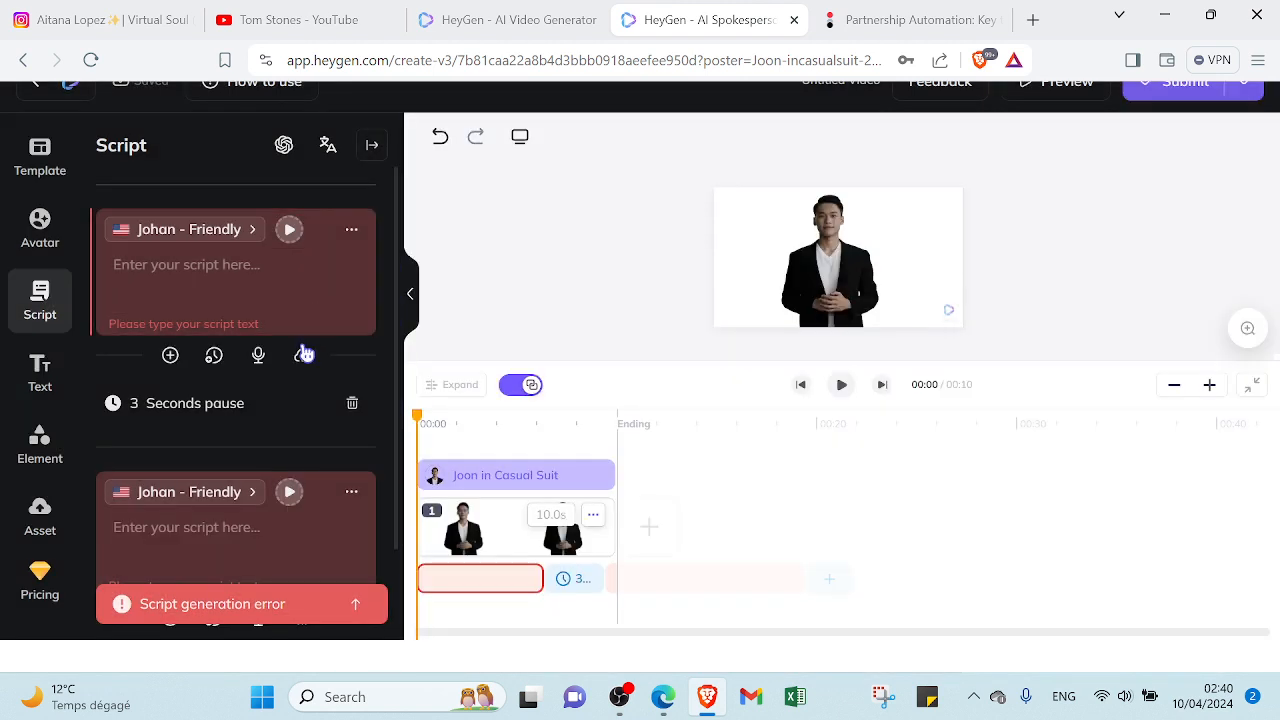
{"action": "mouse_move", "coordinate": [304, 356]}
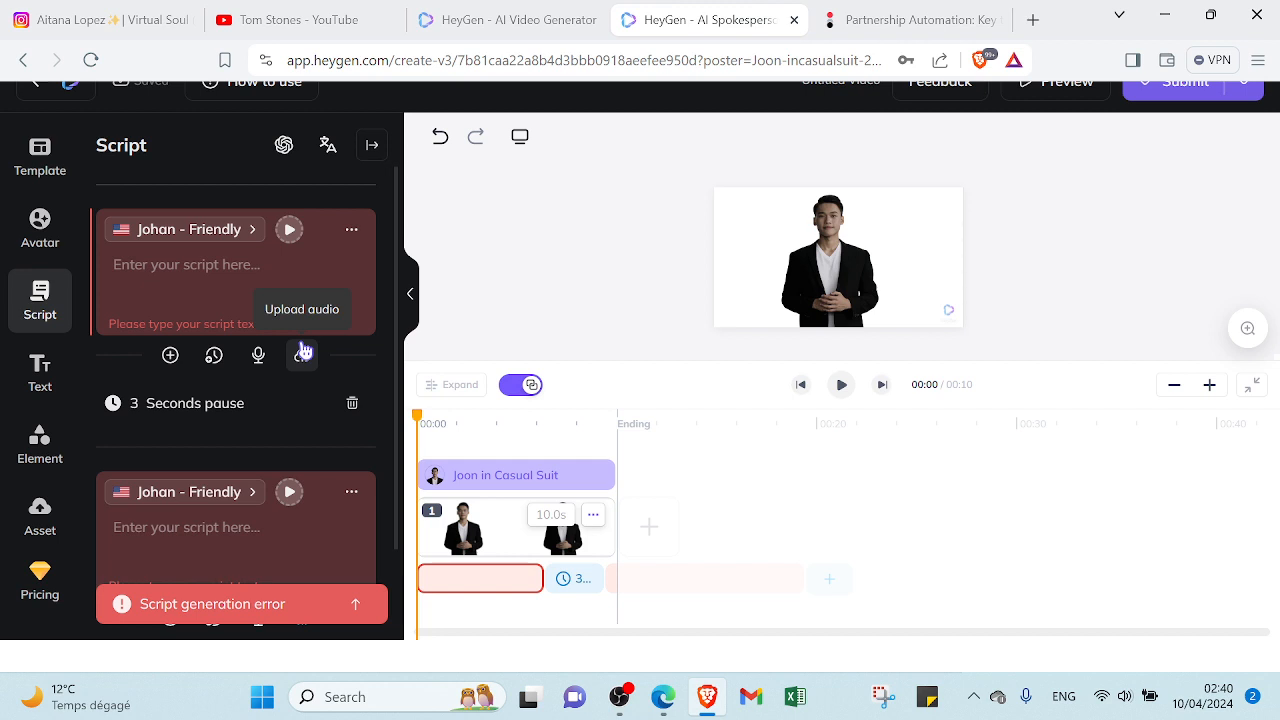
{"action": "mouse_move", "coordinate": [284, 144]}
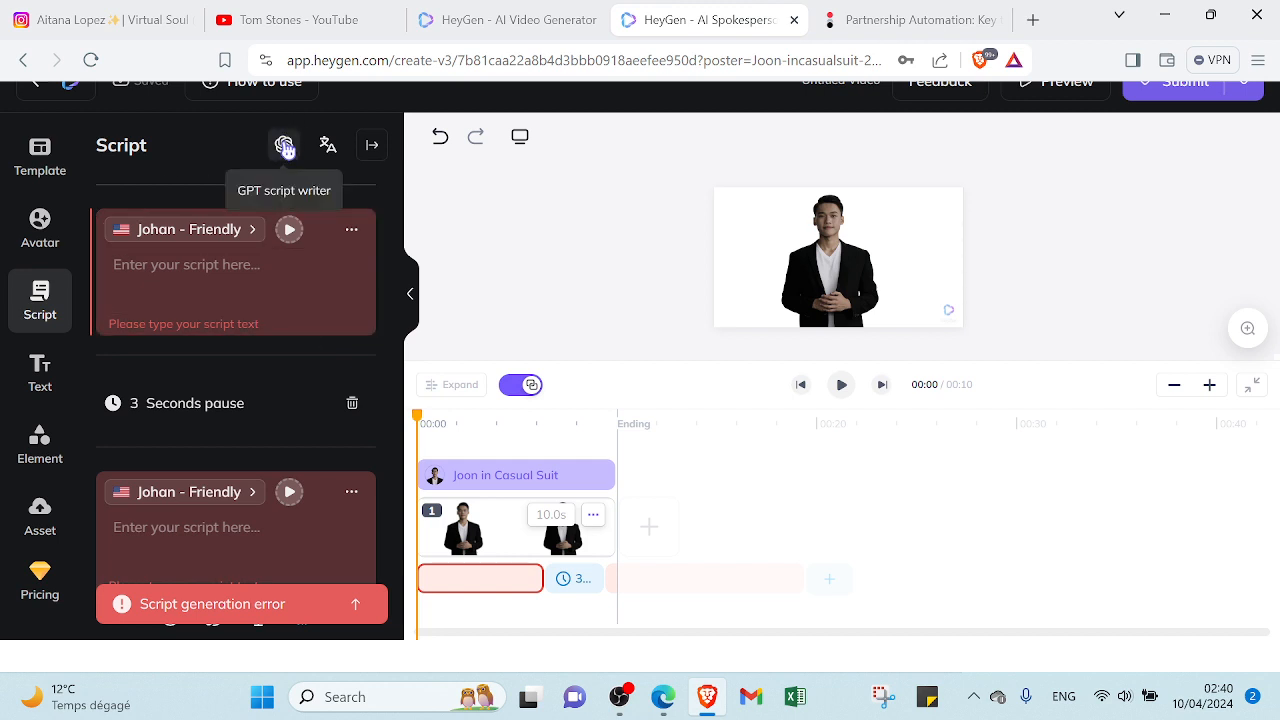
{"action": "left_click", "coordinate": [284, 144]}
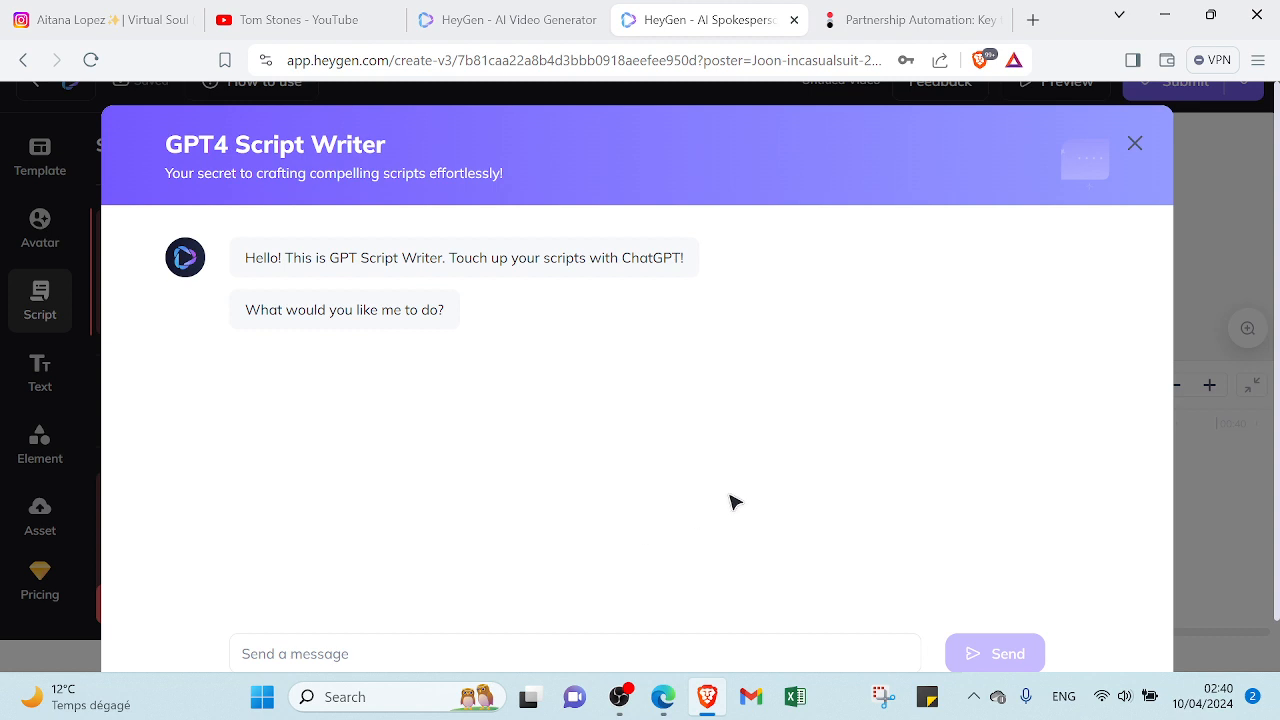
{"action": "mouse_move", "coordinate": [312, 176]}
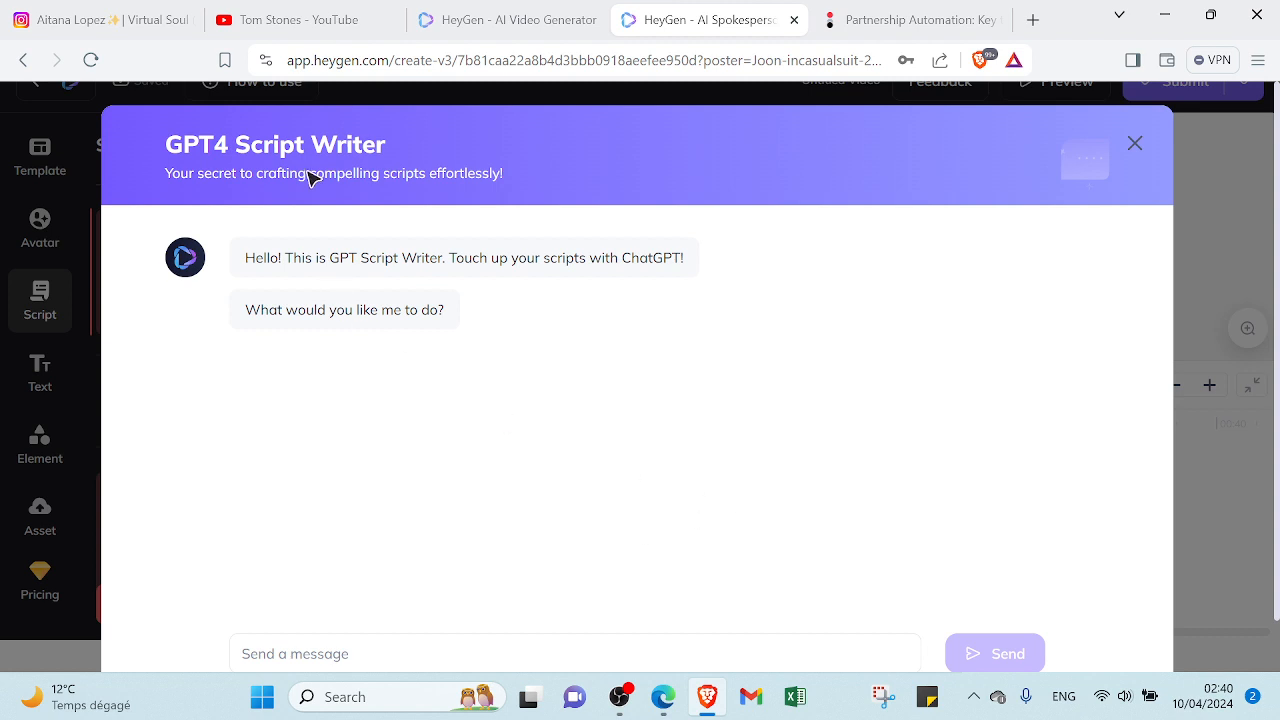
{"action": "mouse_move", "coordinate": [976, 192]}
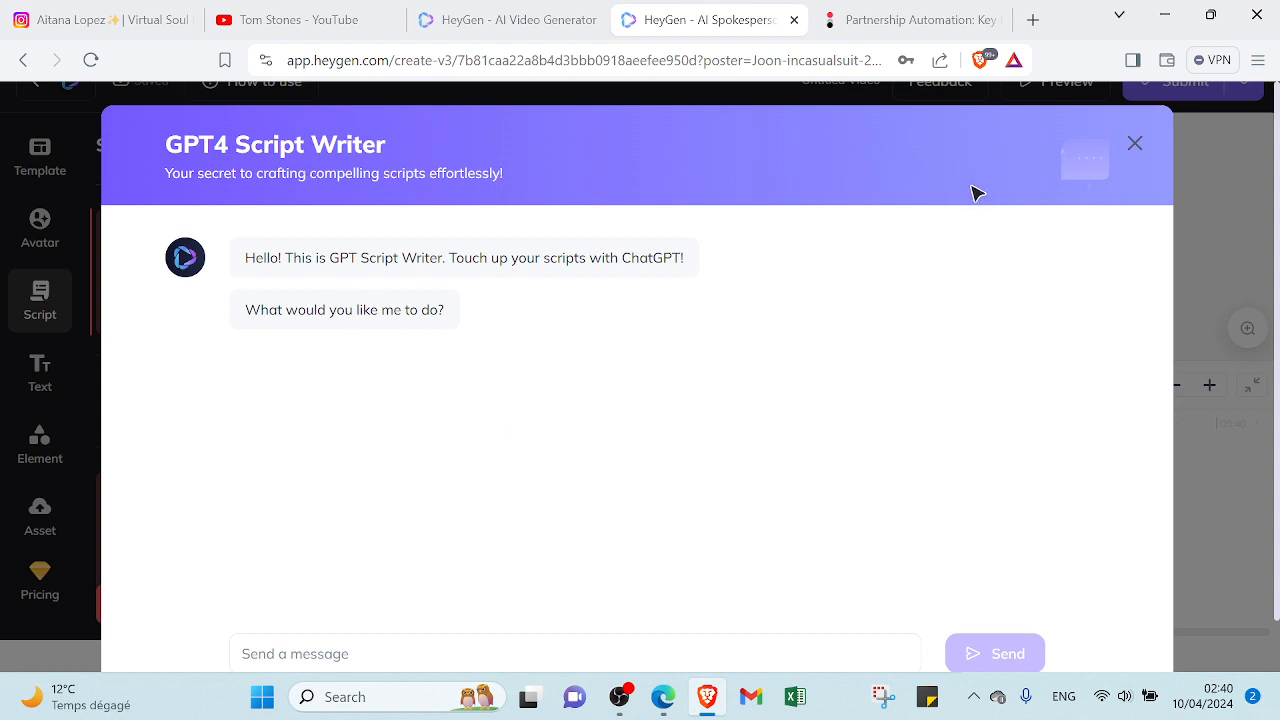
{"action": "mouse_move", "coordinate": [1136, 144]}
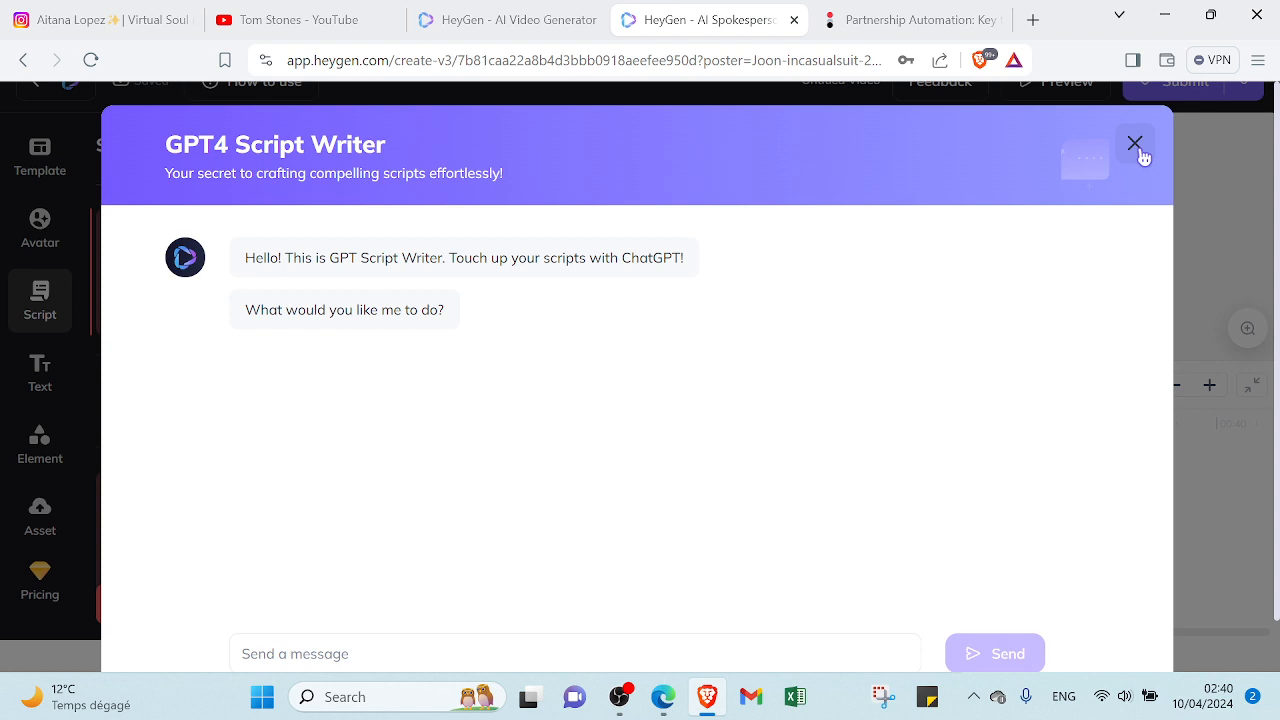
{"action": "left_click", "coordinate": [1136, 144]}
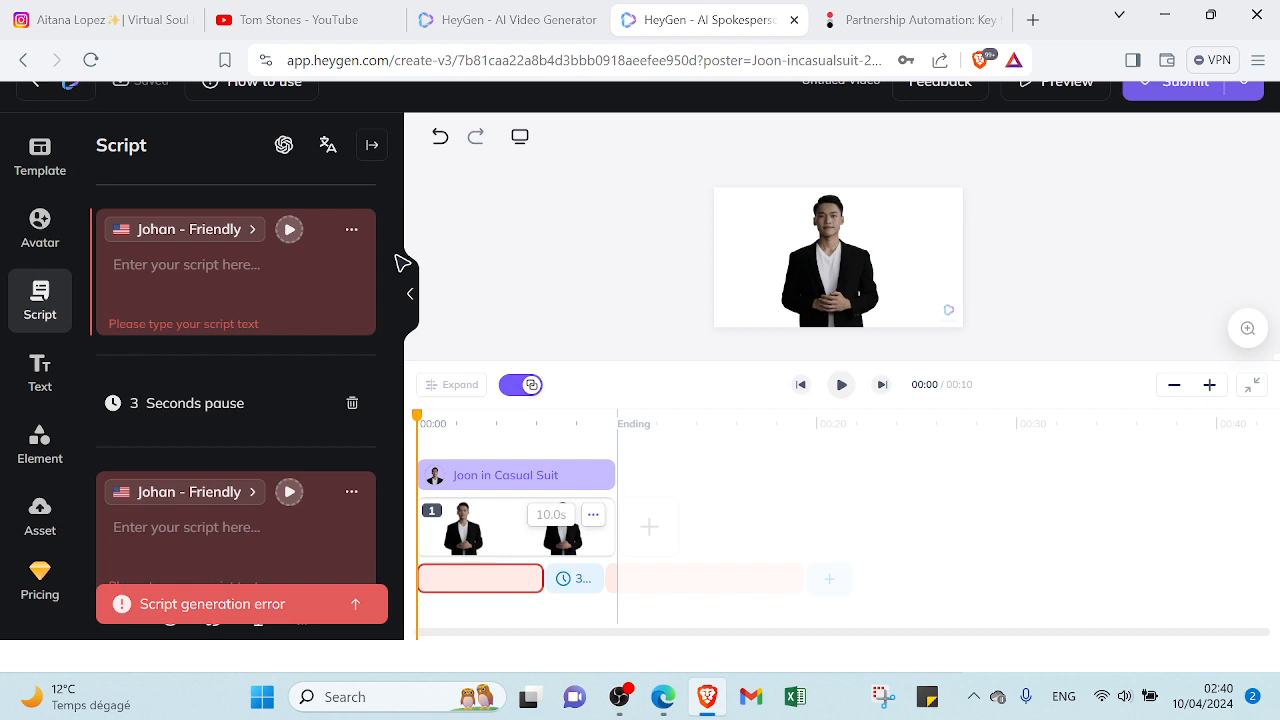
{"action": "mouse_move", "coordinate": [328, 144]}
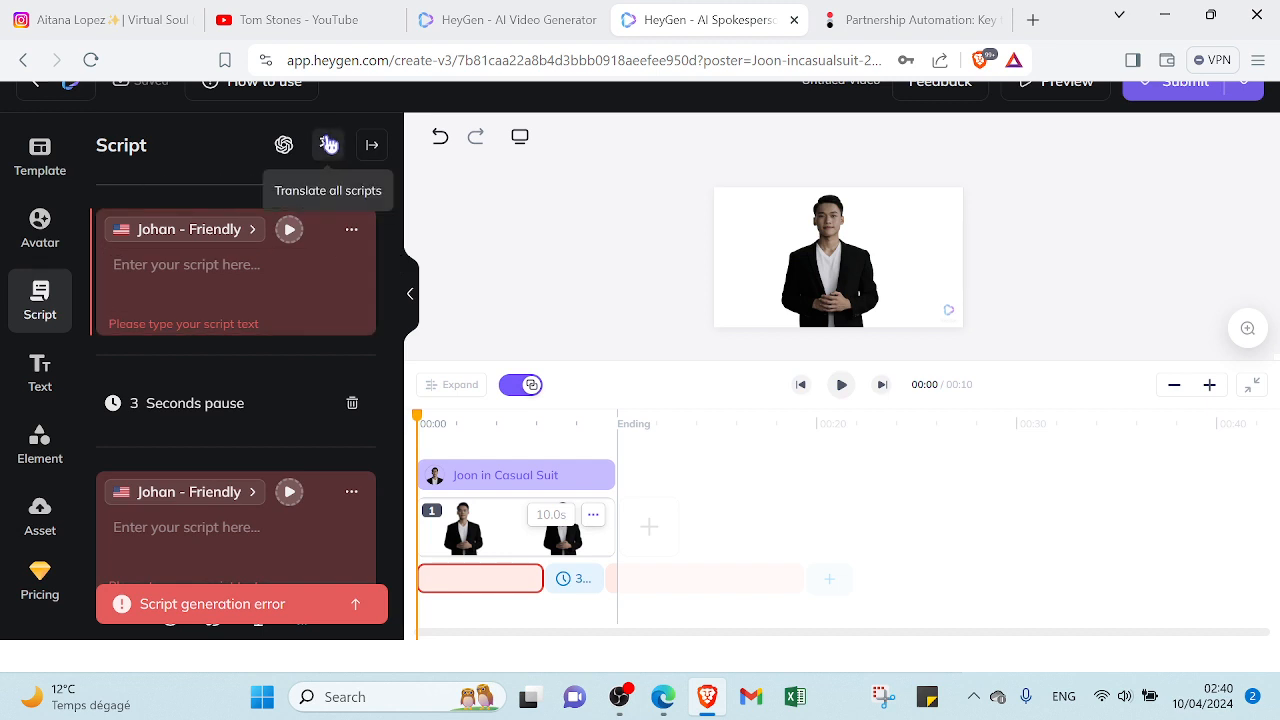
{"action": "mouse_move", "coordinate": [324, 170]}
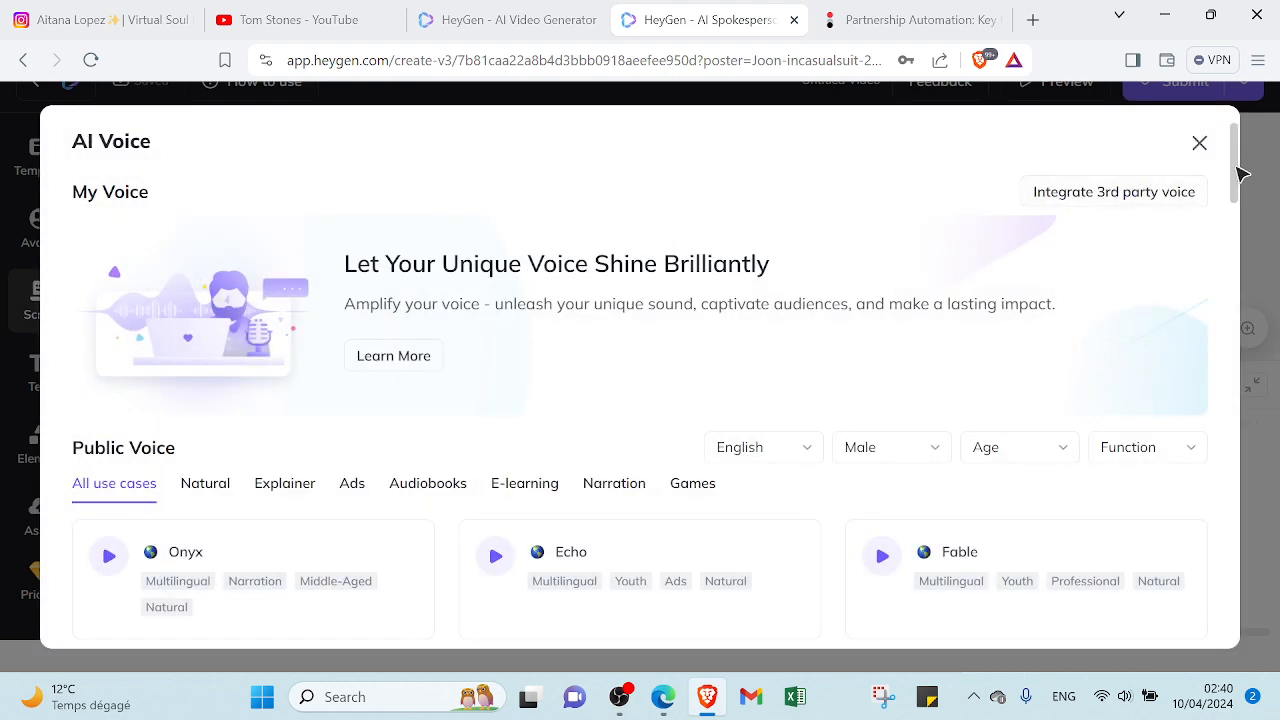
Review the AI Voice library's language, gender, age and function filters, then close it
{"action": "scroll", "scroll_direction": "down", "scroll_amount": 3}
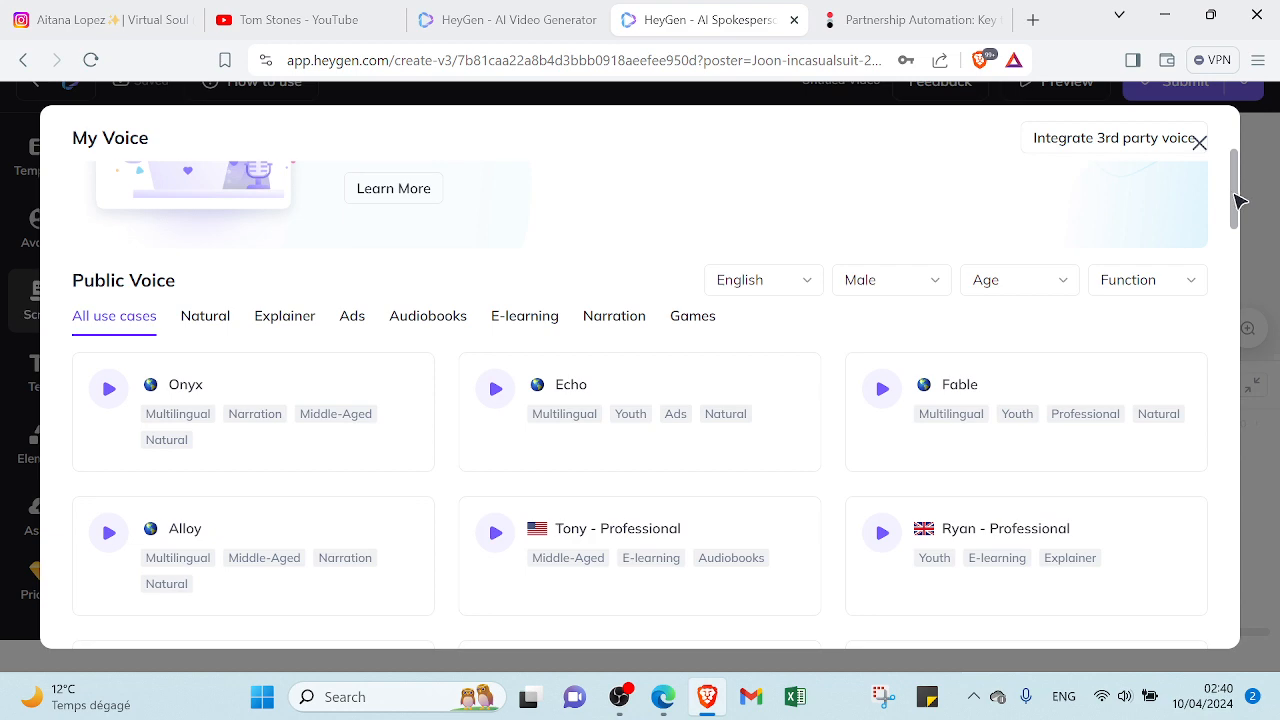
{"action": "scroll", "scroll_direction": "down", "scroll_amount": 3}
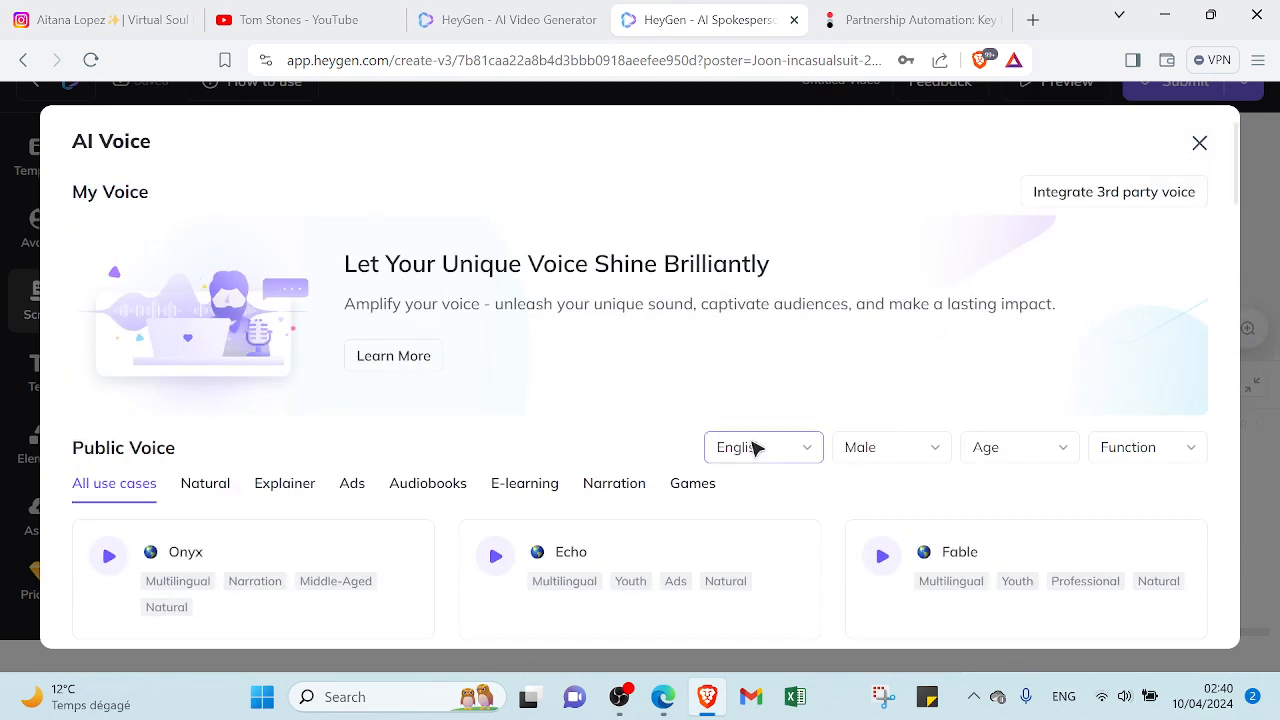
{"action": "left_click", "coordinate": [762, 448]}
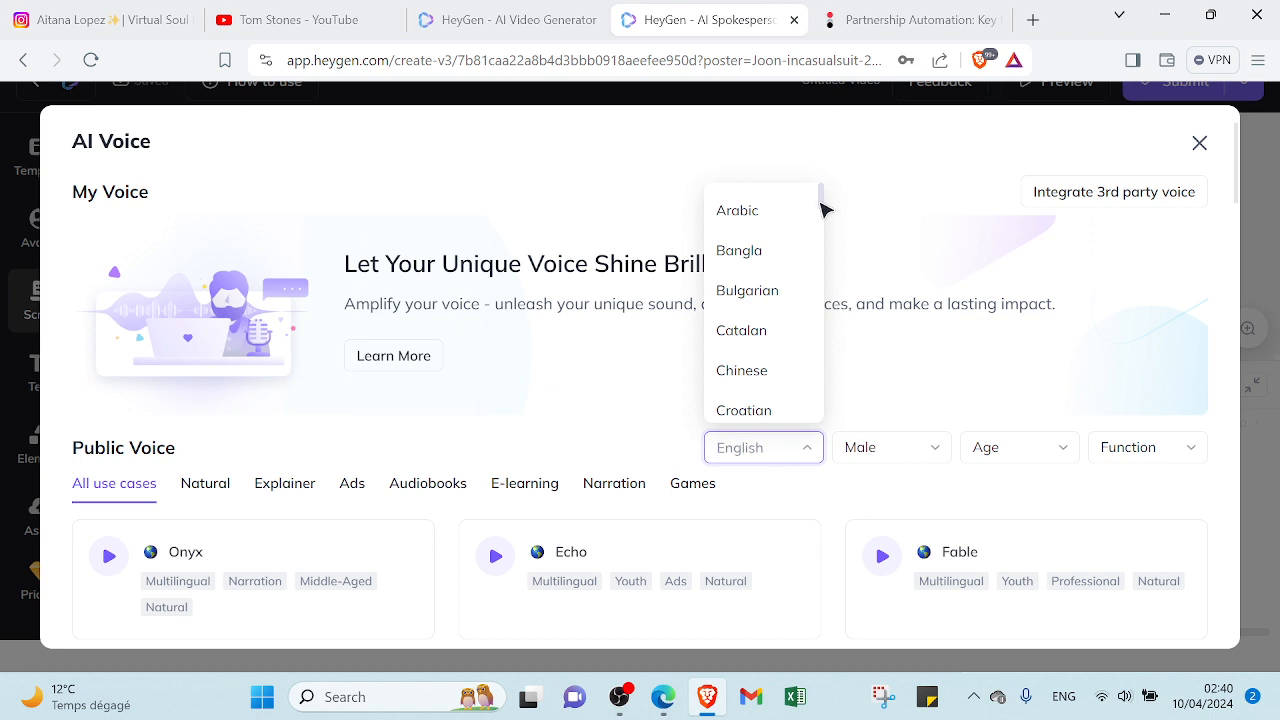
{"action": "scroll", "scroll_direction": "down", "scroll_amount": 3}
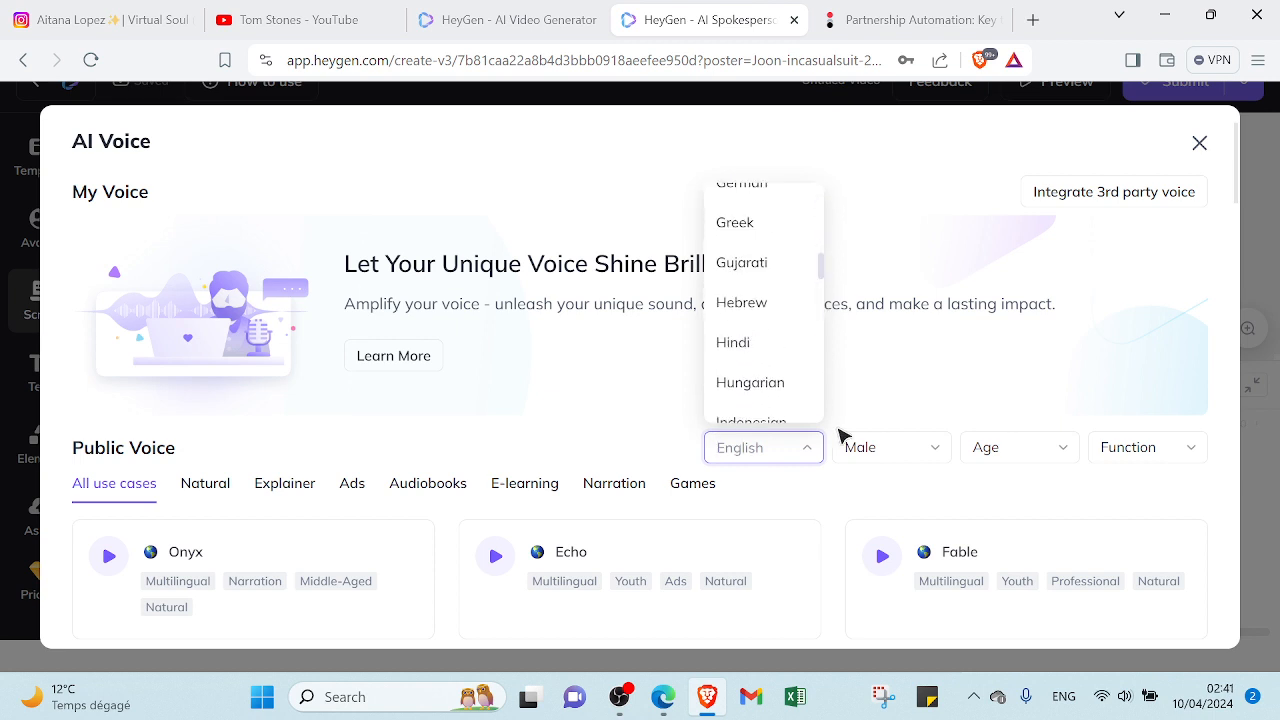
{"action": "left_click", "coordinate": [888, 448]}
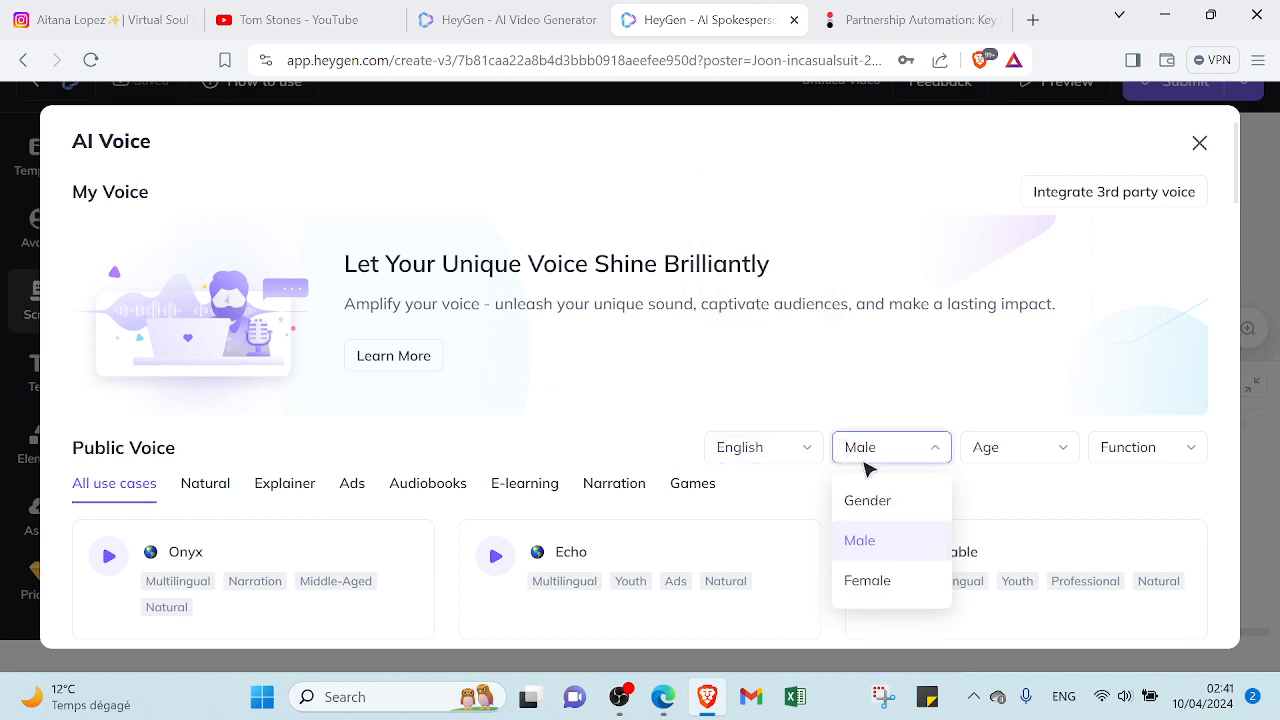
{"action": "mouse_move", "coordinate": [992, 508]}
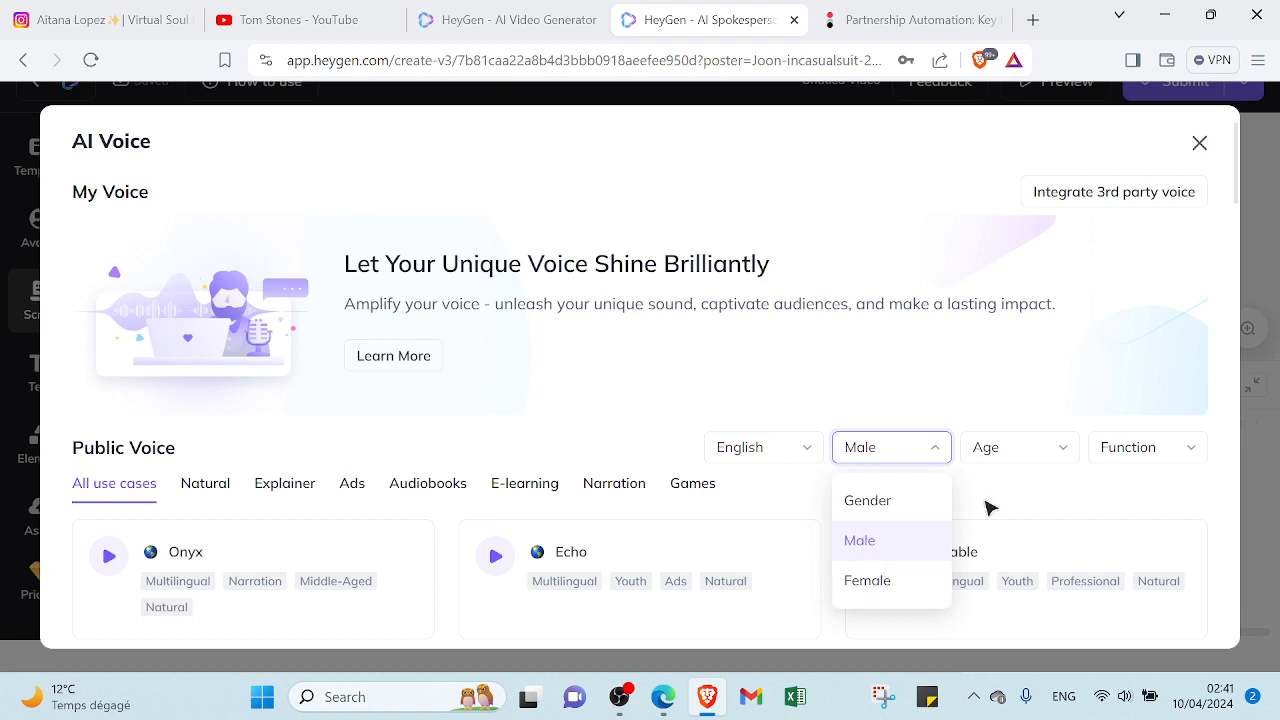
{"action": "left_click", "coordinate": [1018, 448]}
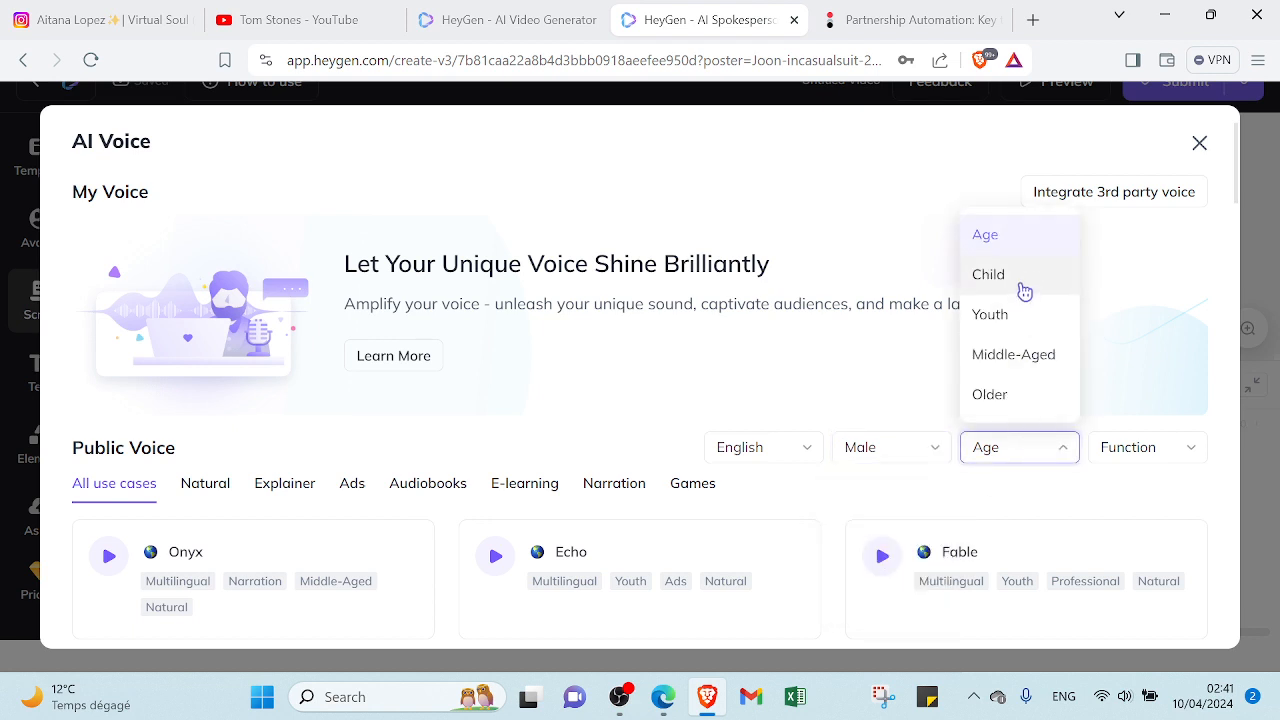
{"action": "mouse_move", "coordinate": [1028, 328]}
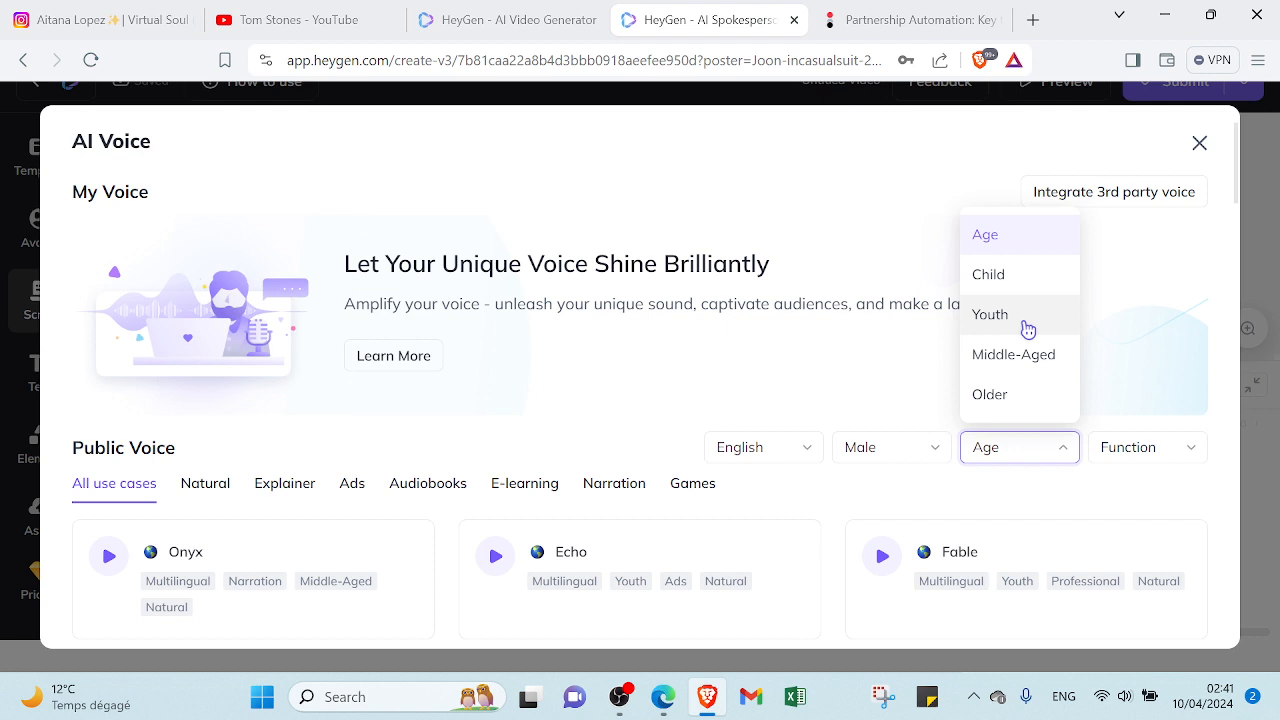
{"action": "mouse_move", "coordinate": [1040, 362]}
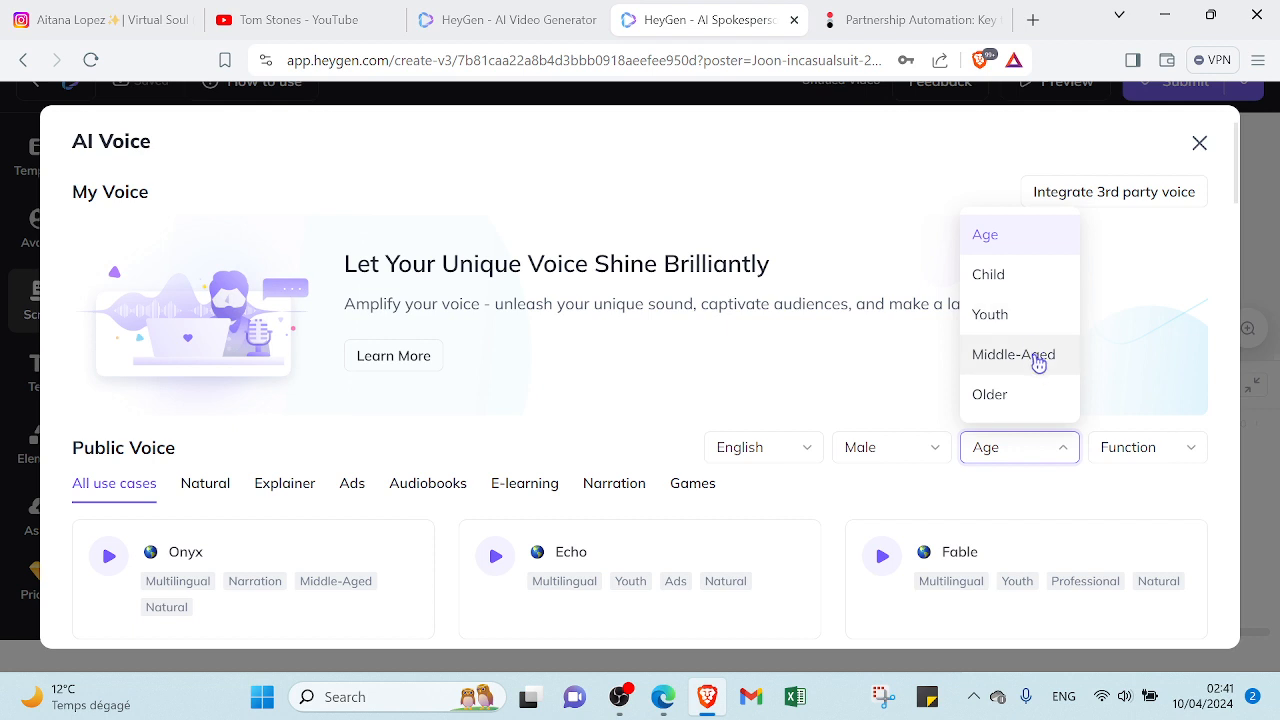
{"action": "left_click", "coordinate": [1148, 448]}
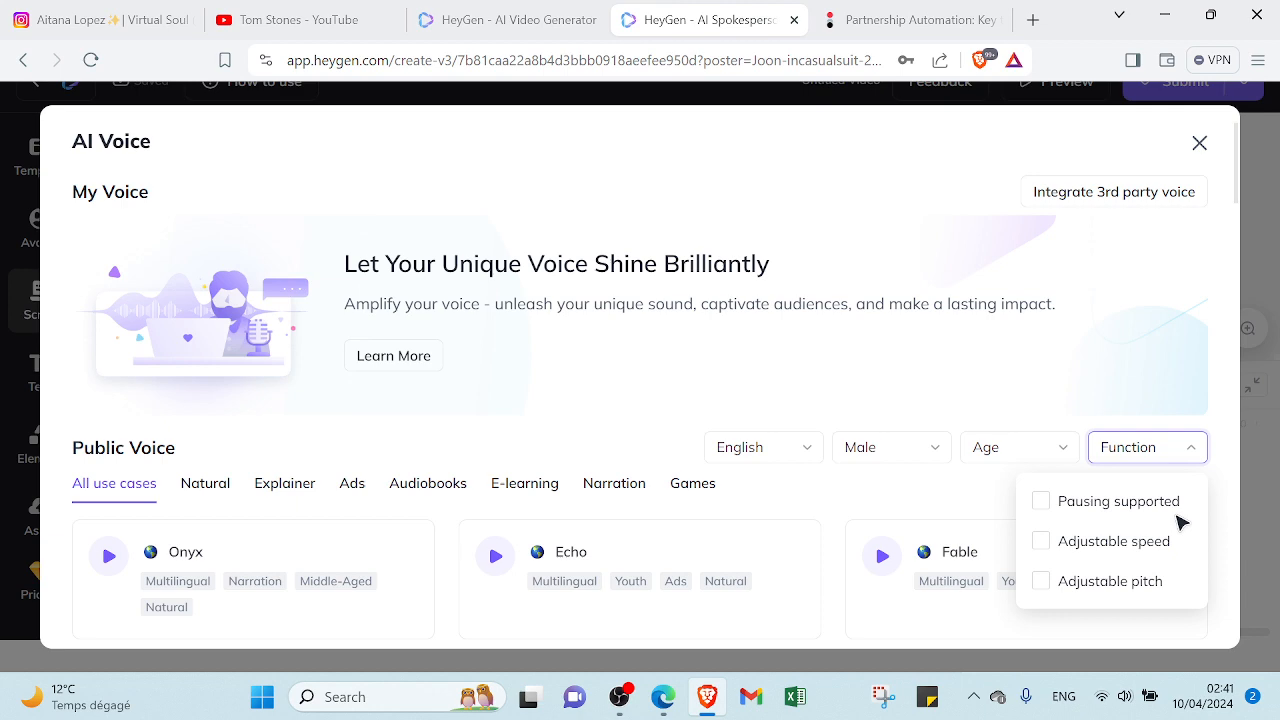
{"action": "mouse_move", "coordinate": [1170, 350]}
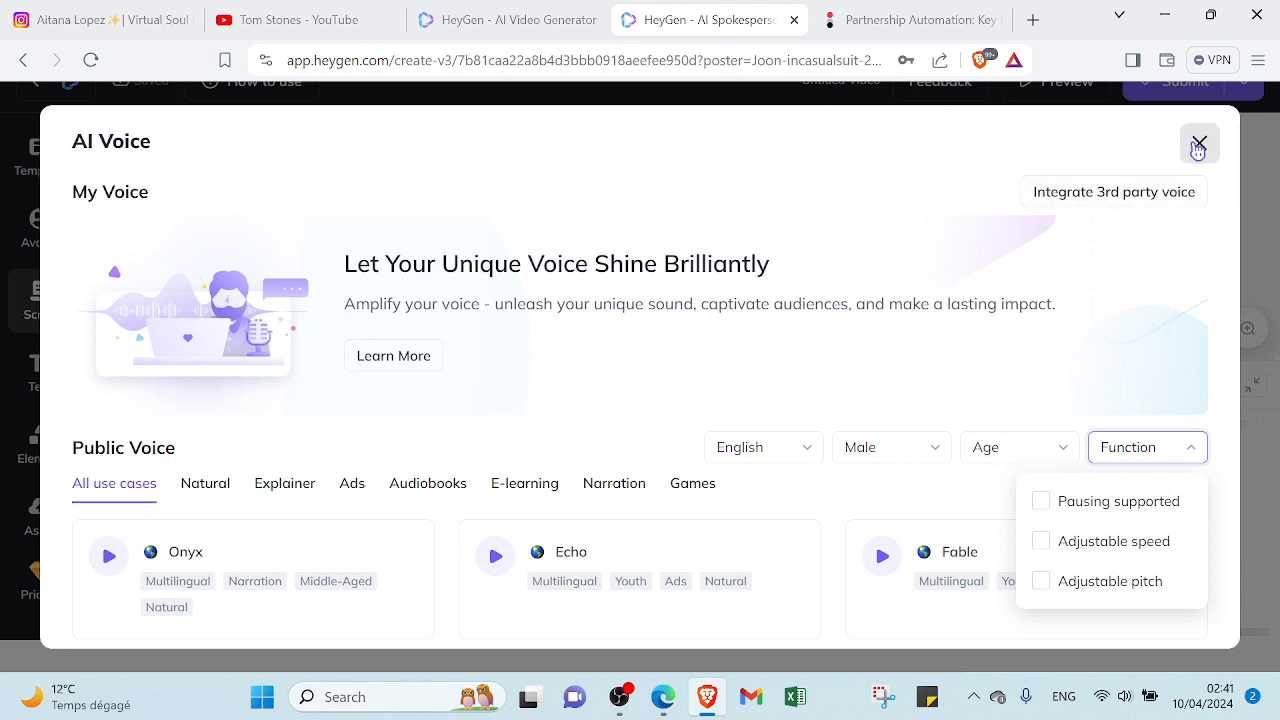
{"action": "left_click", "coordinate": [1200, 142]}
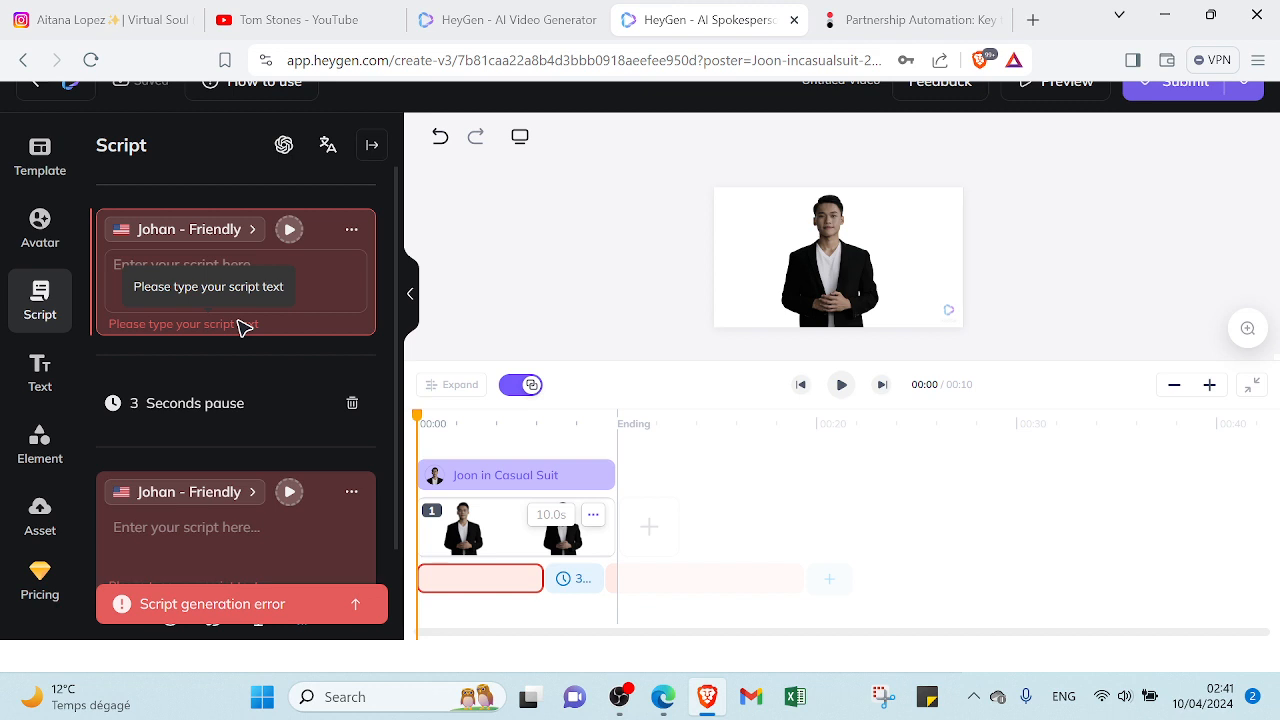
{"action": "mouse_move", "coordinate": [490, 364]}
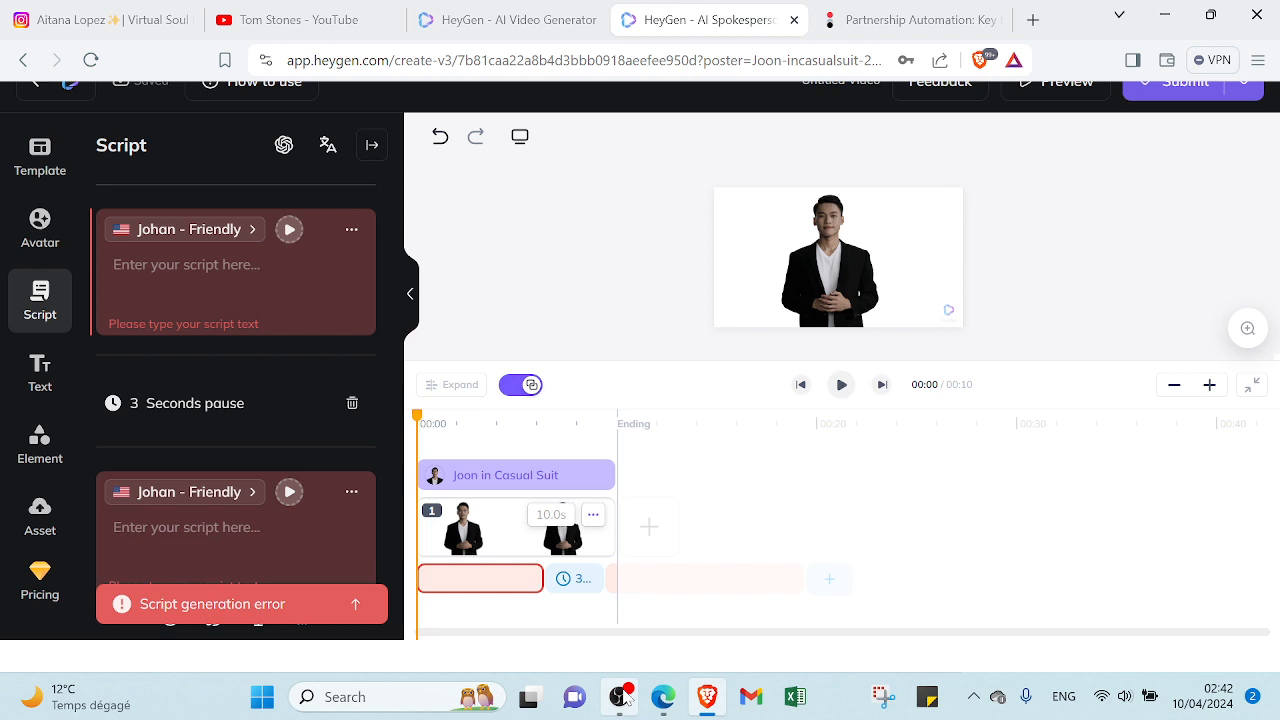
{"action": "left_click", "coordinate": [904, 20]}
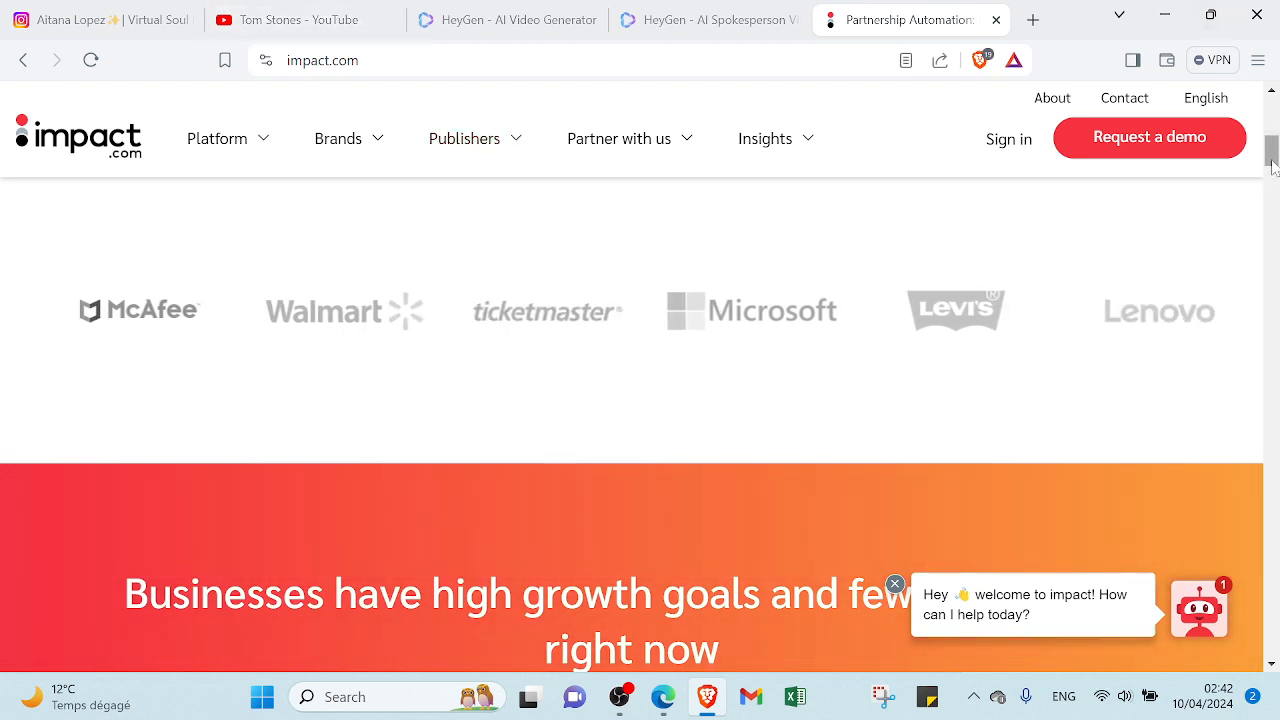
Scroll impact.com's homepage past the client logo rows and return to Tom Stones on YouTube
{"action": "scroll", "scroll_direction": "down", "scroll_amount": 3}
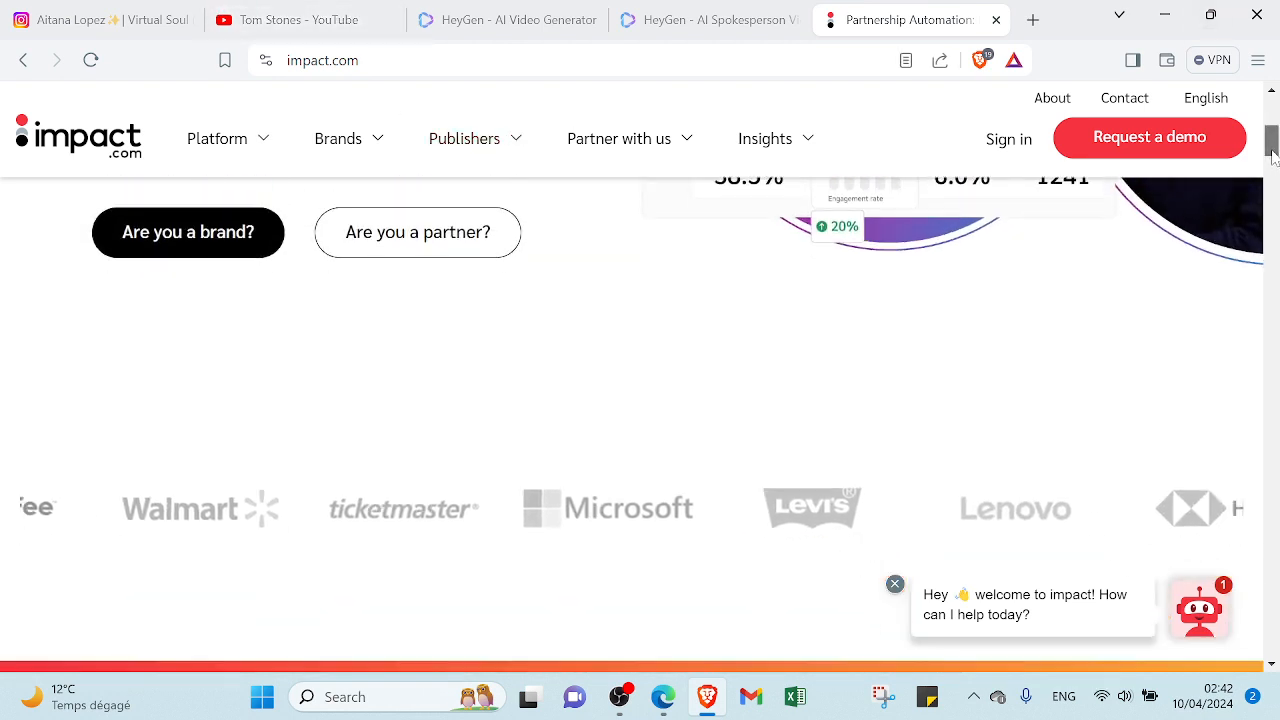
{"action": "scroll", "scroll_direction": "down", "scroll_amount": 3}
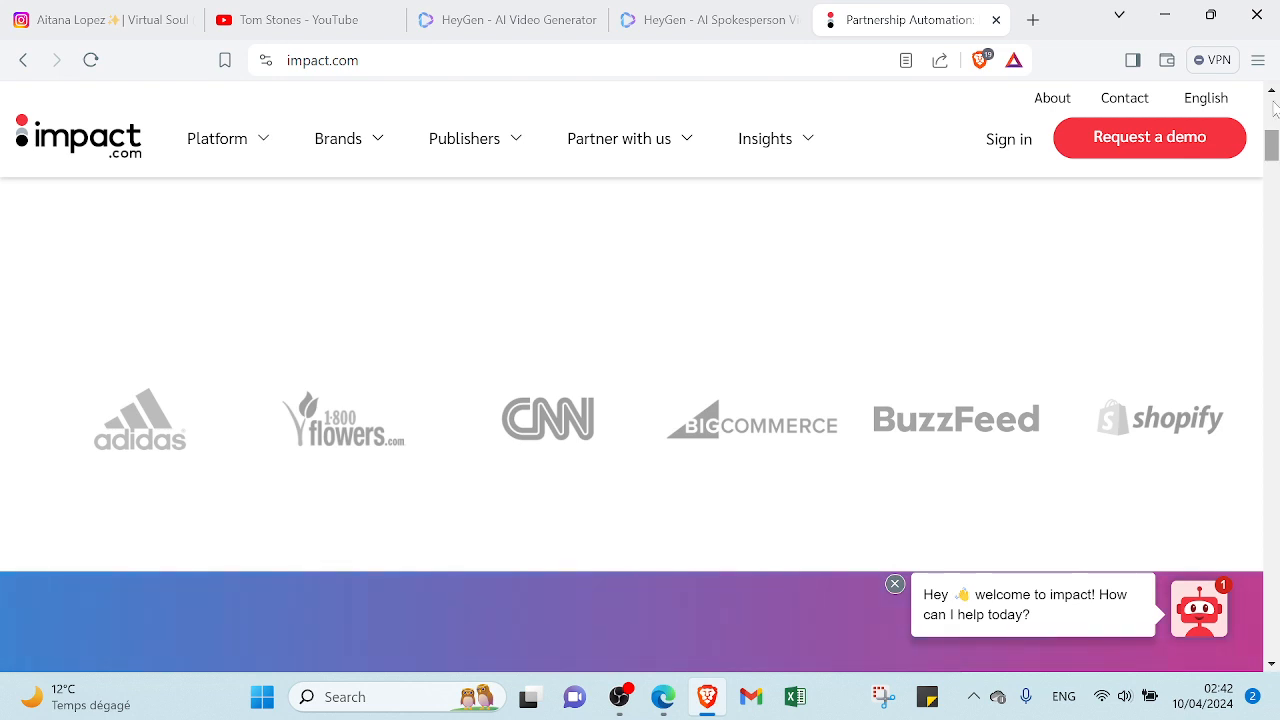
{"action": "left_click", "coordinate": [290, 20]}
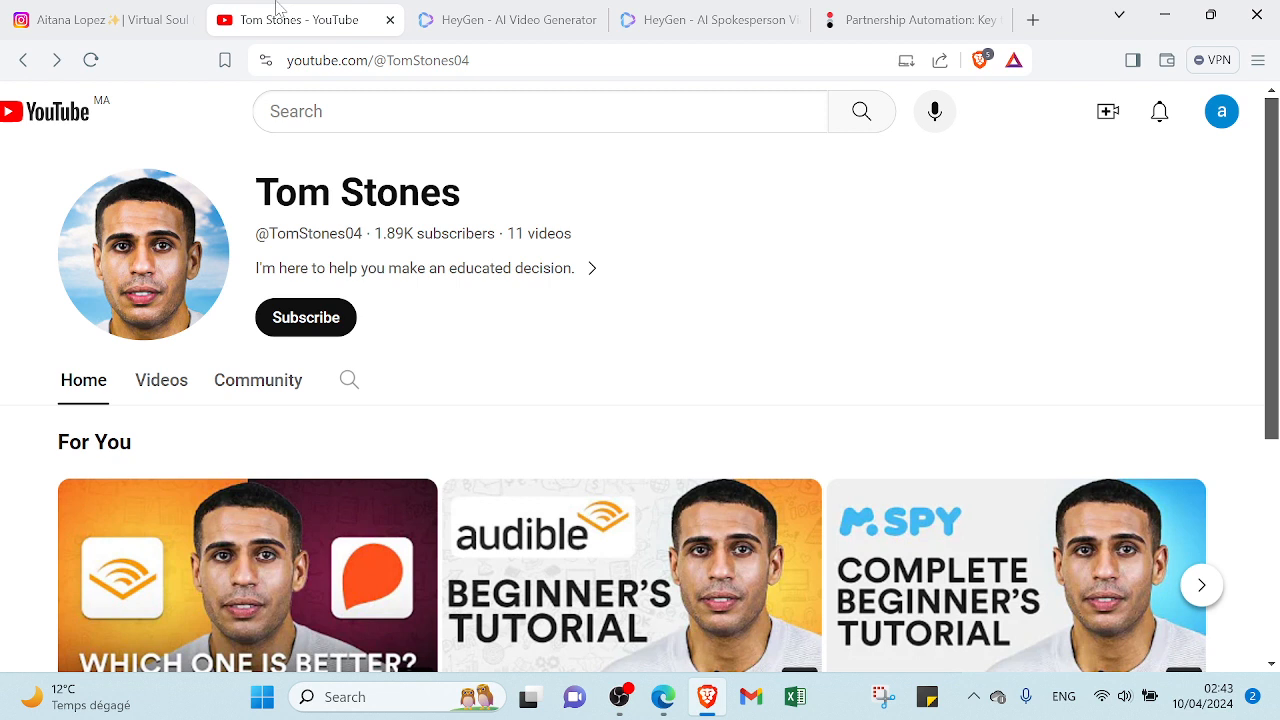
{"action": "mouse_move", "coordinate": [688, 330]}
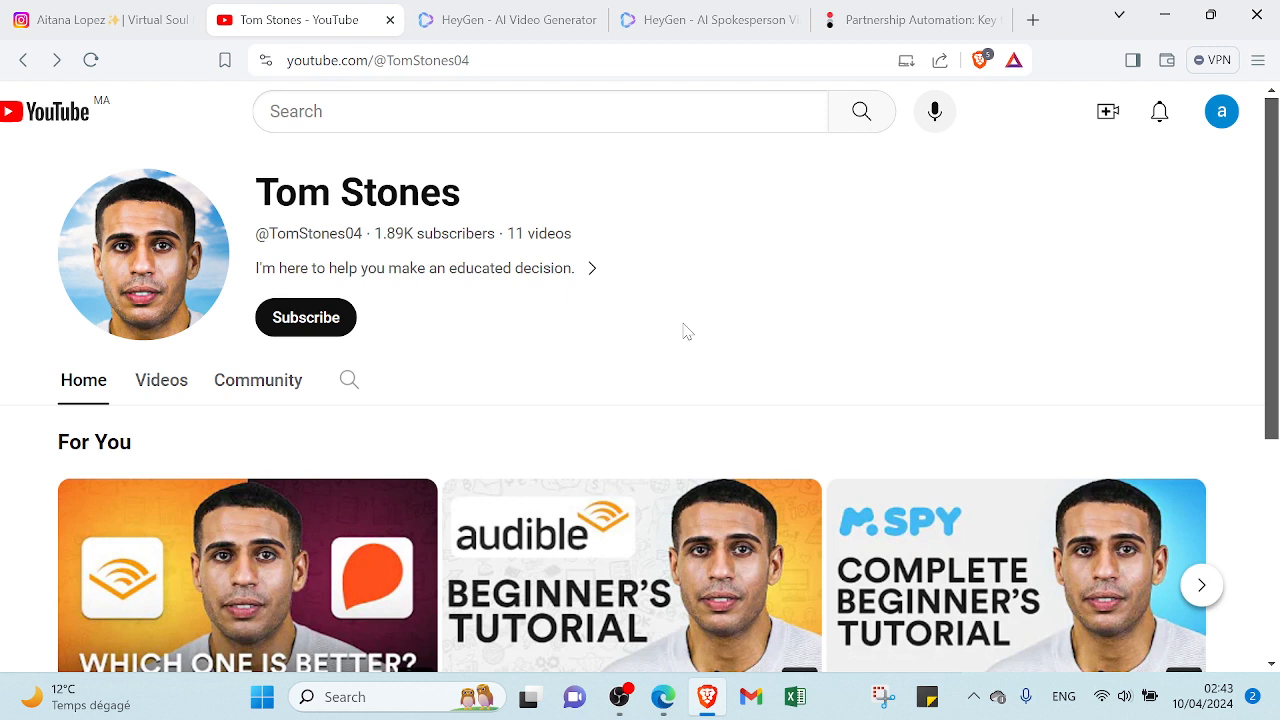